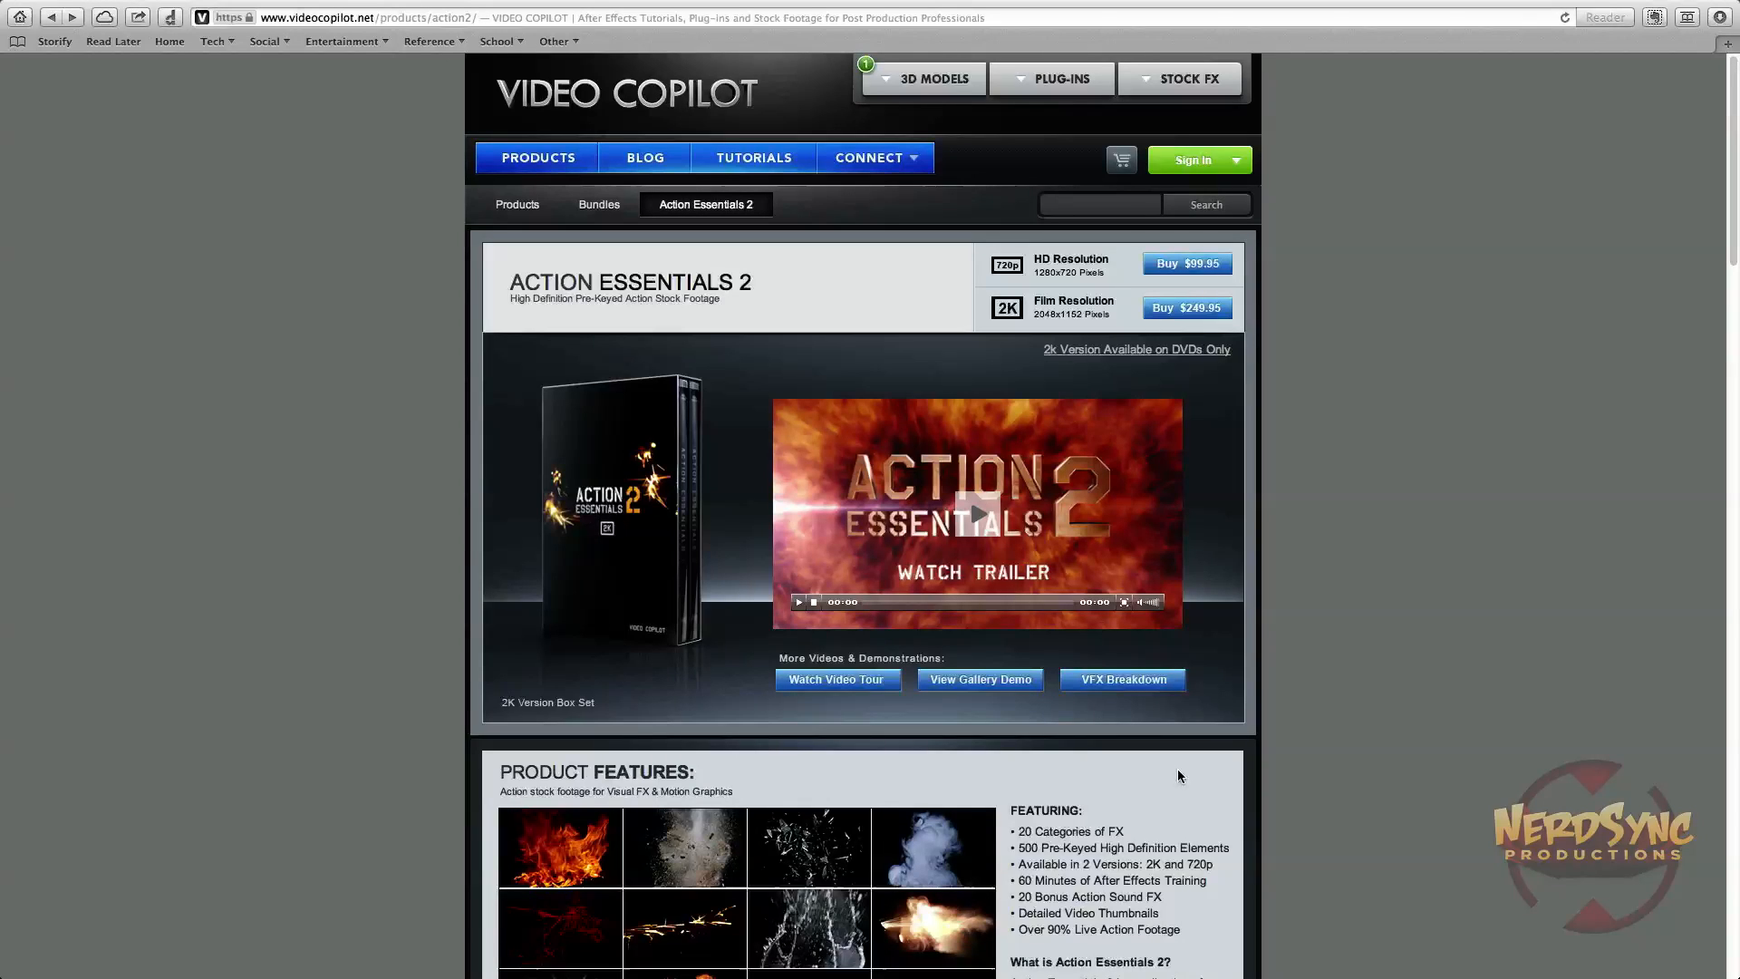
Open VC Explosion, hide its backing solids, and scrub to view the pre-keyed explosion.
scroll(down, 3)
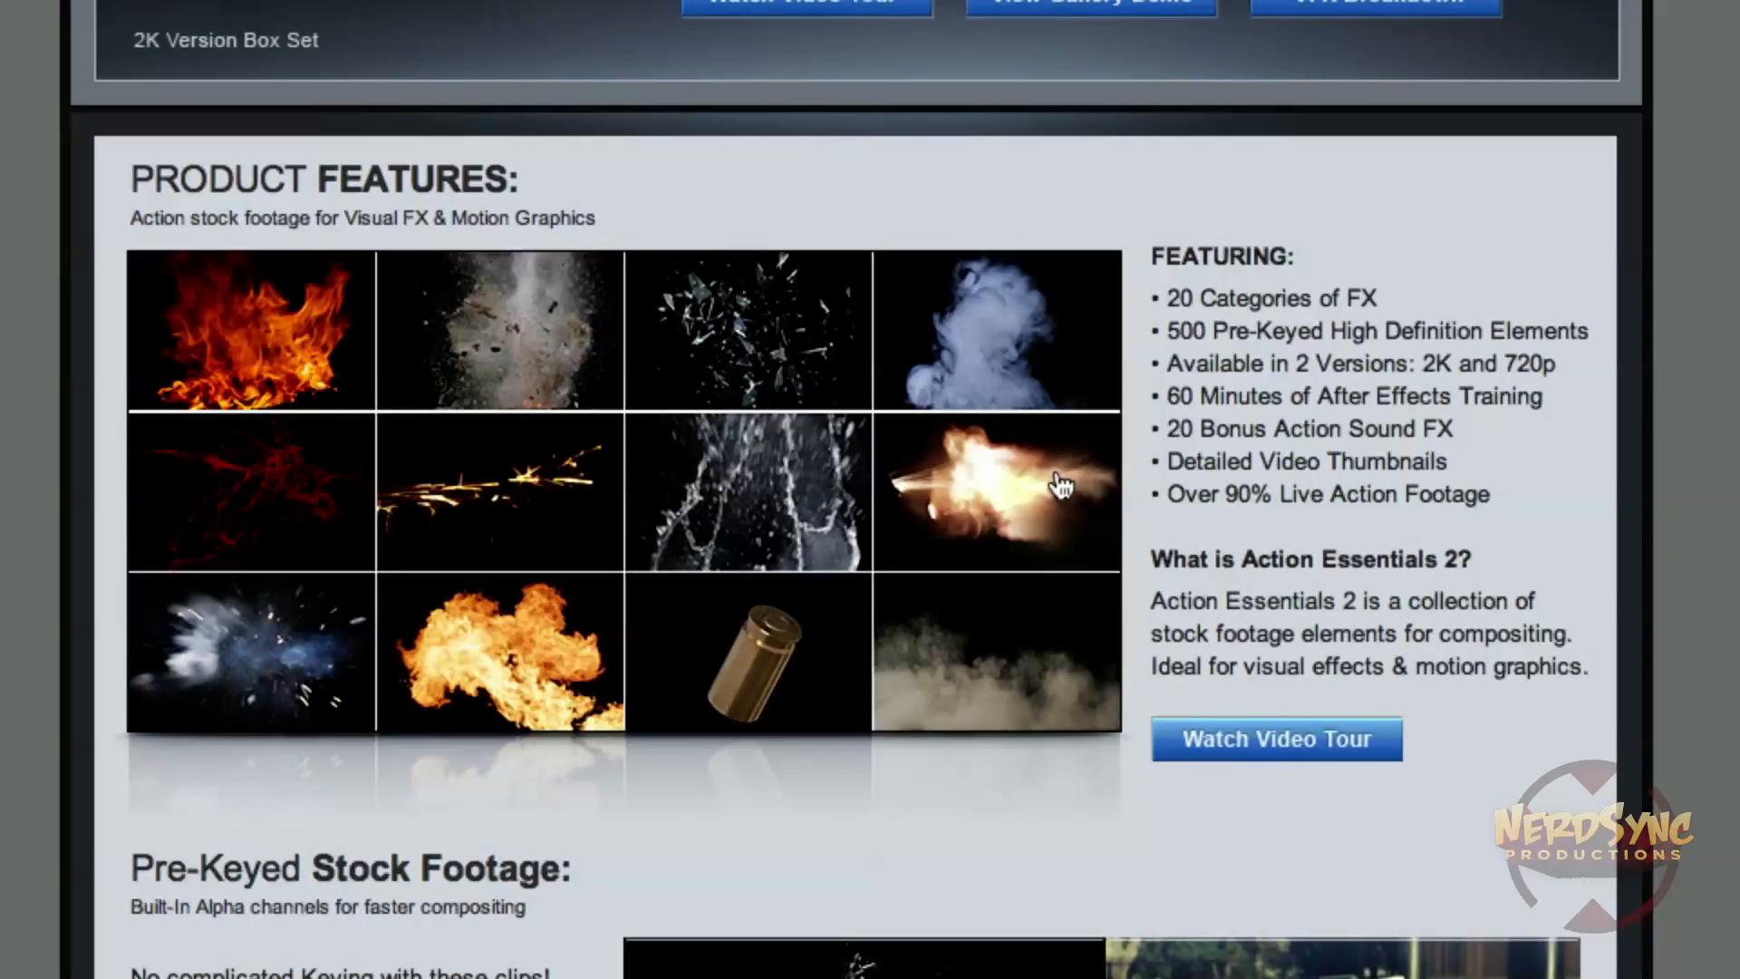
mouse_move(1216, 332)
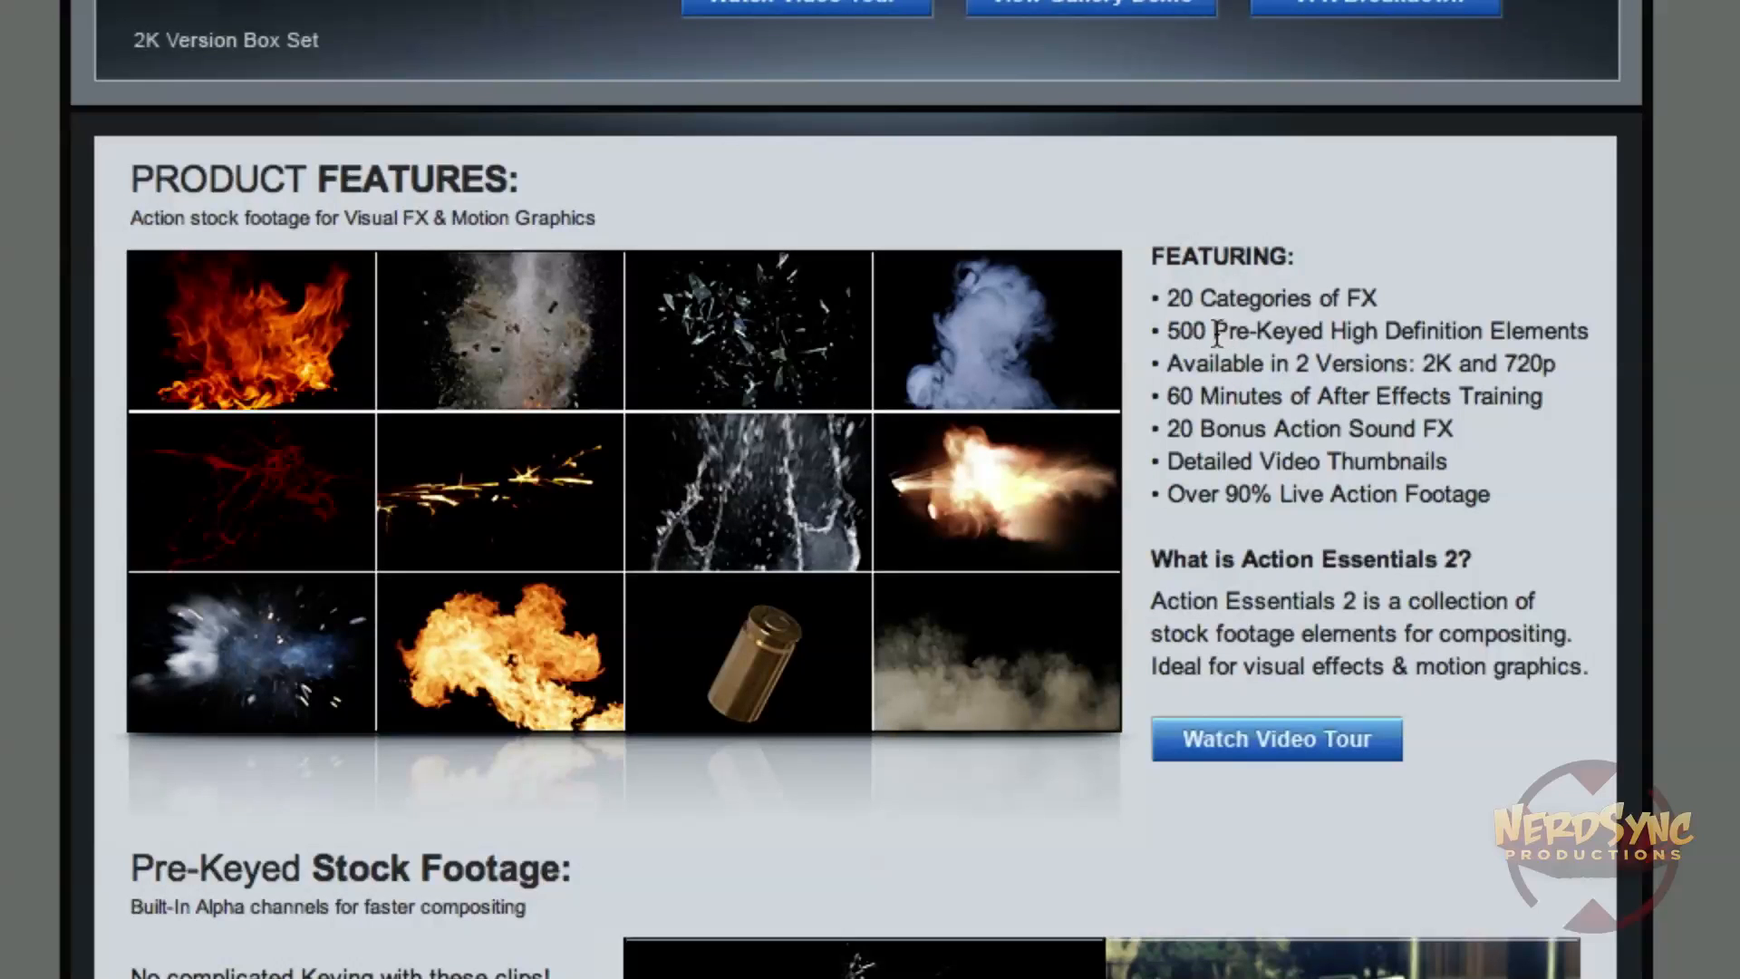
double_click(1265, 331)
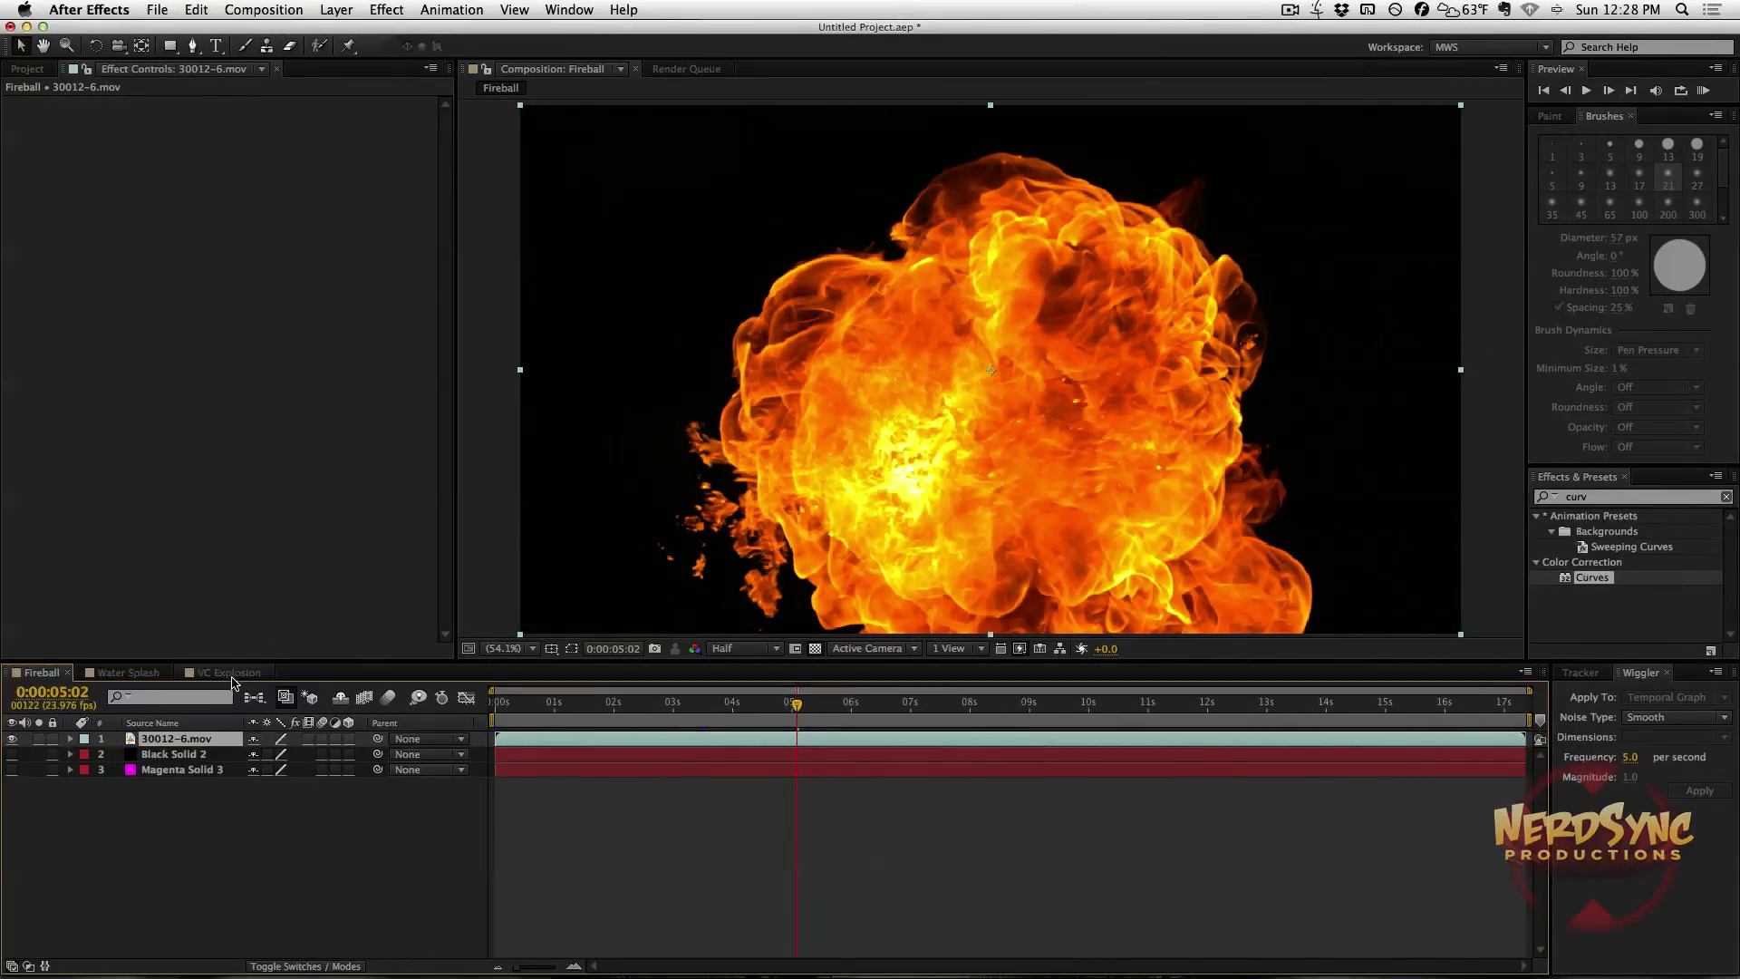
click(227, 673)
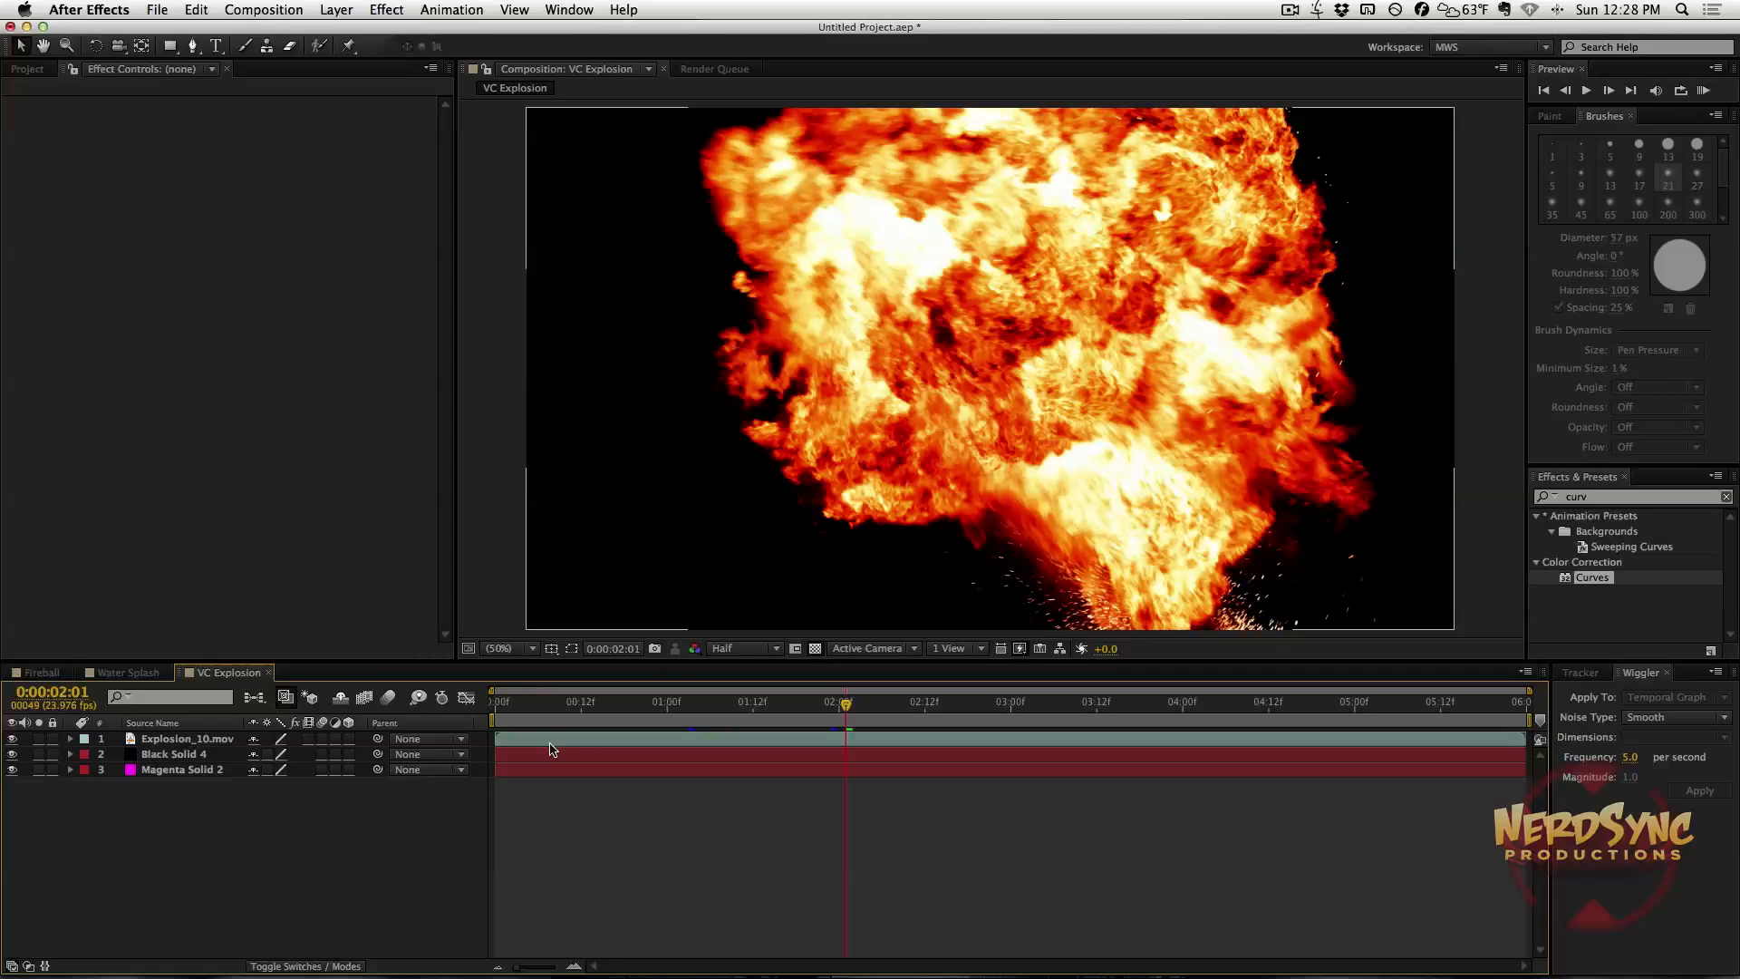
mouse_move(564, 736)
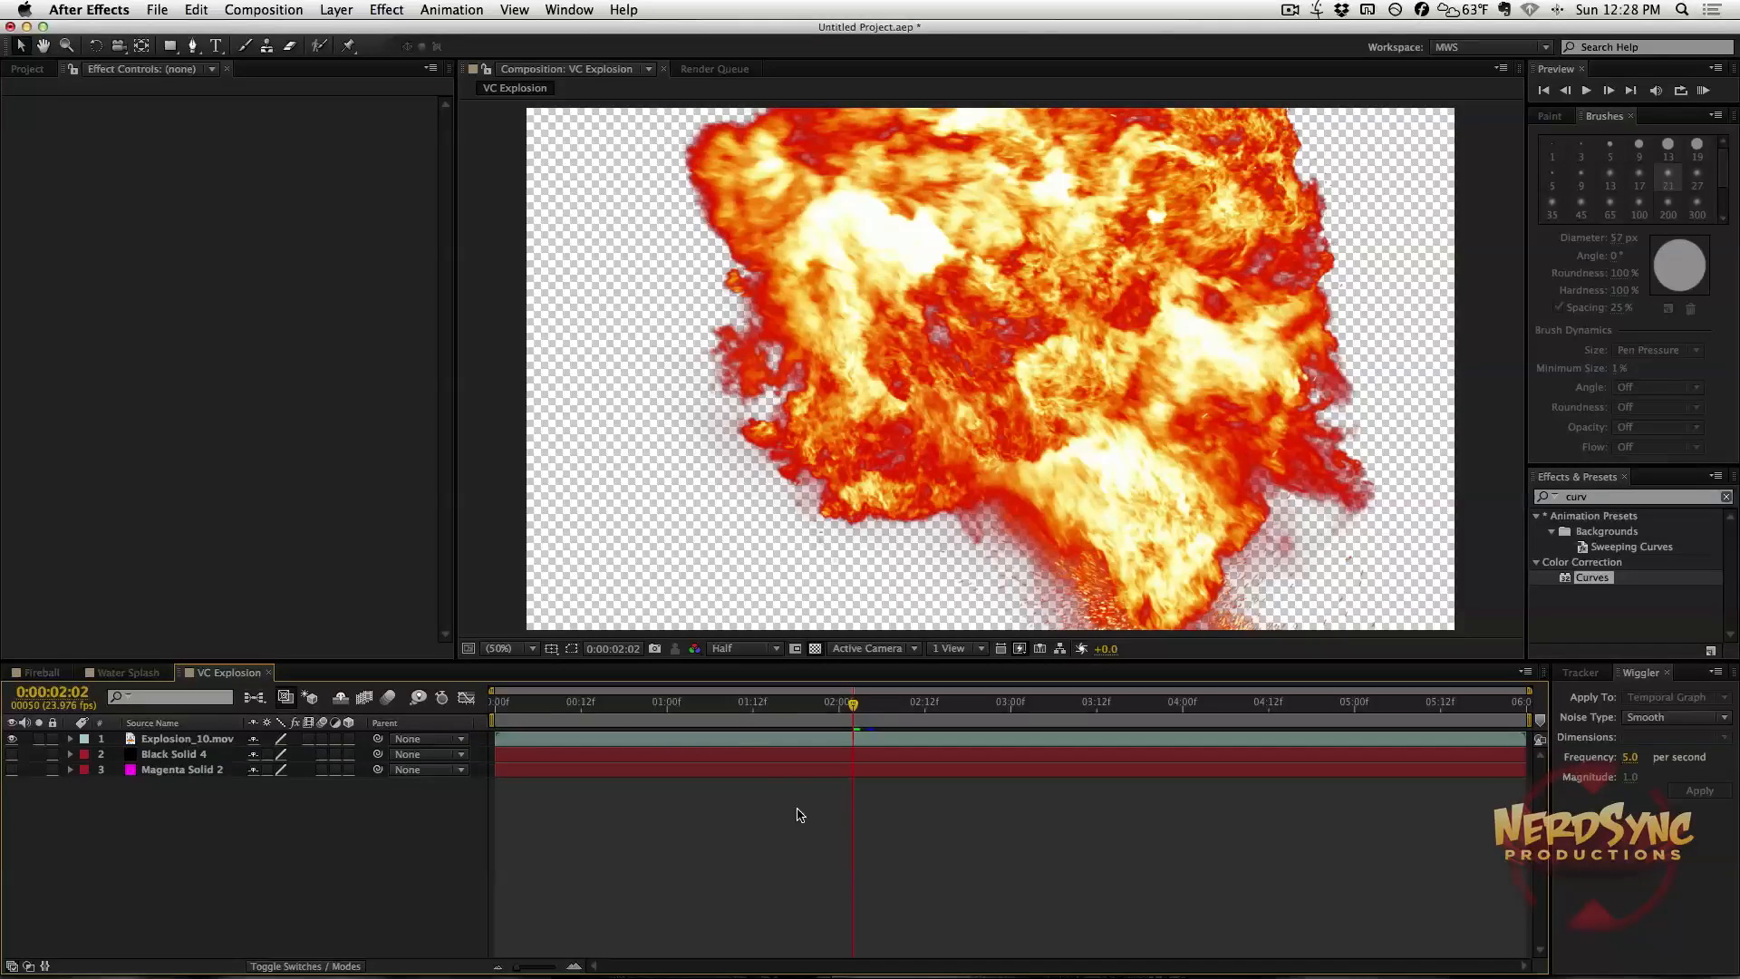
click(647, 700)
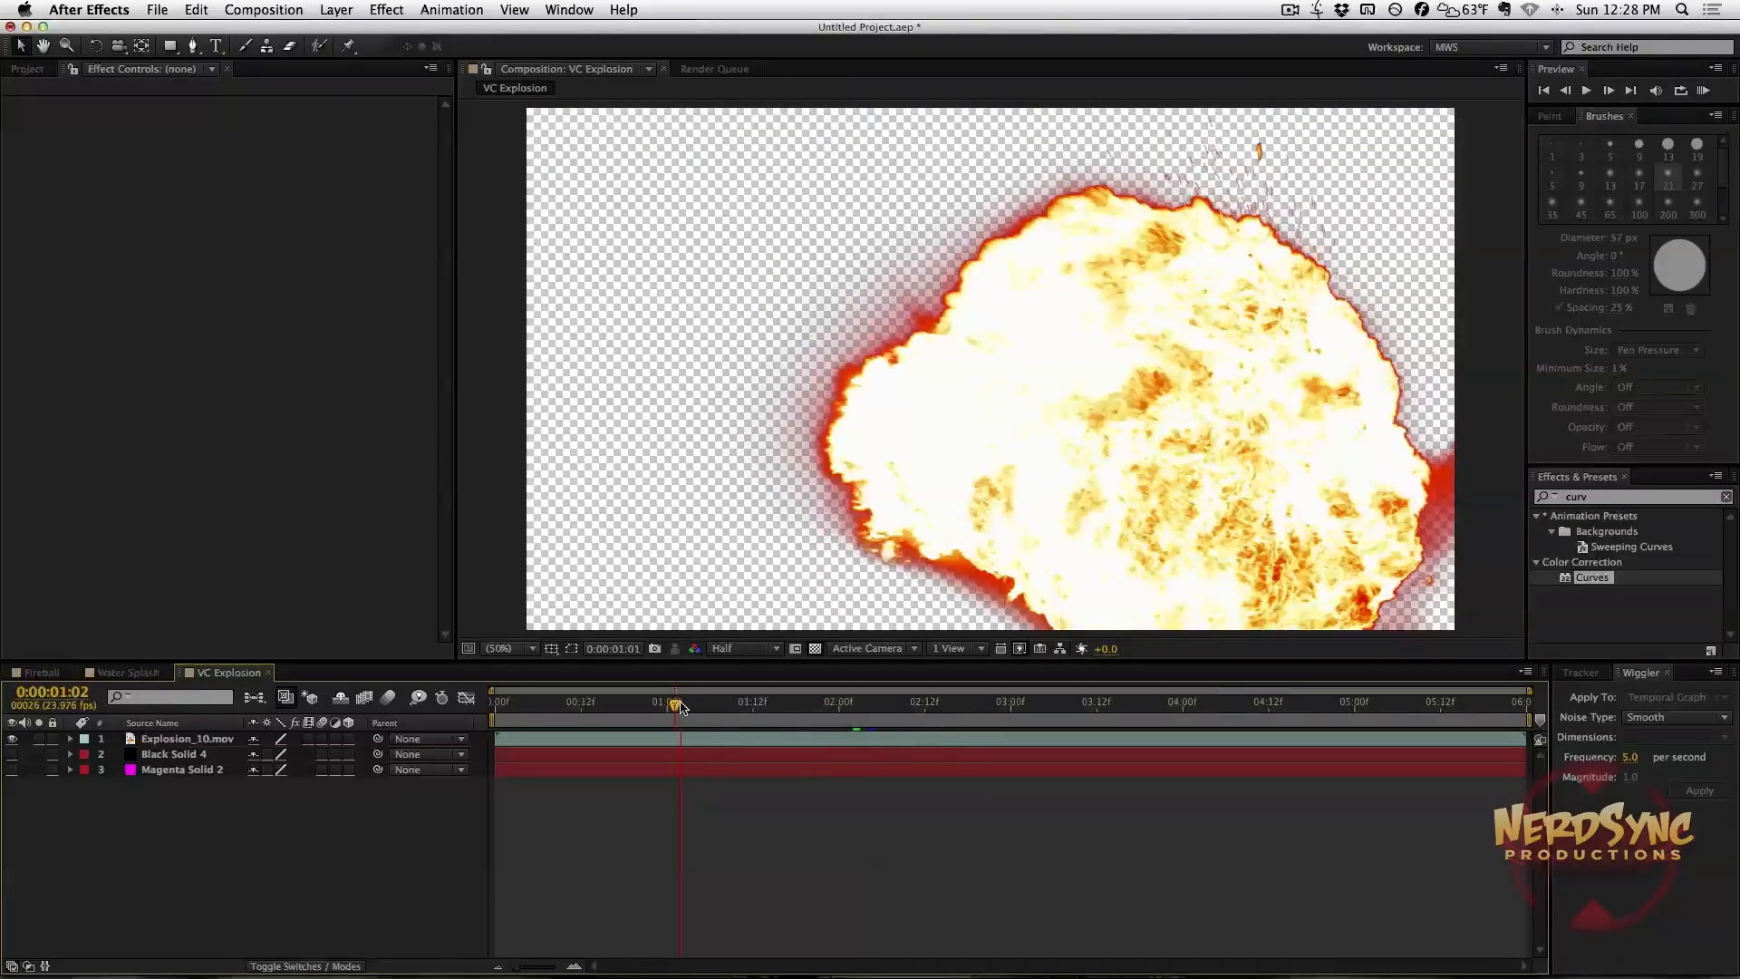
click(846, 702)
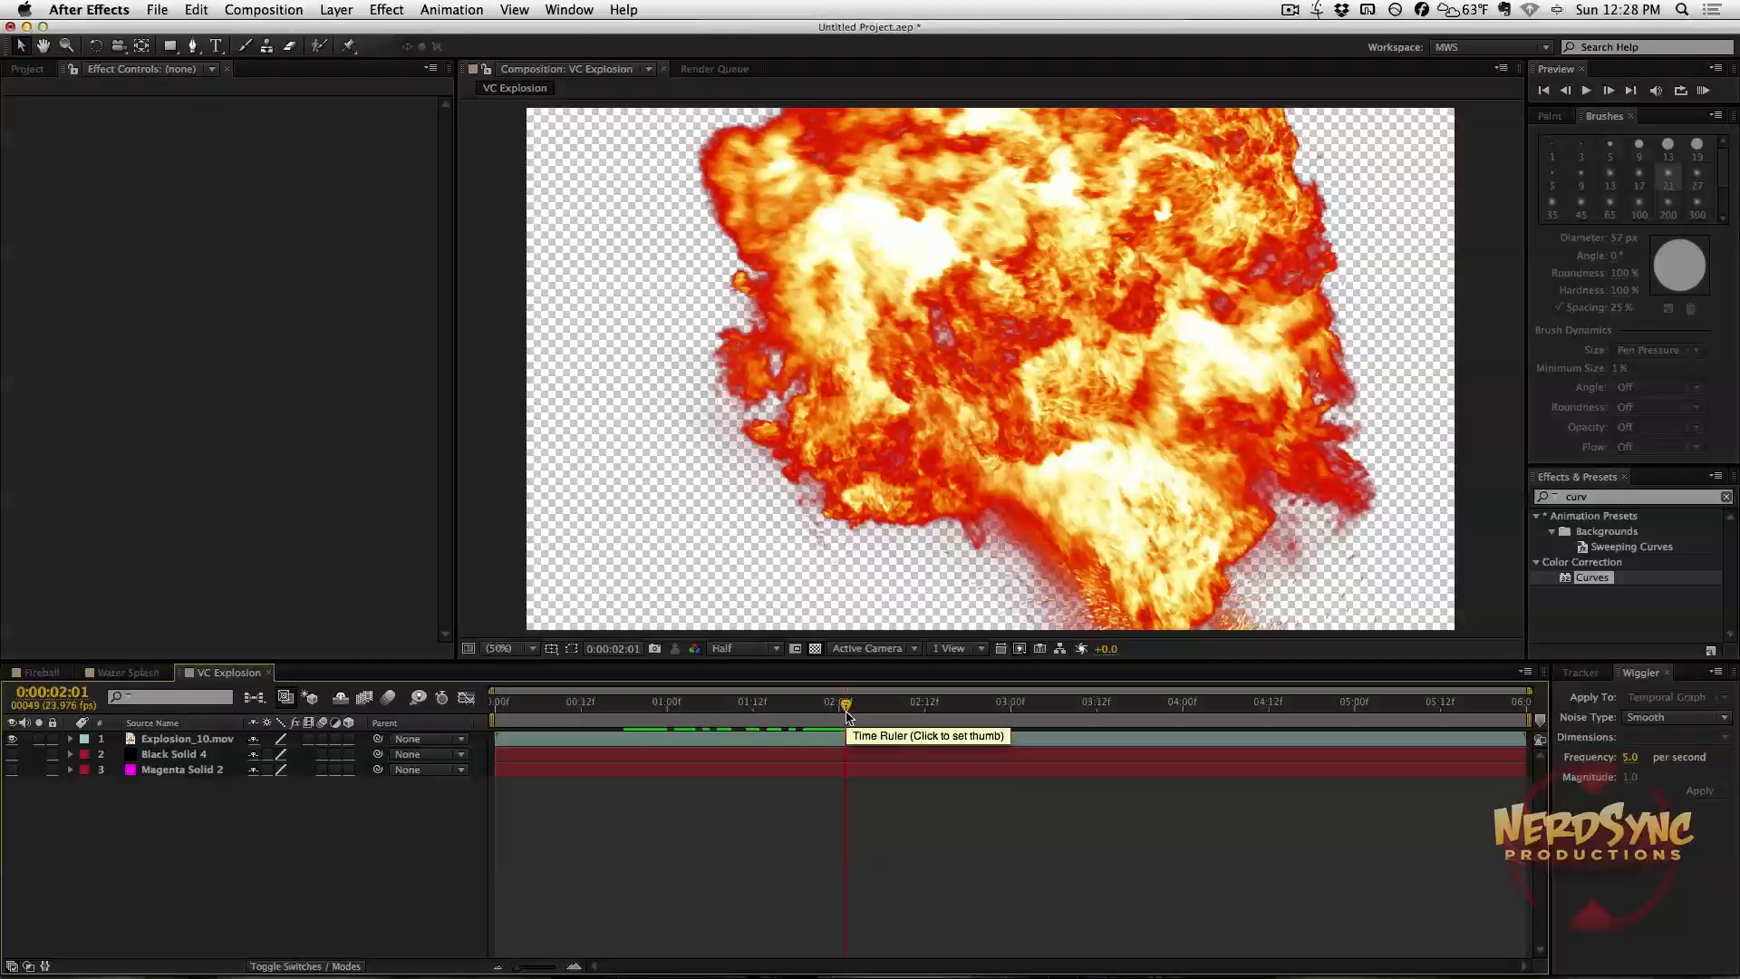
mouse_move(846, 716)
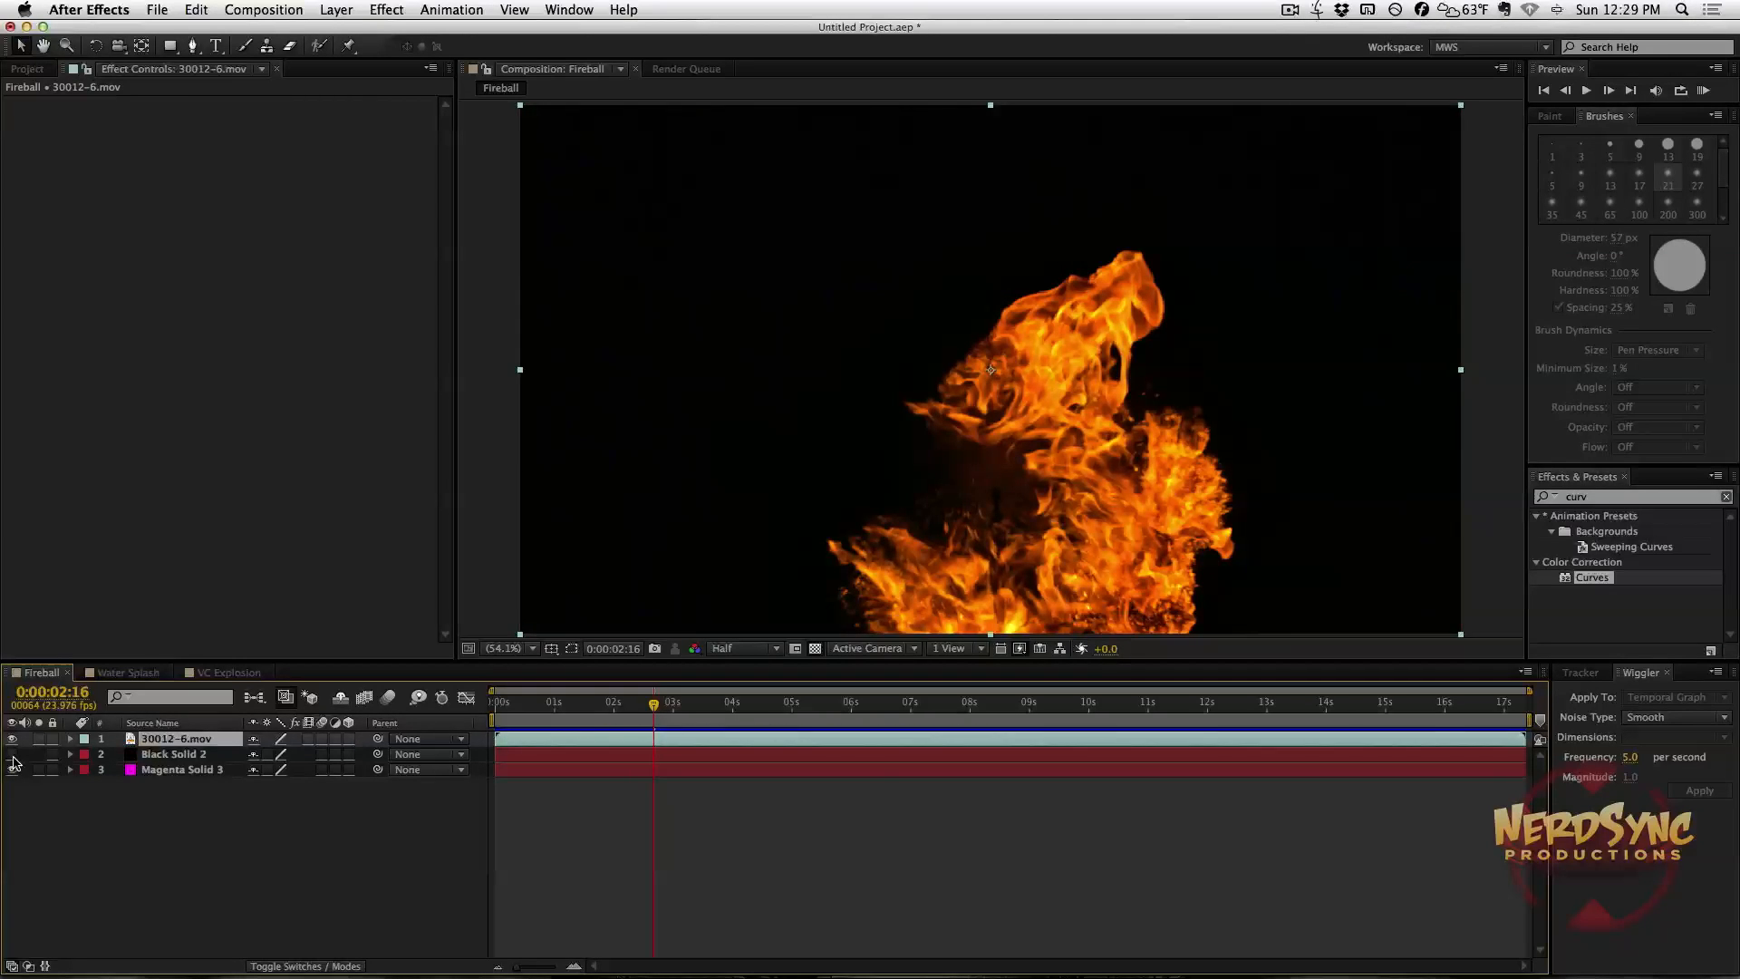
Hide Black Solid 2 and Magenta Solid 3, then select the 30012-6.mov fireball layer.
click(741, 702)
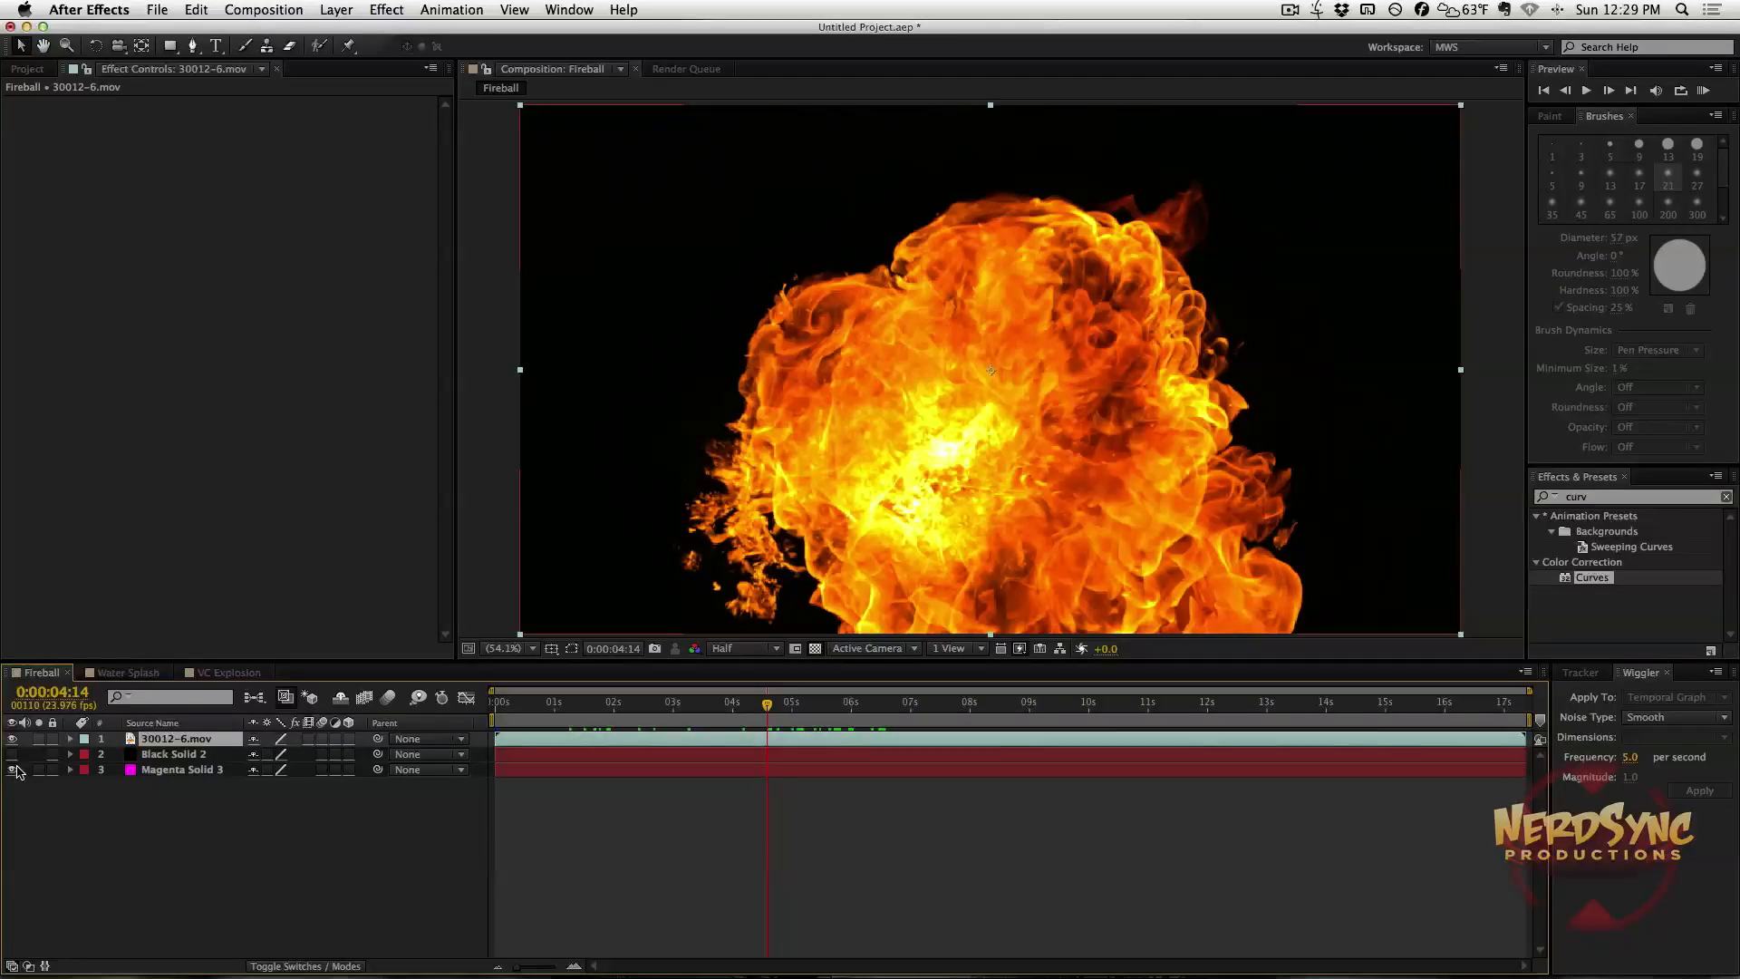
click(589, 702)
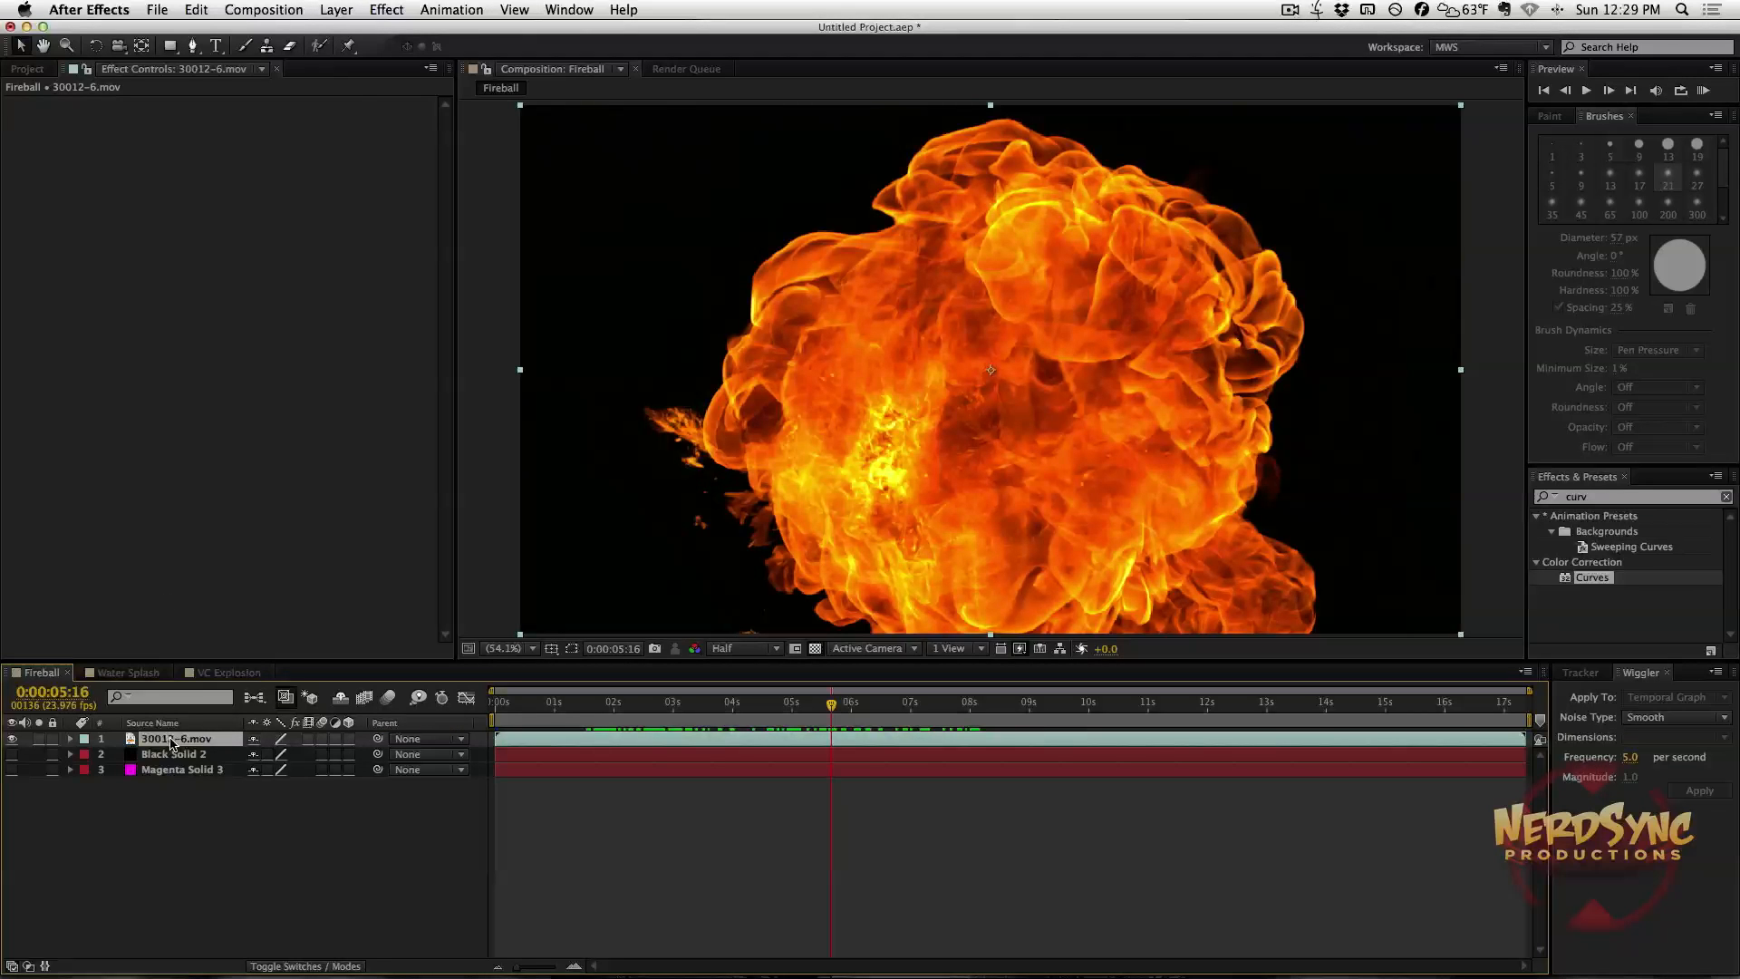
click(385, 9)
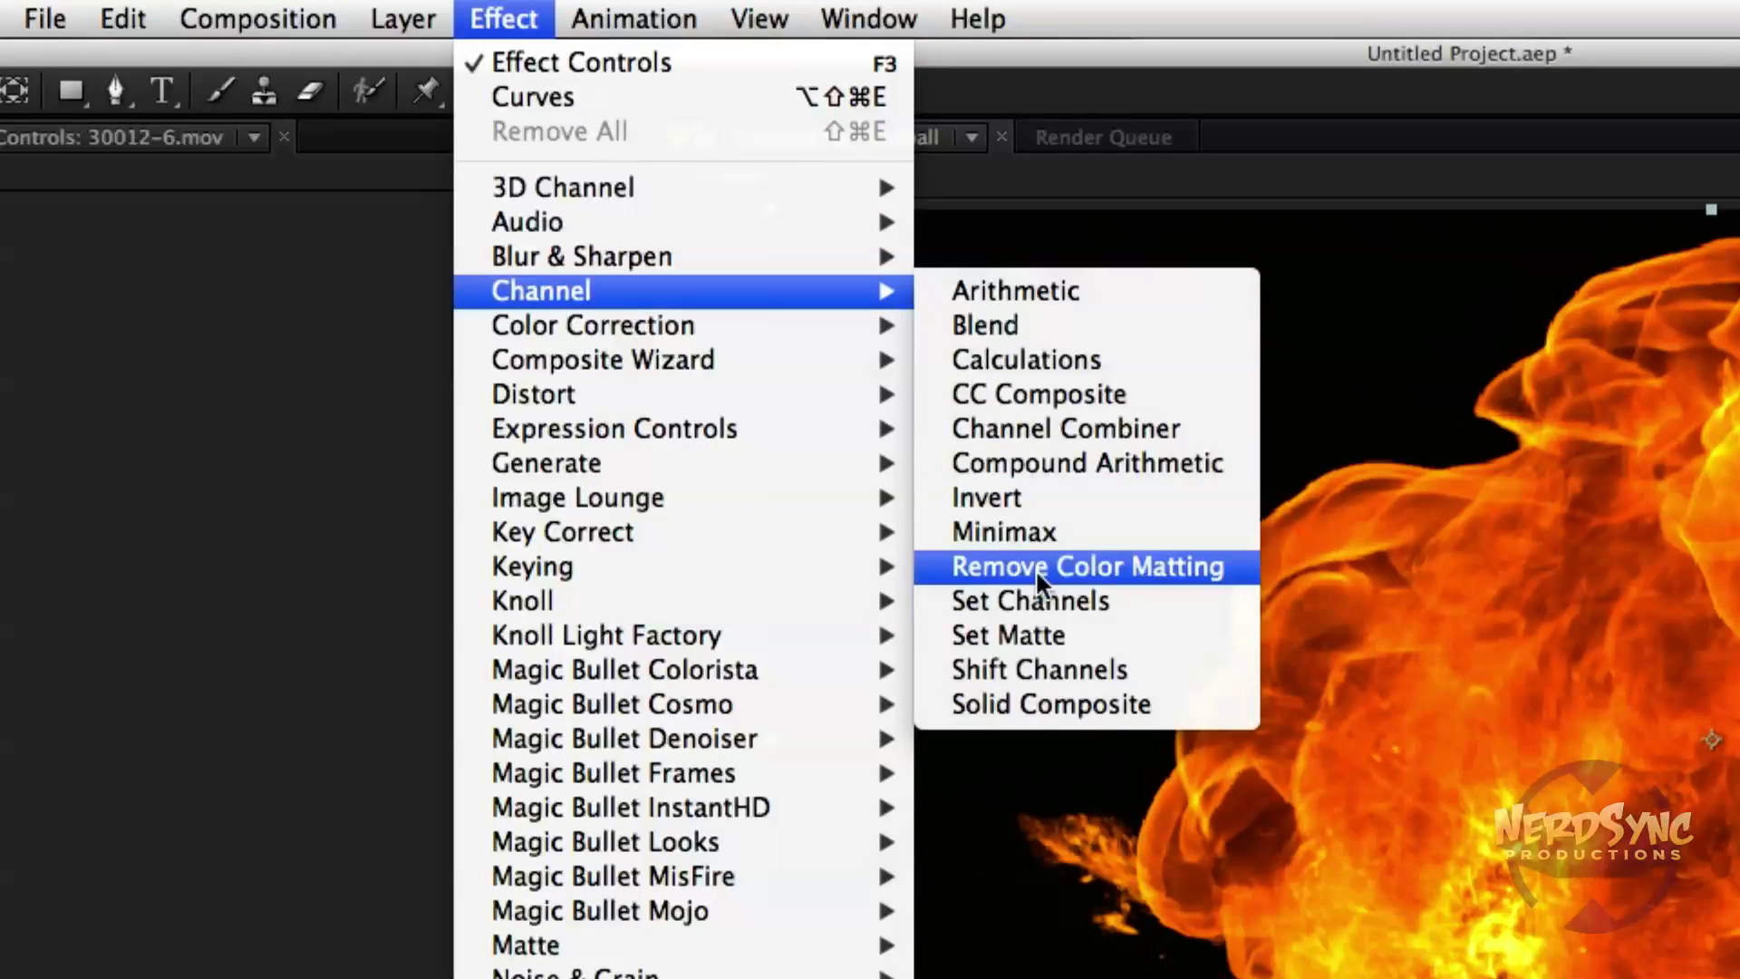
Apply Shift Channels to the fireball clip with Take Alpha From set to Red.
click(1038, 669)
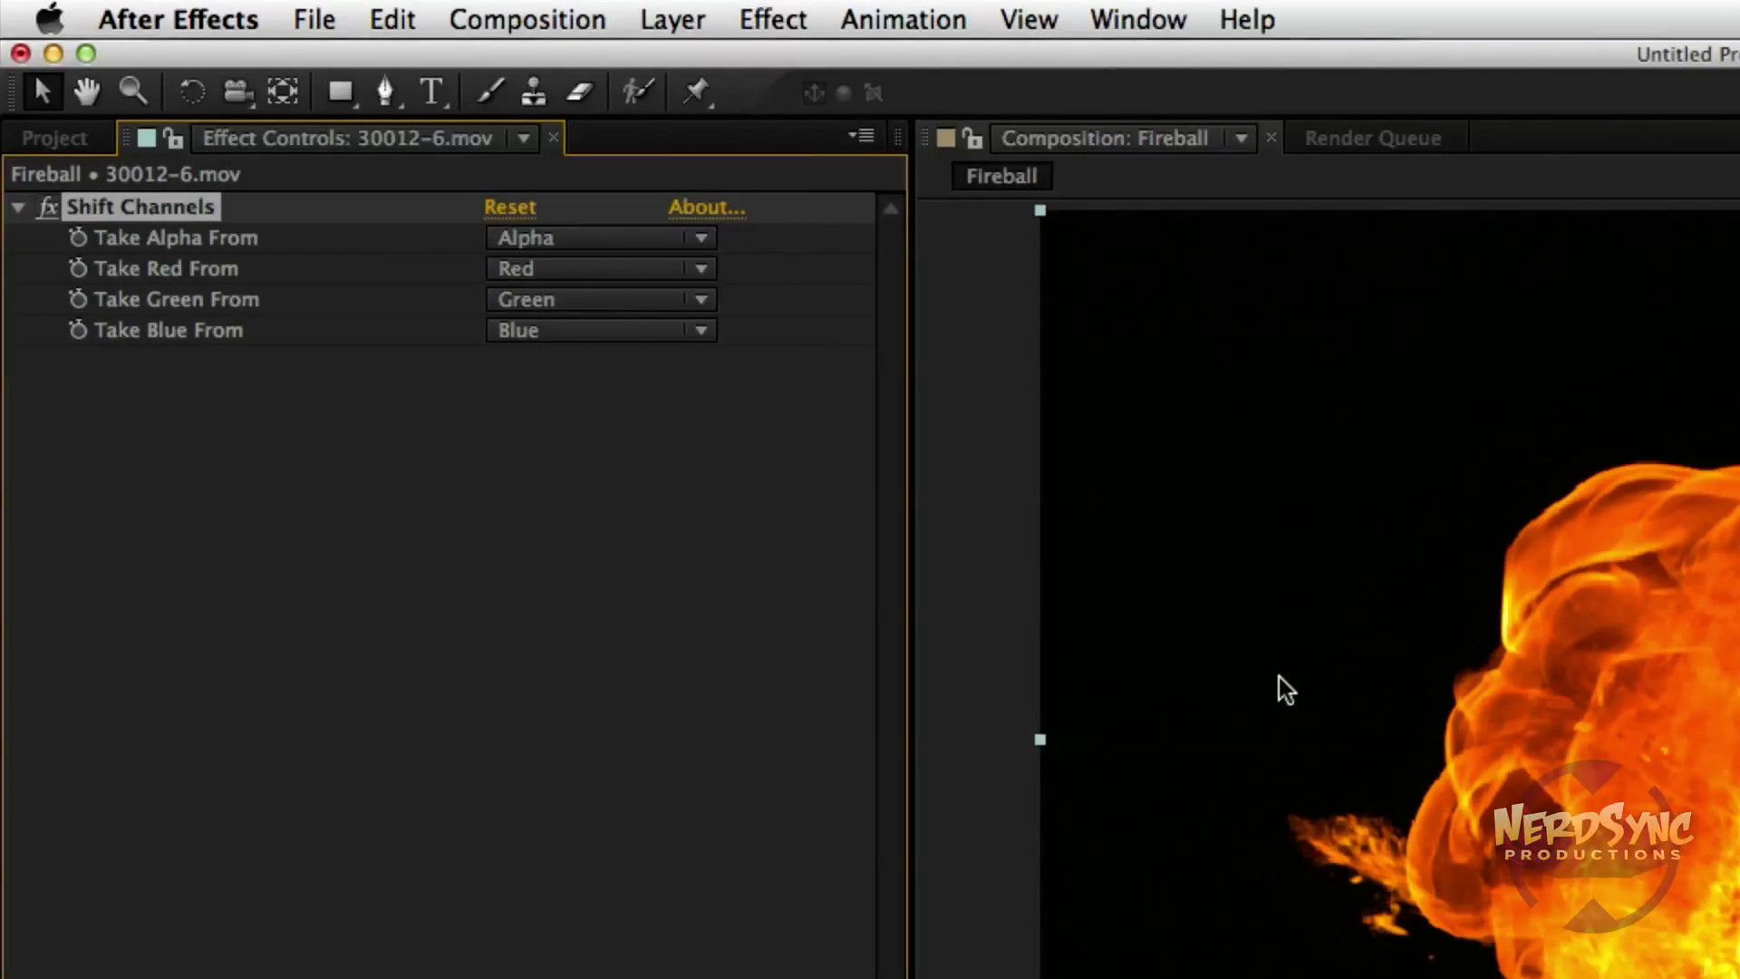
mouse_move(105, 252)
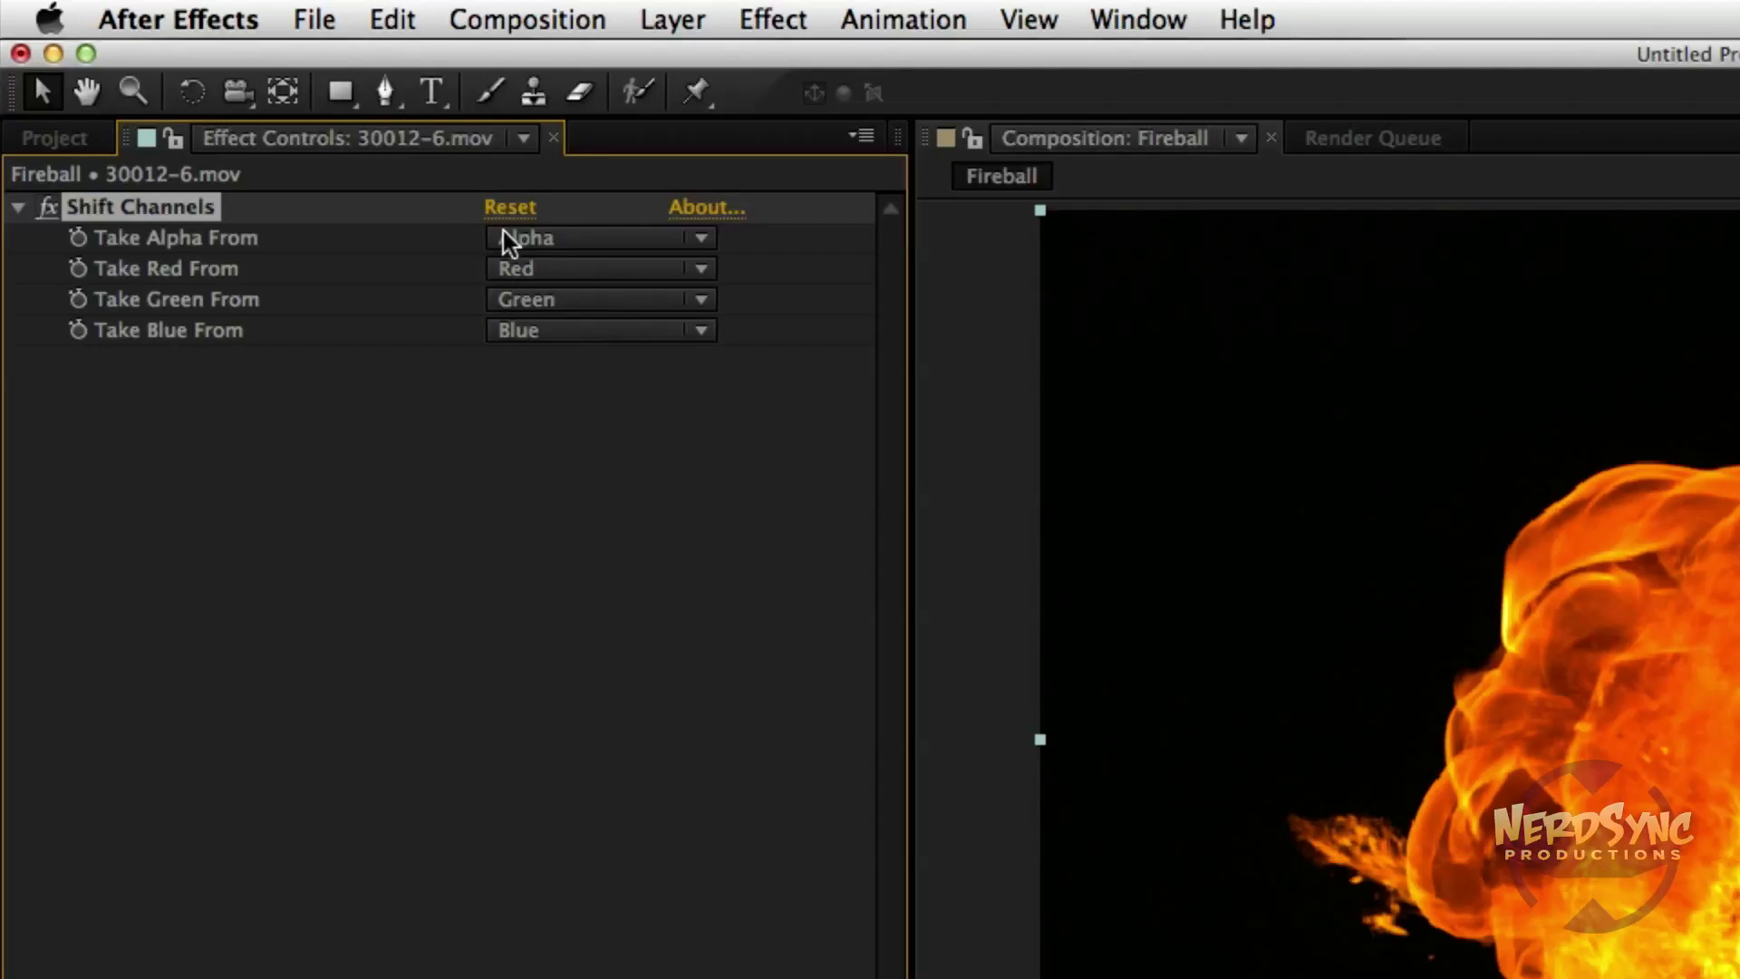
click(599, 237)
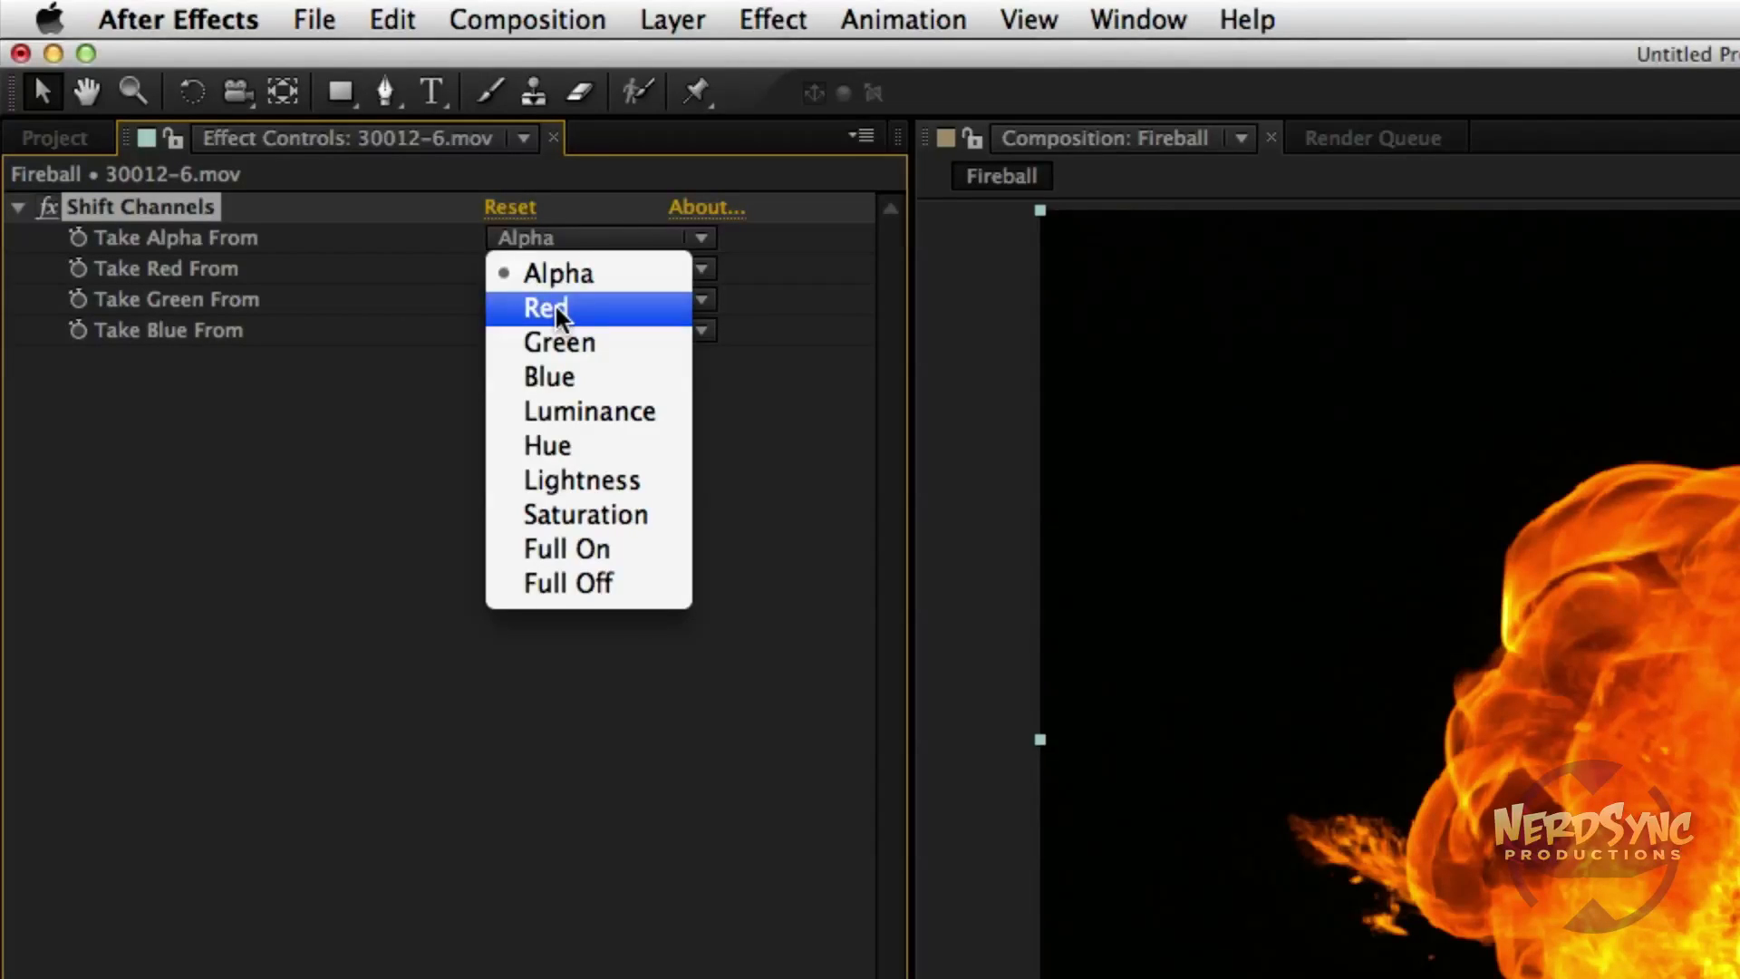
click(545, 308)
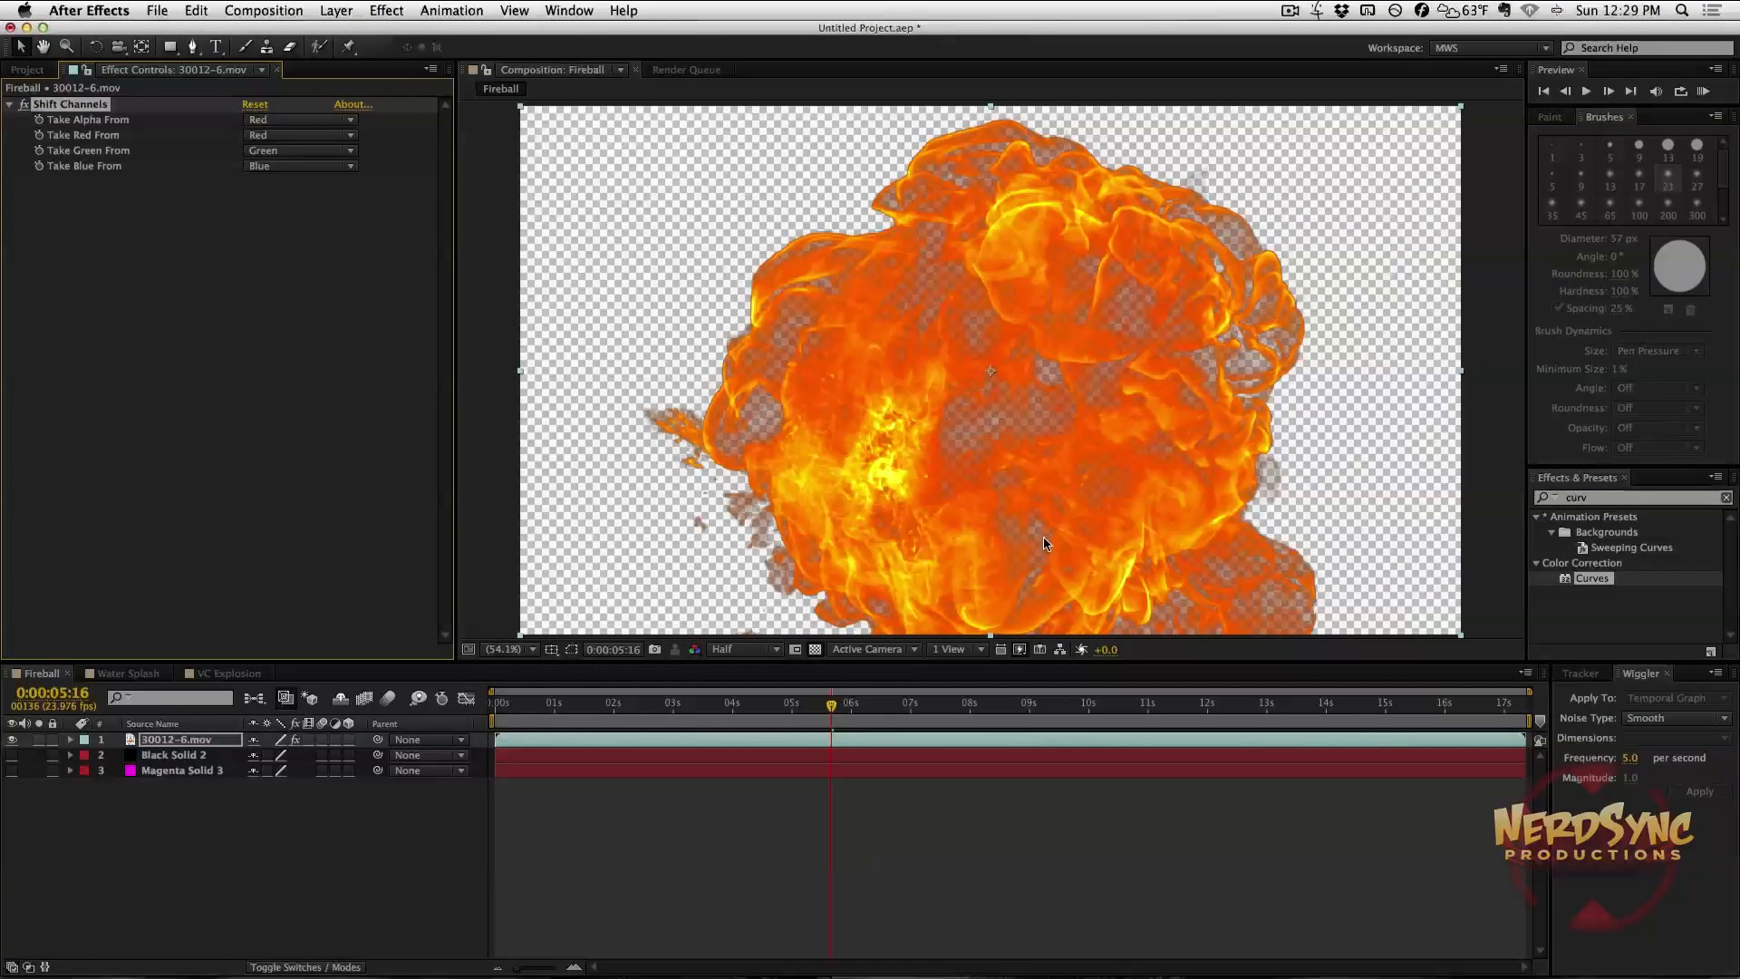
mouse_move(1383, 576)
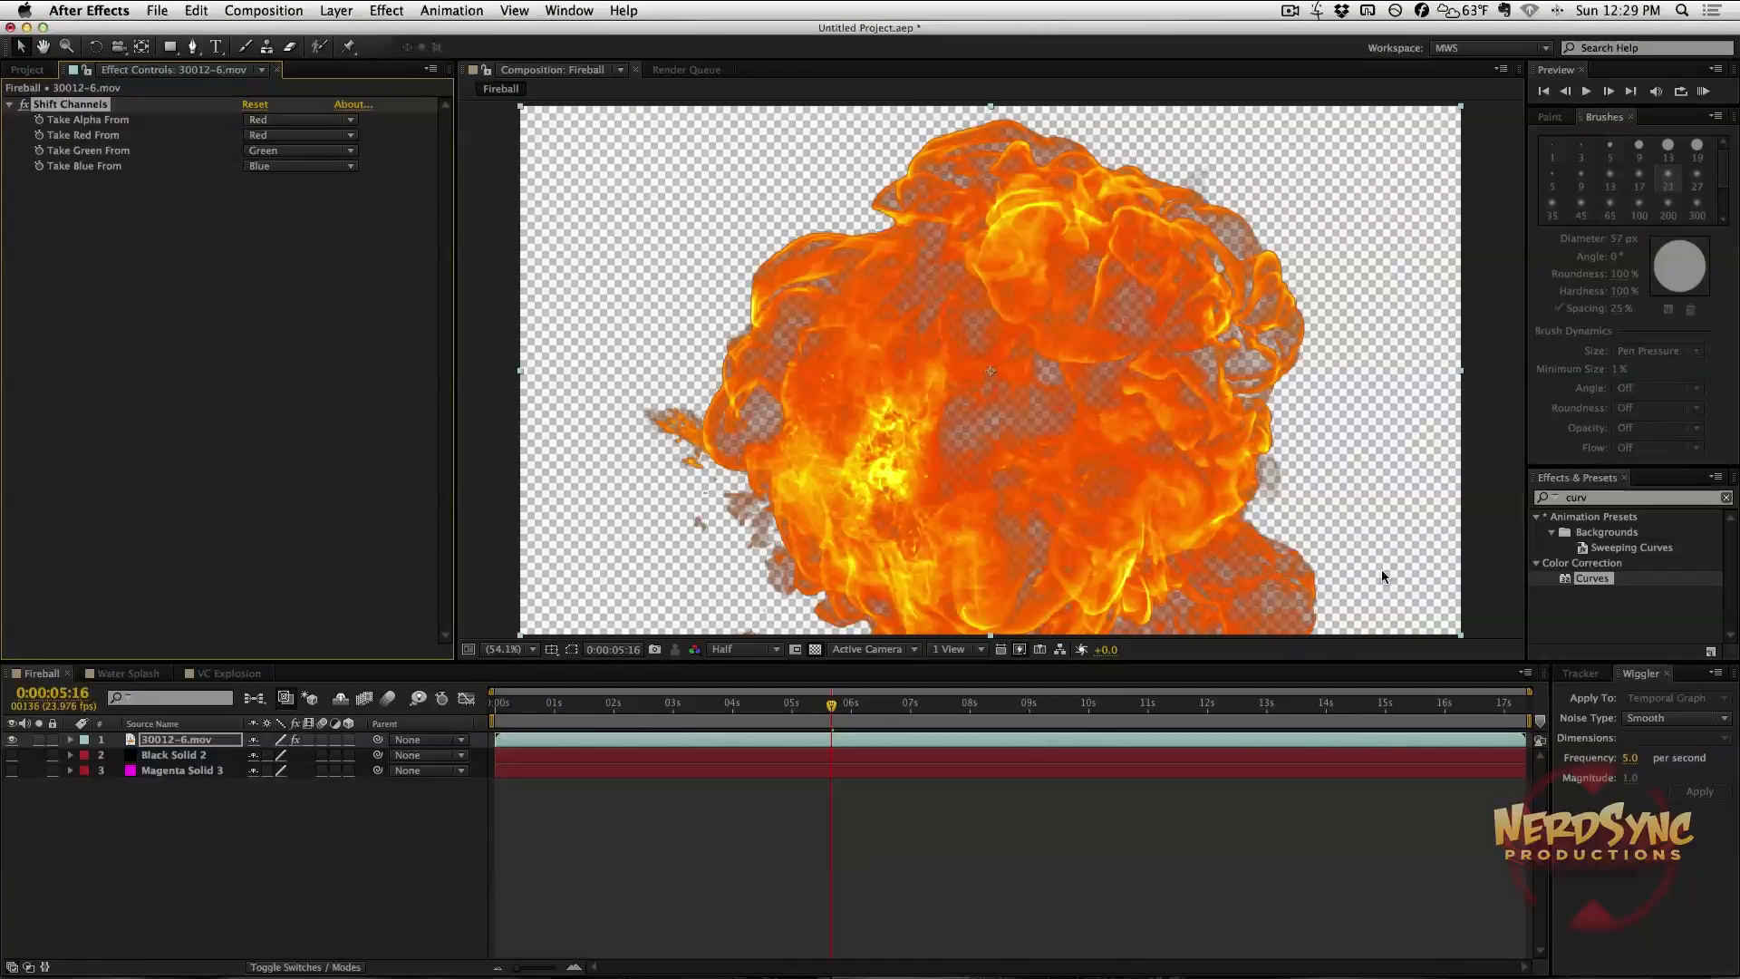
mouse_move(1410, 575)
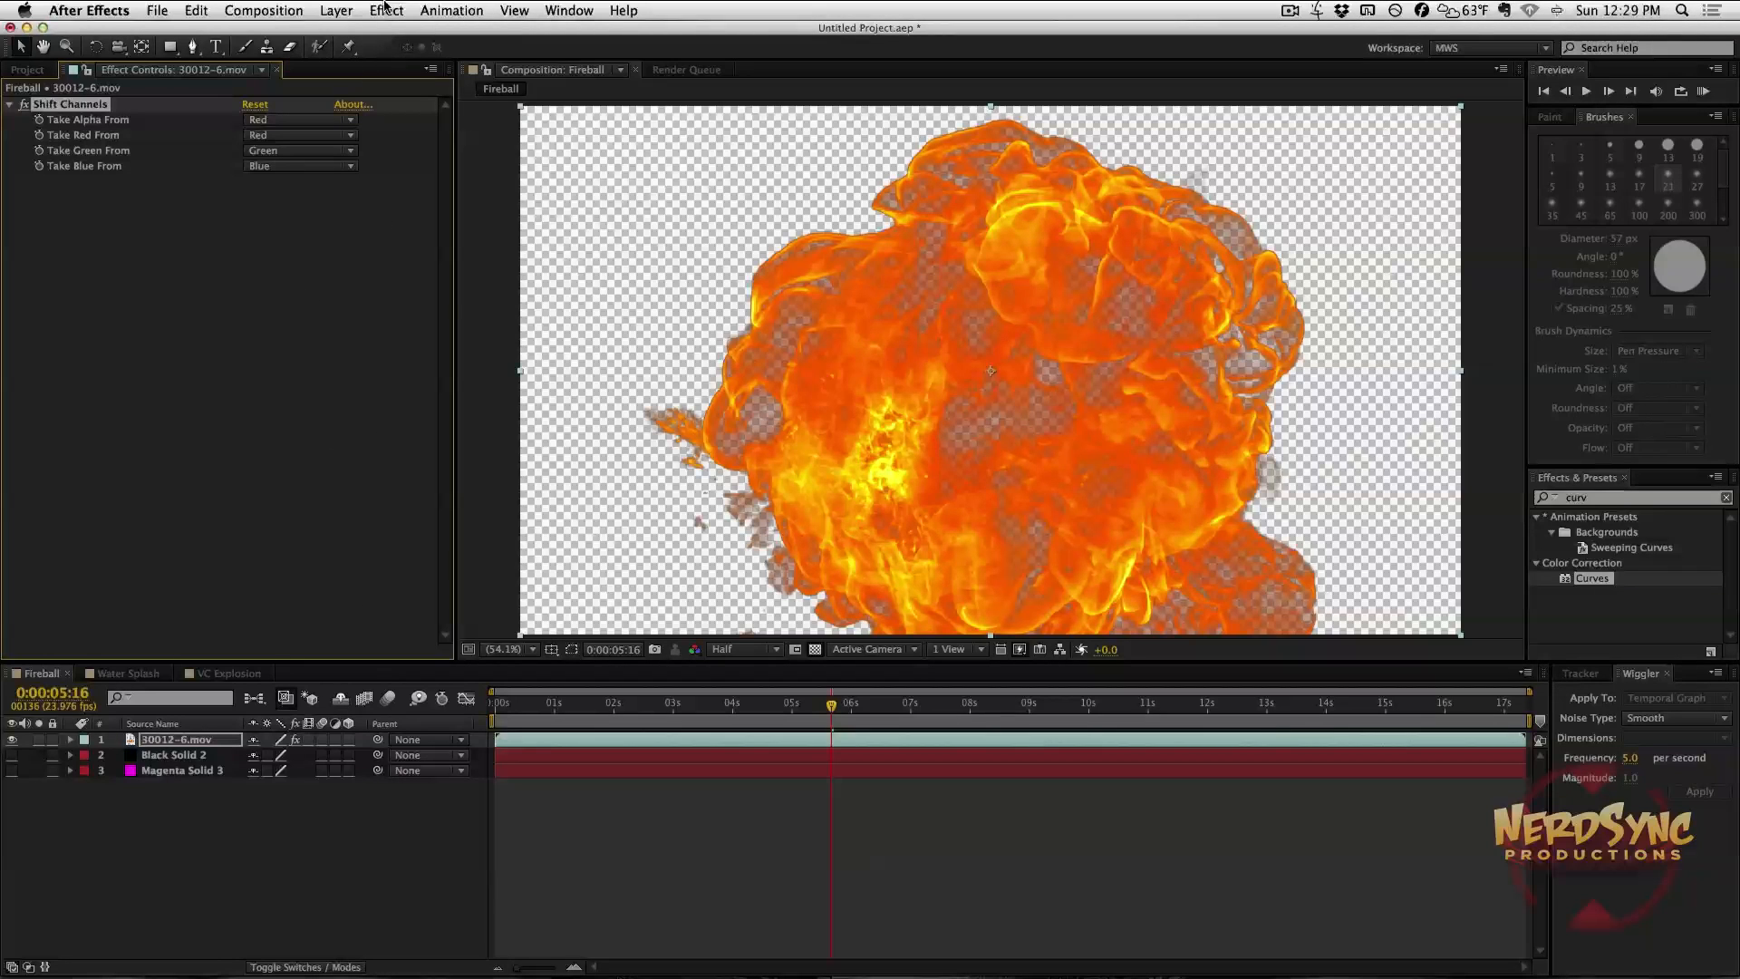
Apply Remove Color Matting to the fireball, compare with VC Explosion, and show Magenta Solid 3.
click(386, 9)
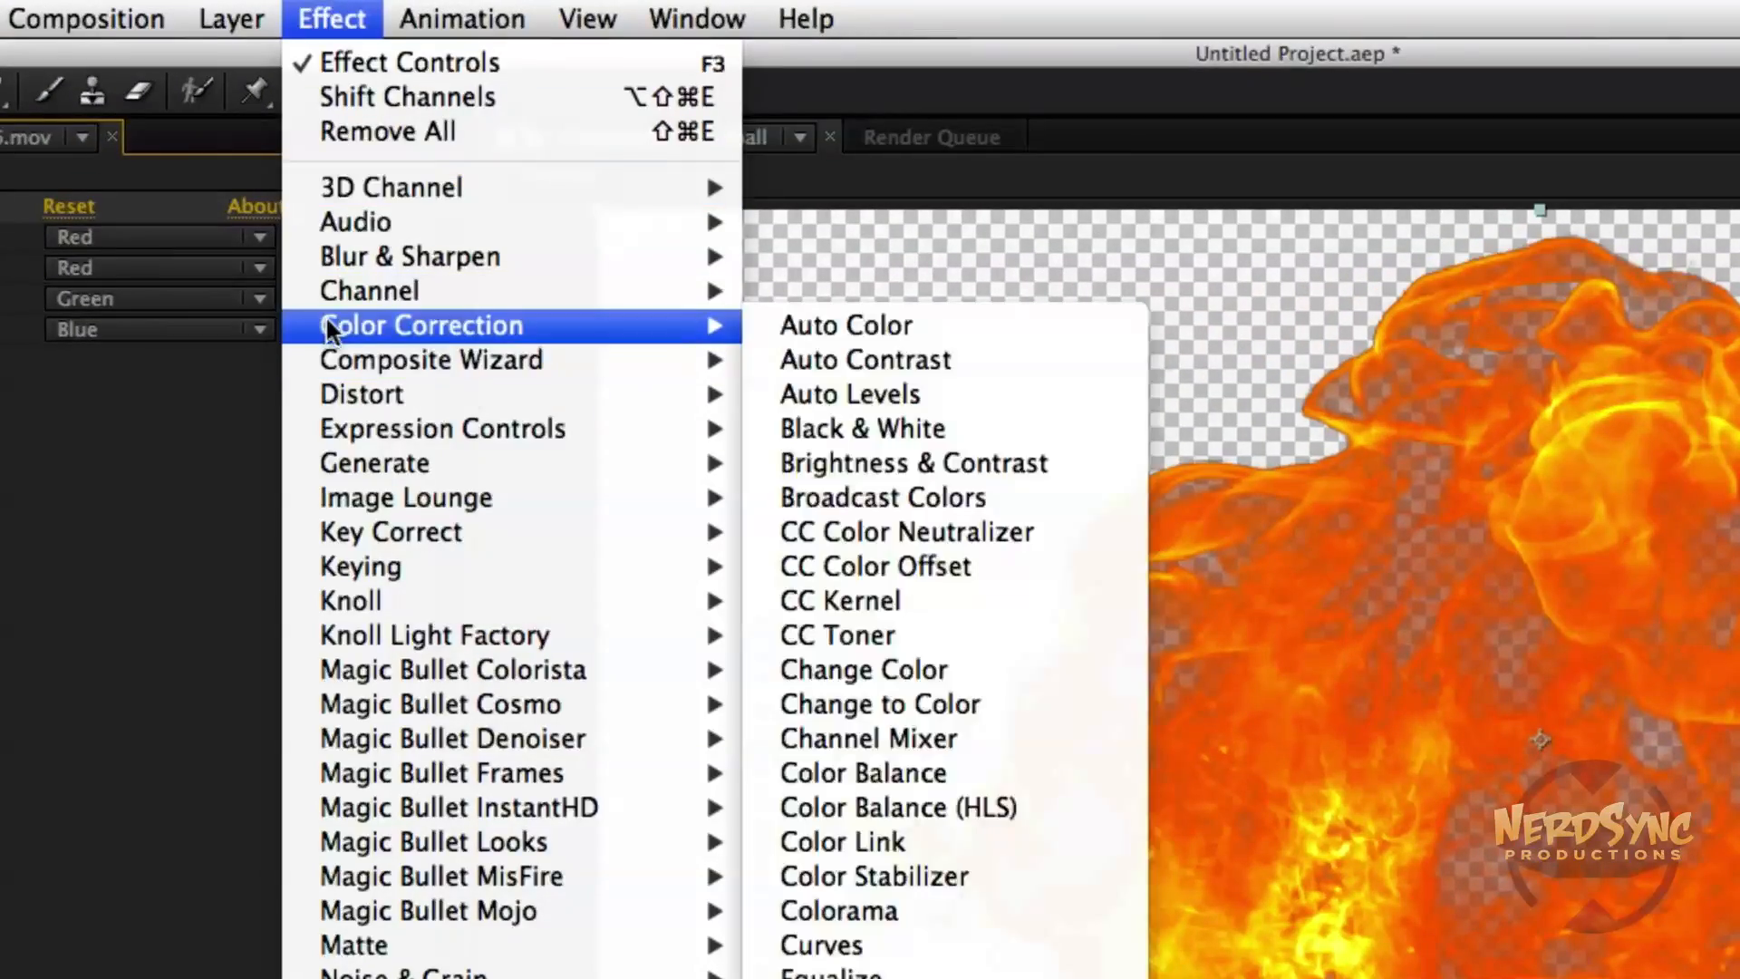
mouse_move(369, 291)
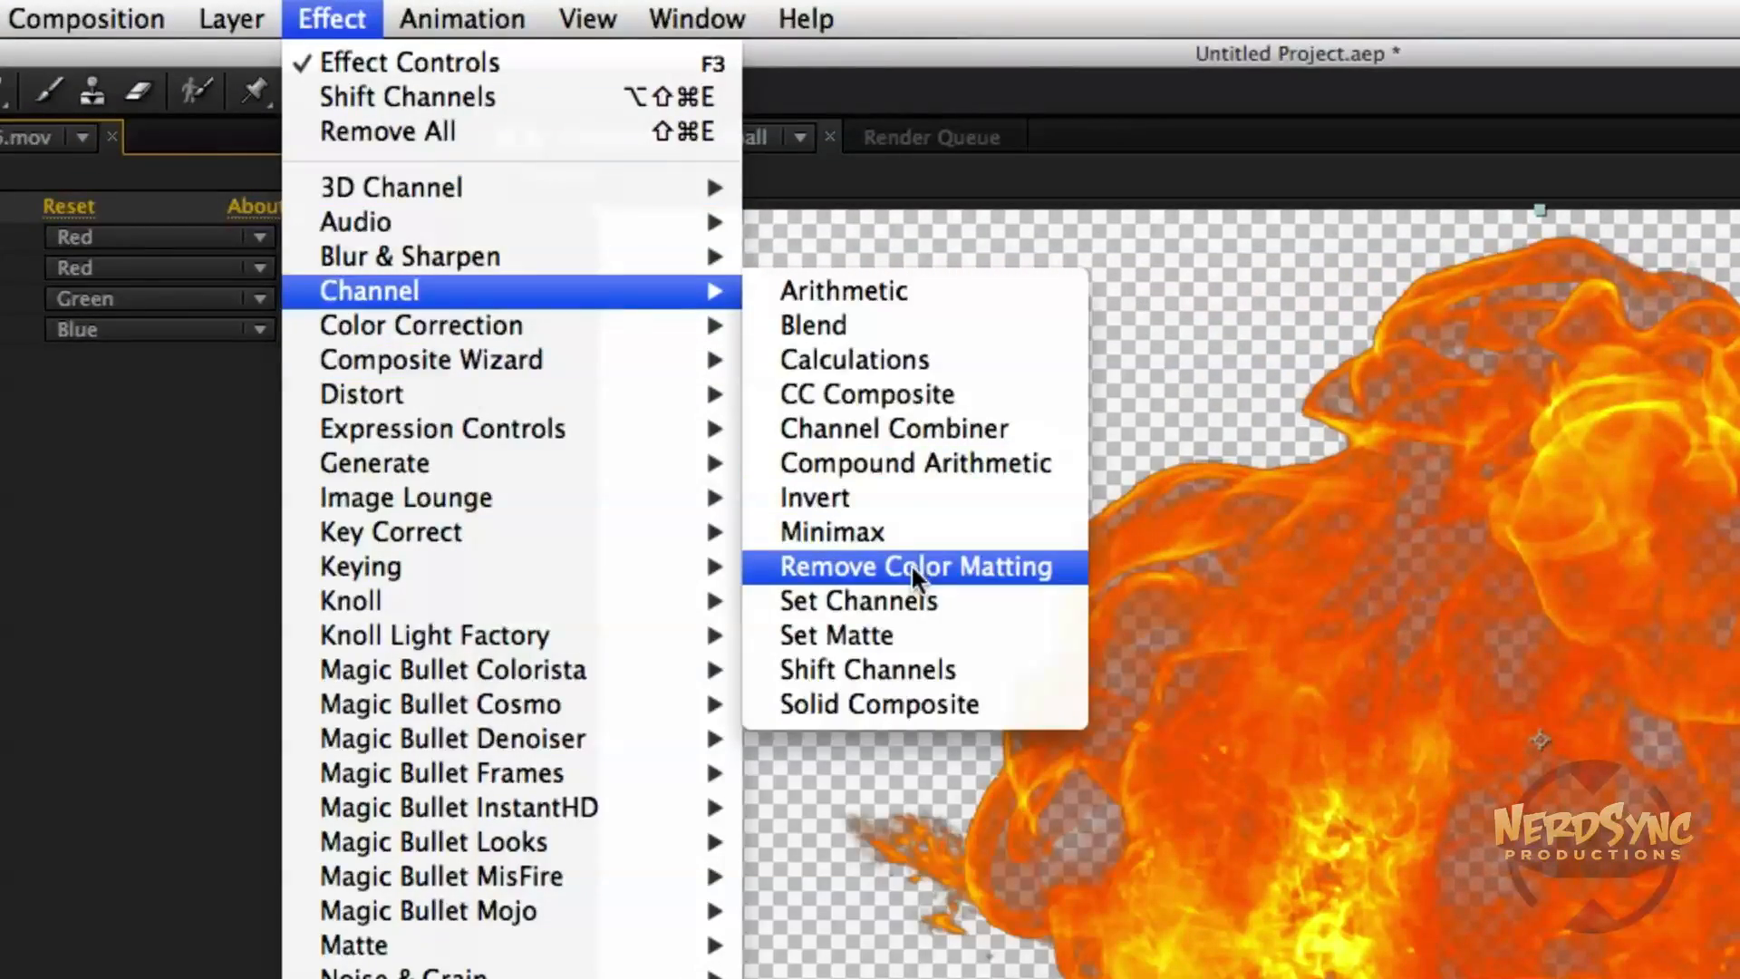
click(914, 565)
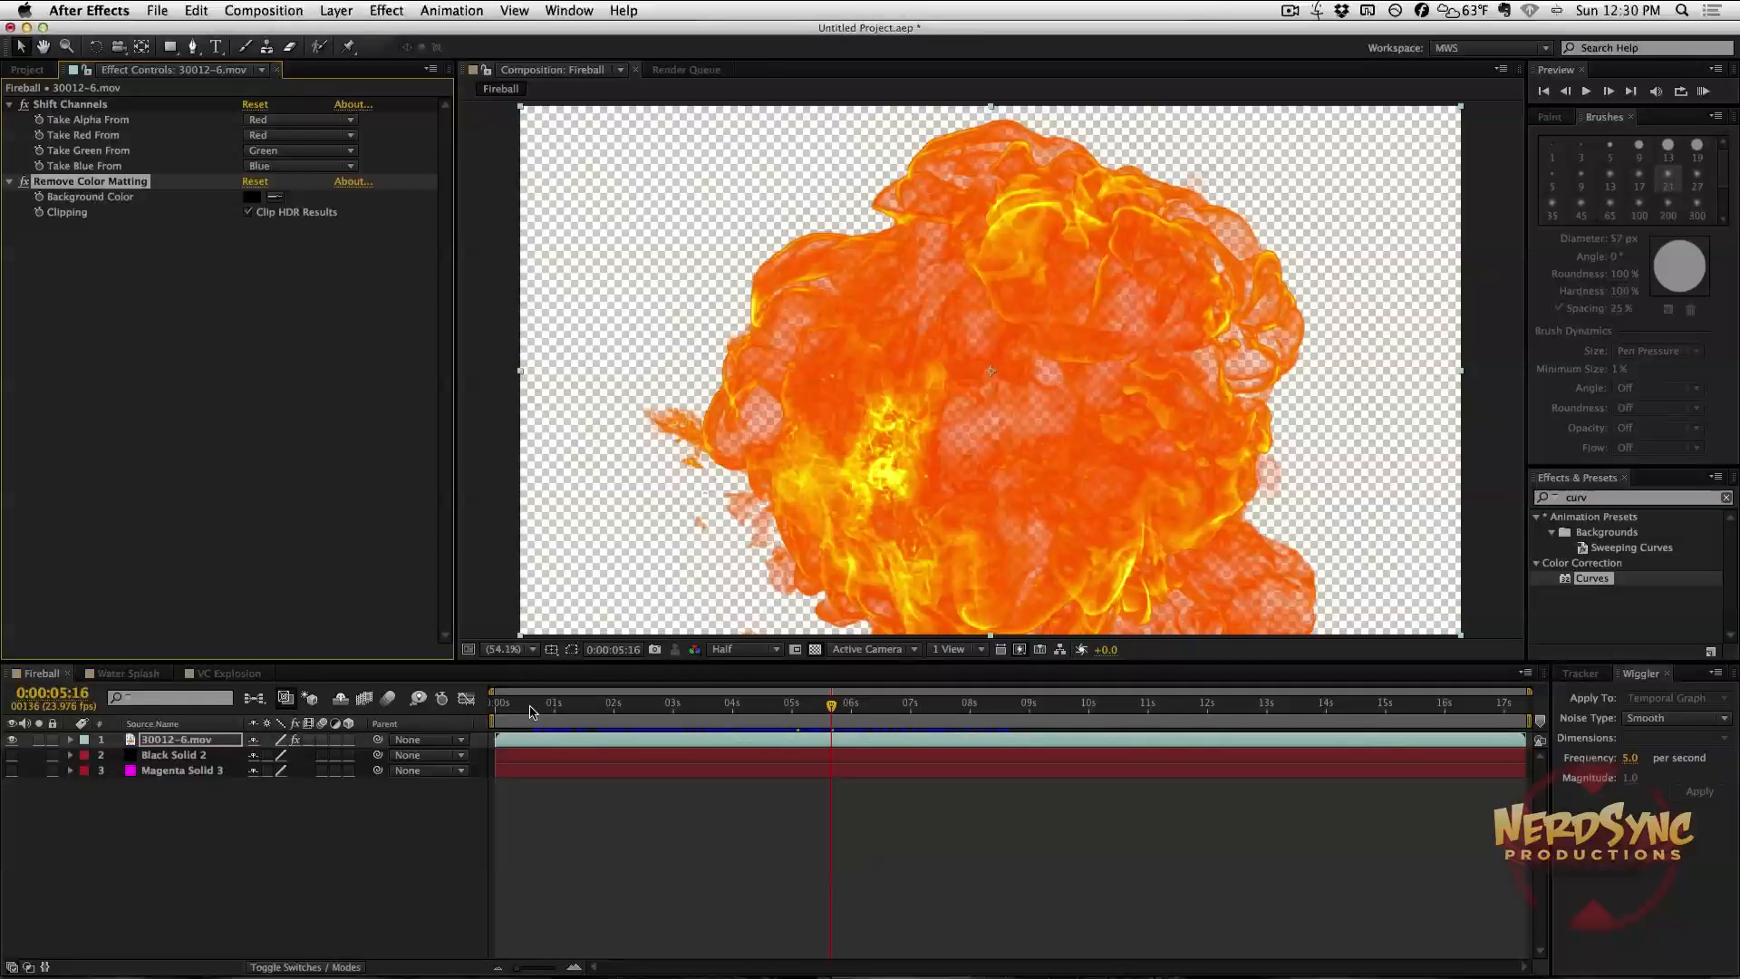
click(720, 703)
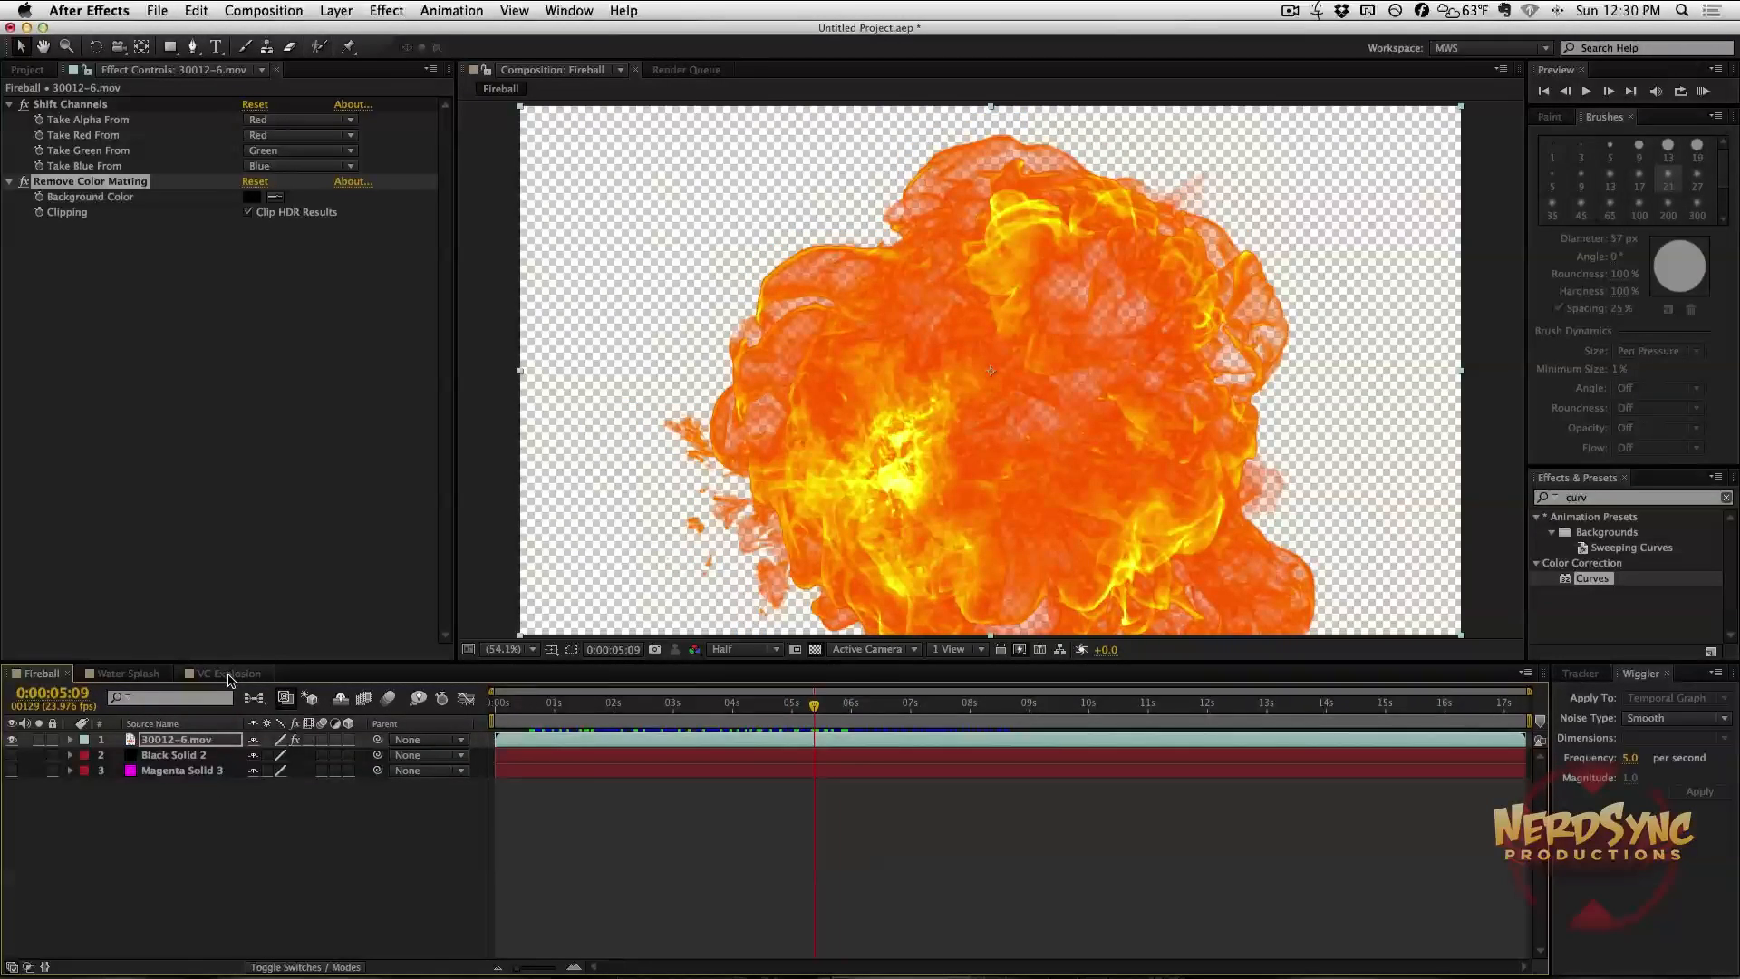
click(222, 673)
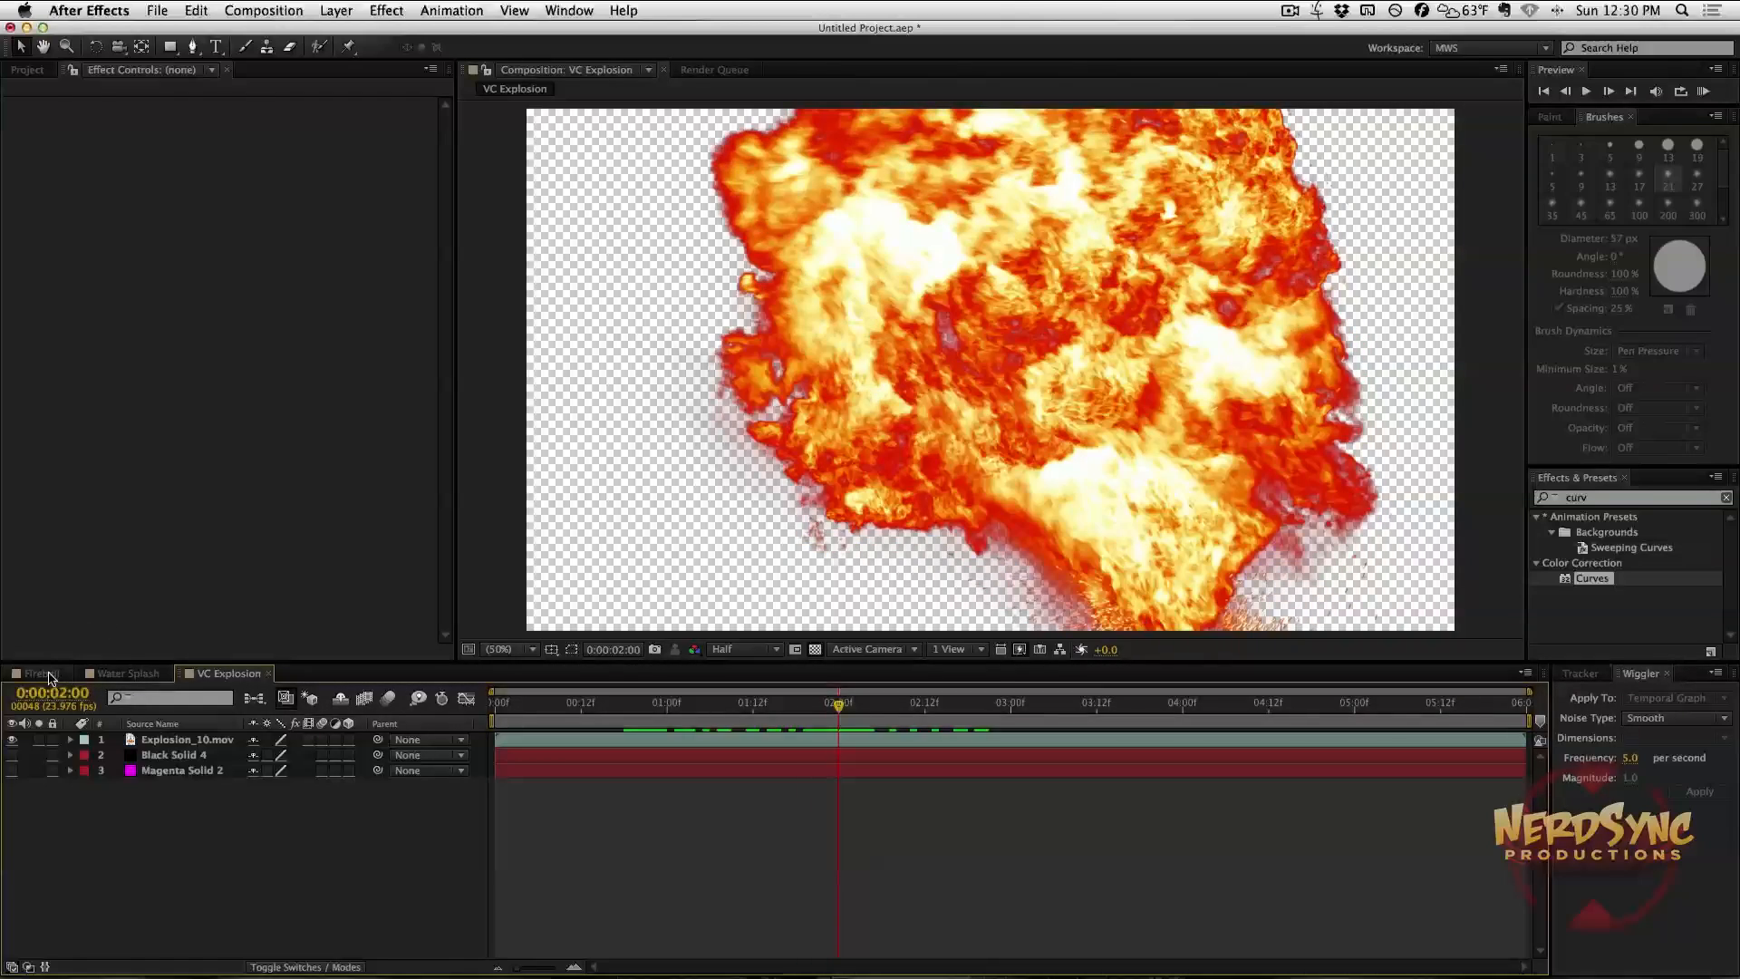
click(36, 672)
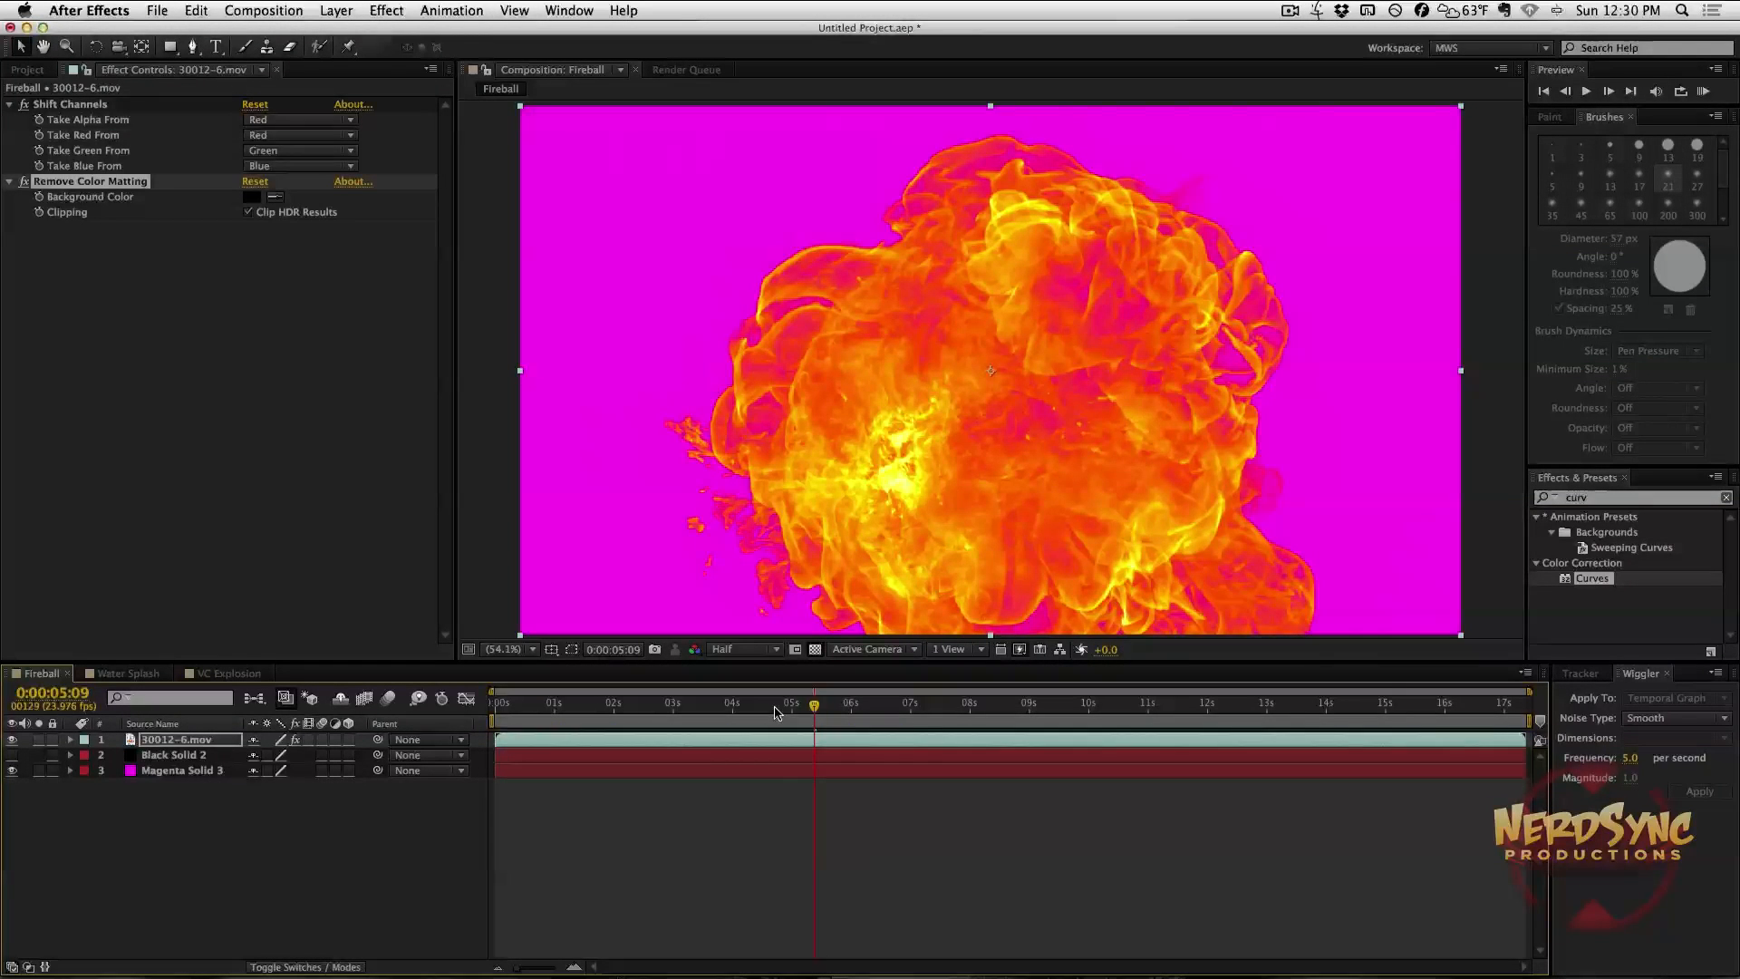
click(731, 703)
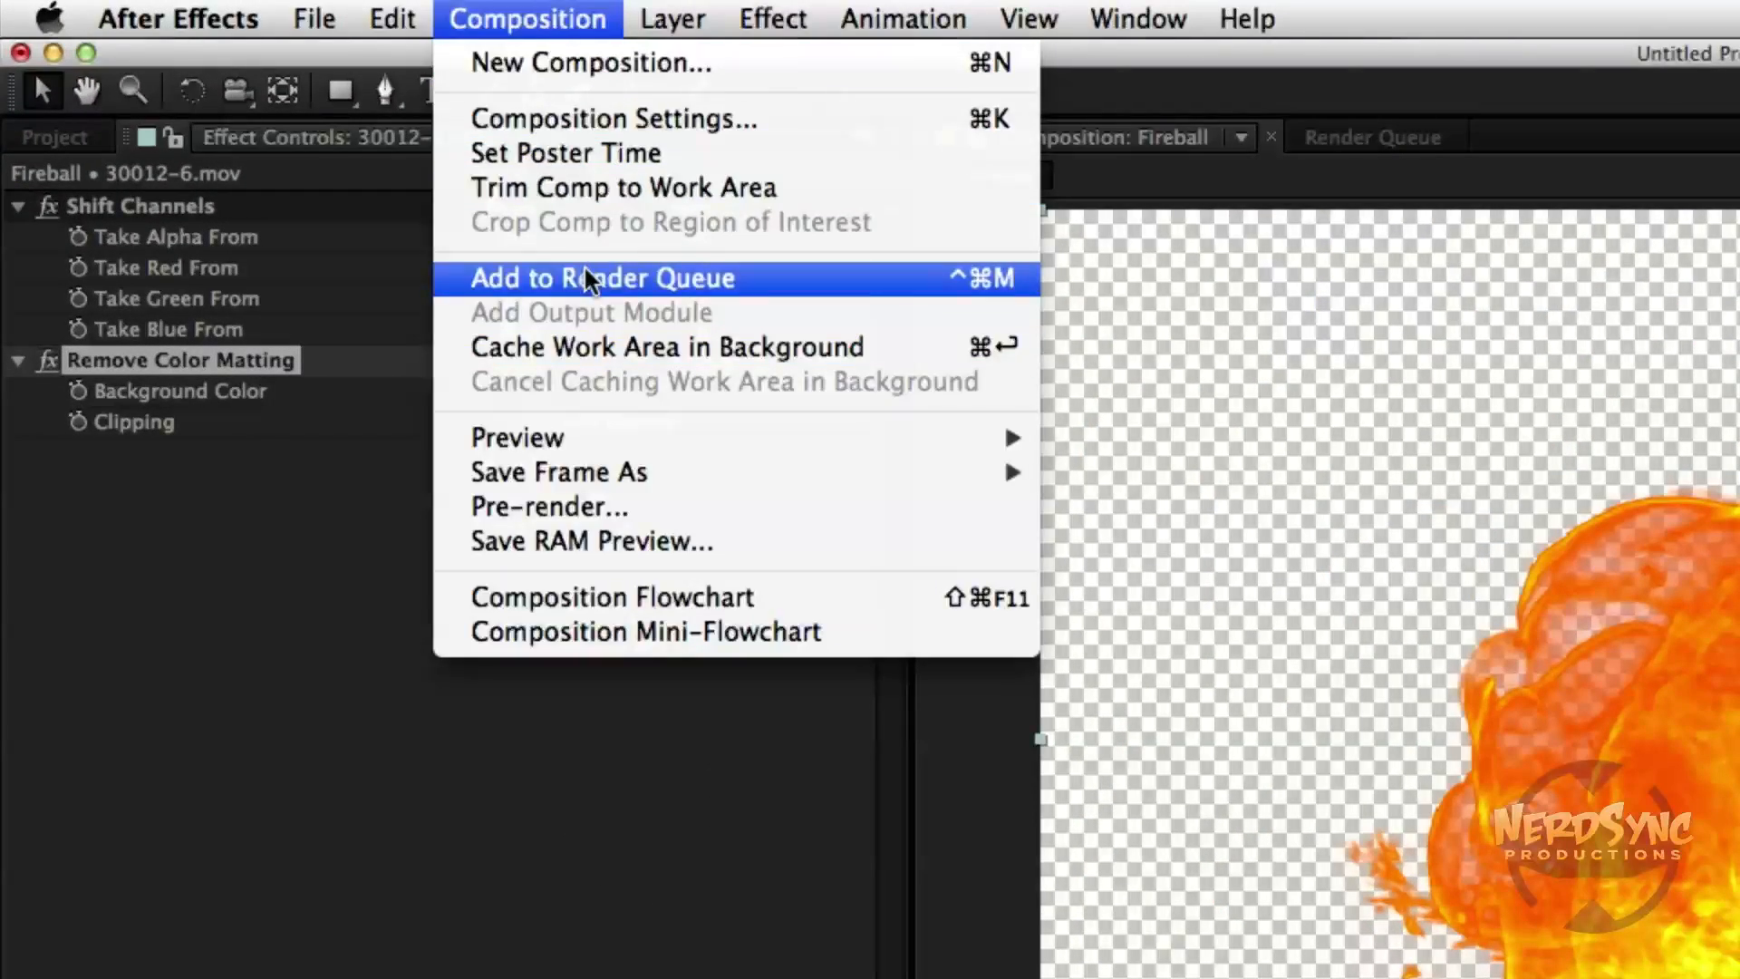
Add the Fireball comp to the Render Queue with Best Settings and Lossless output.
click(600, 278)
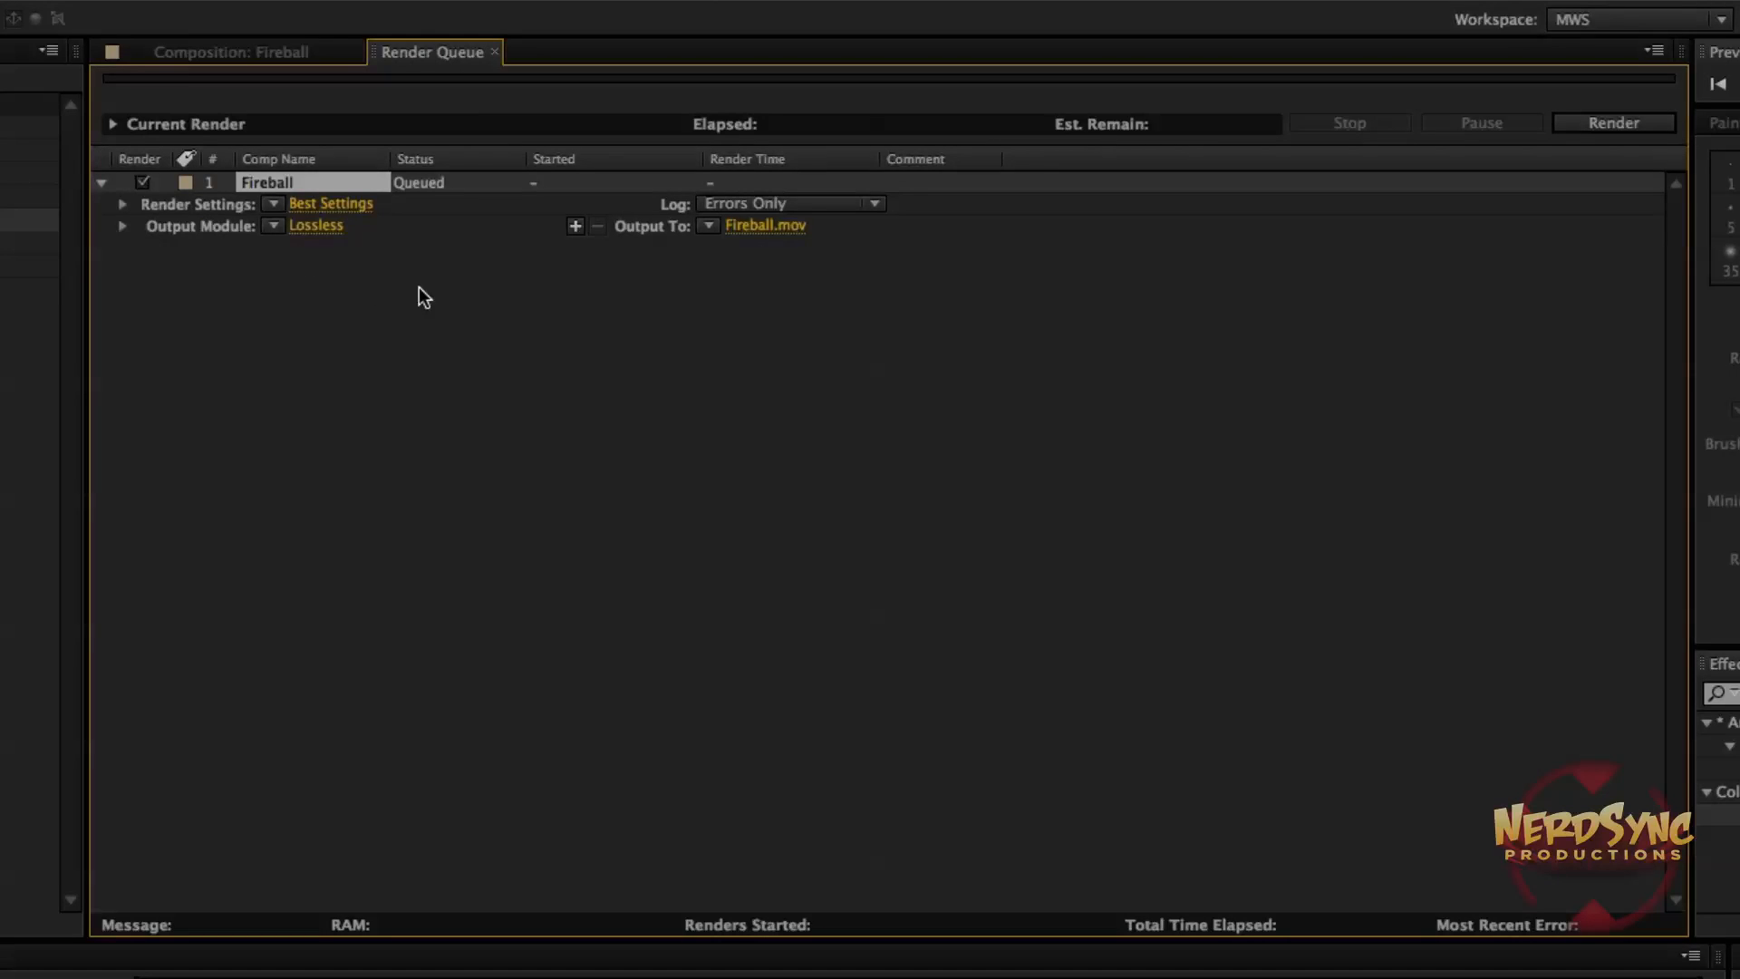
mouse_move(639, 148)
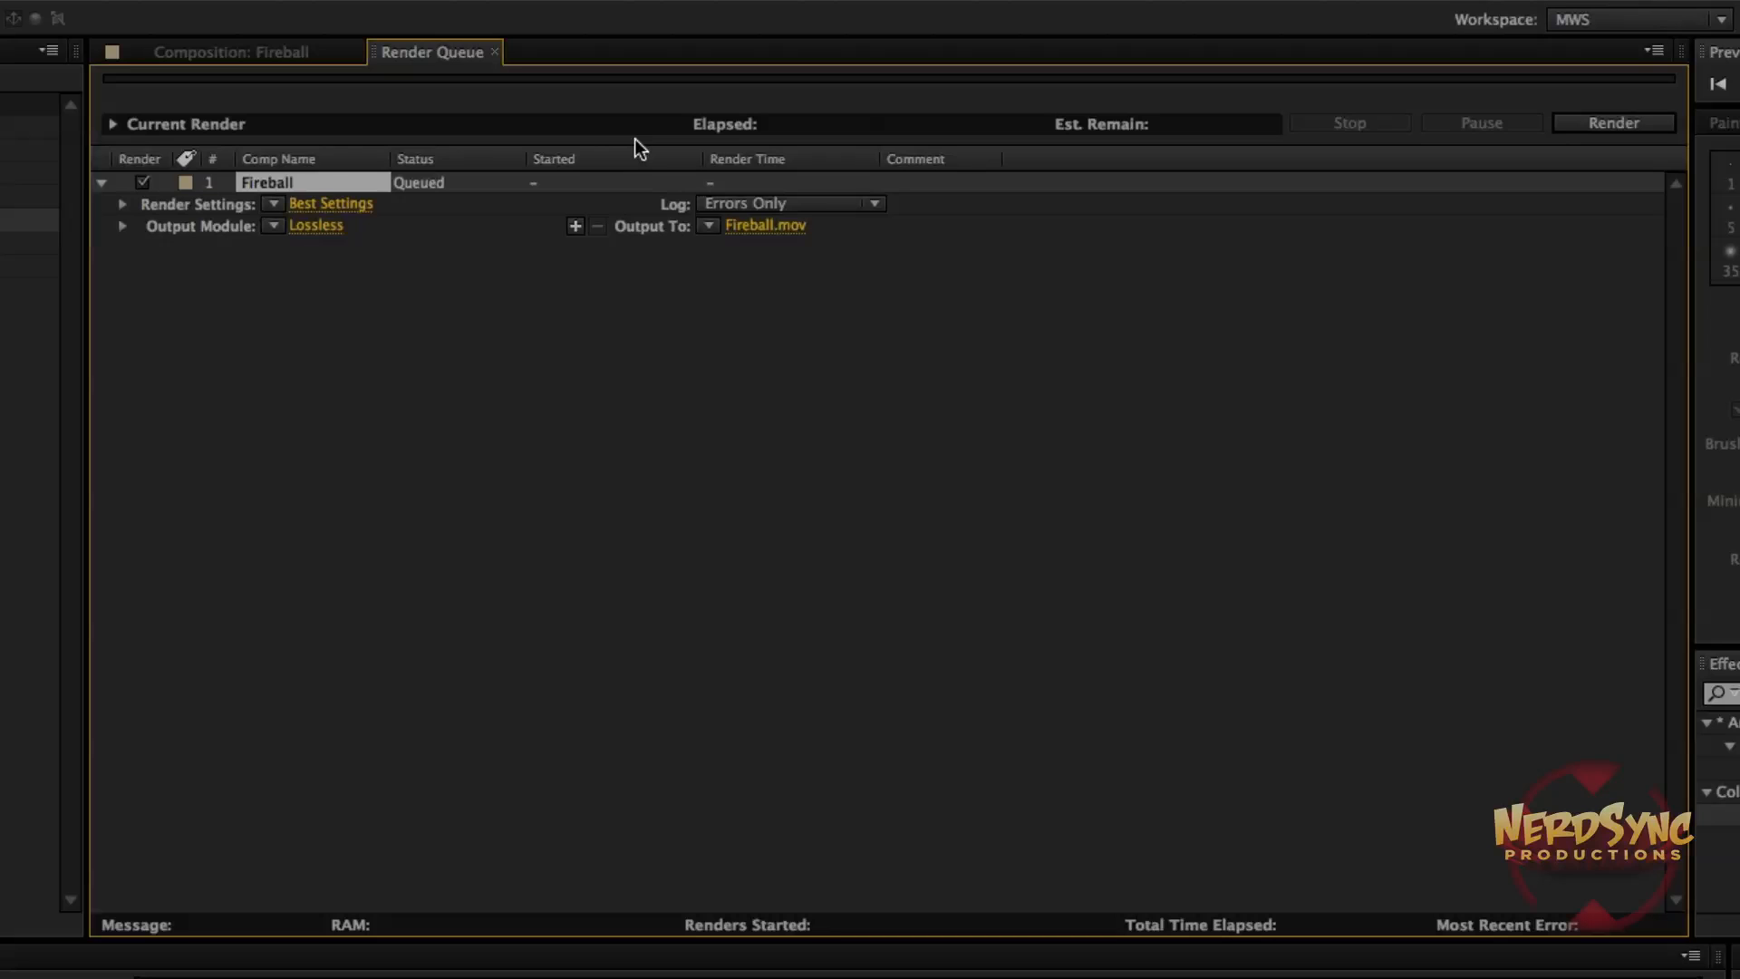
mouse_move(972, 653)
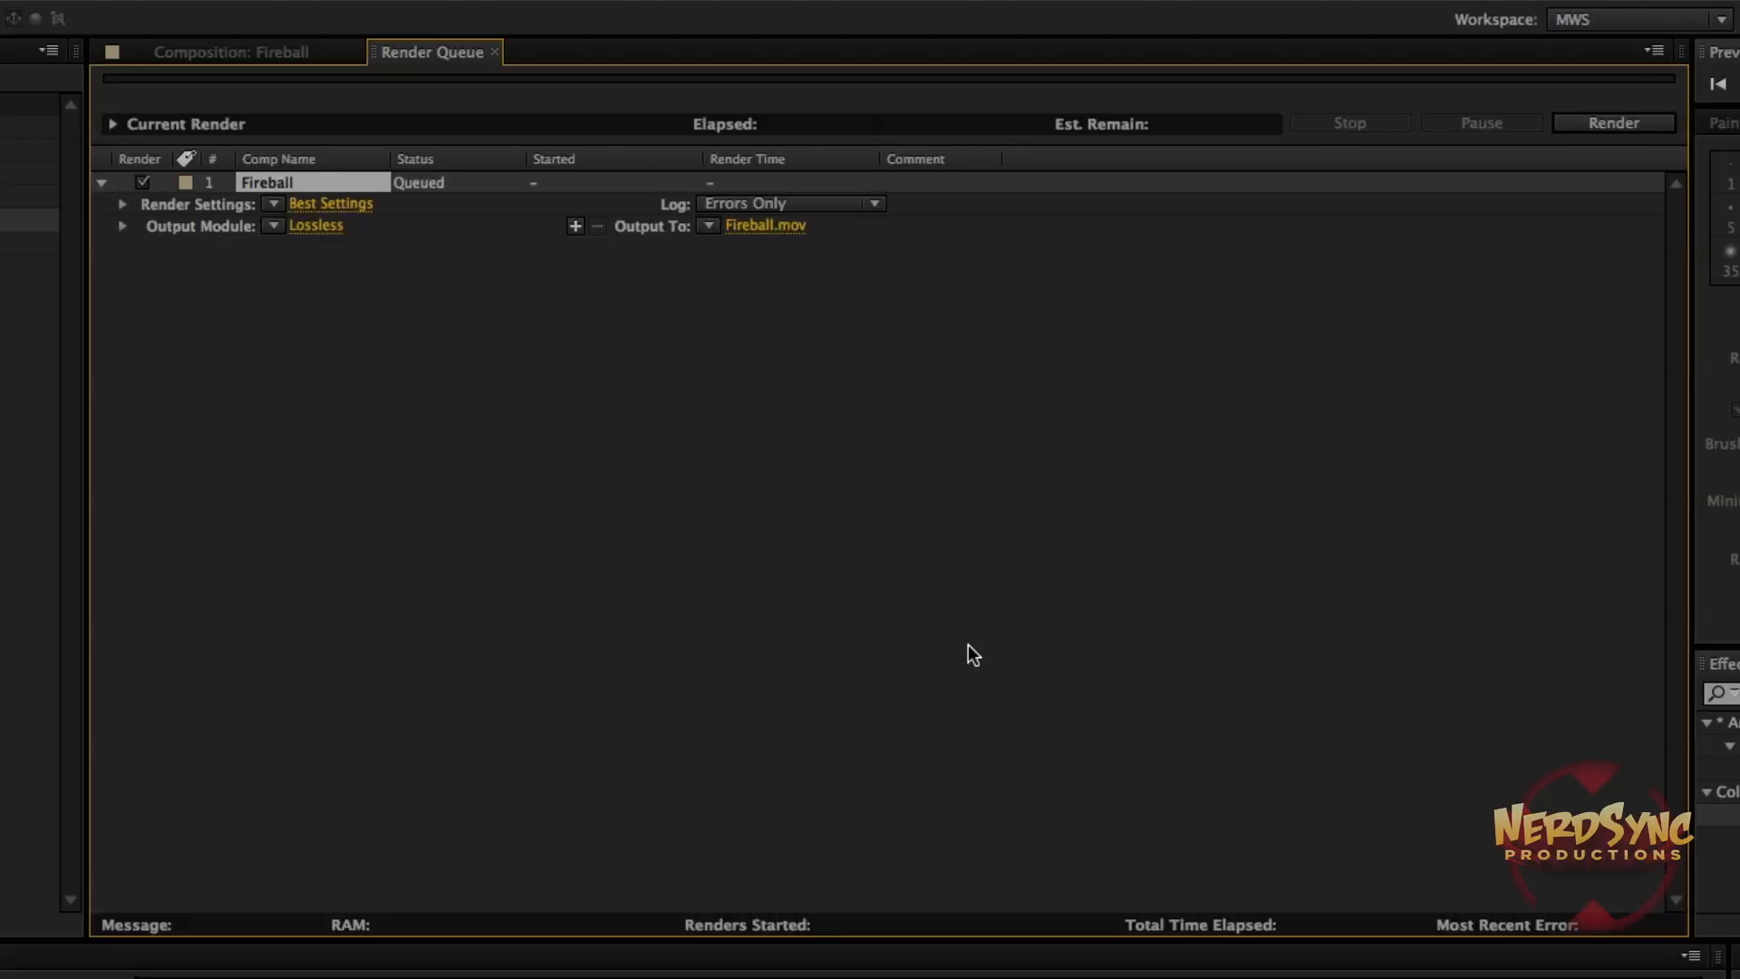
mouse_move(544, 788)
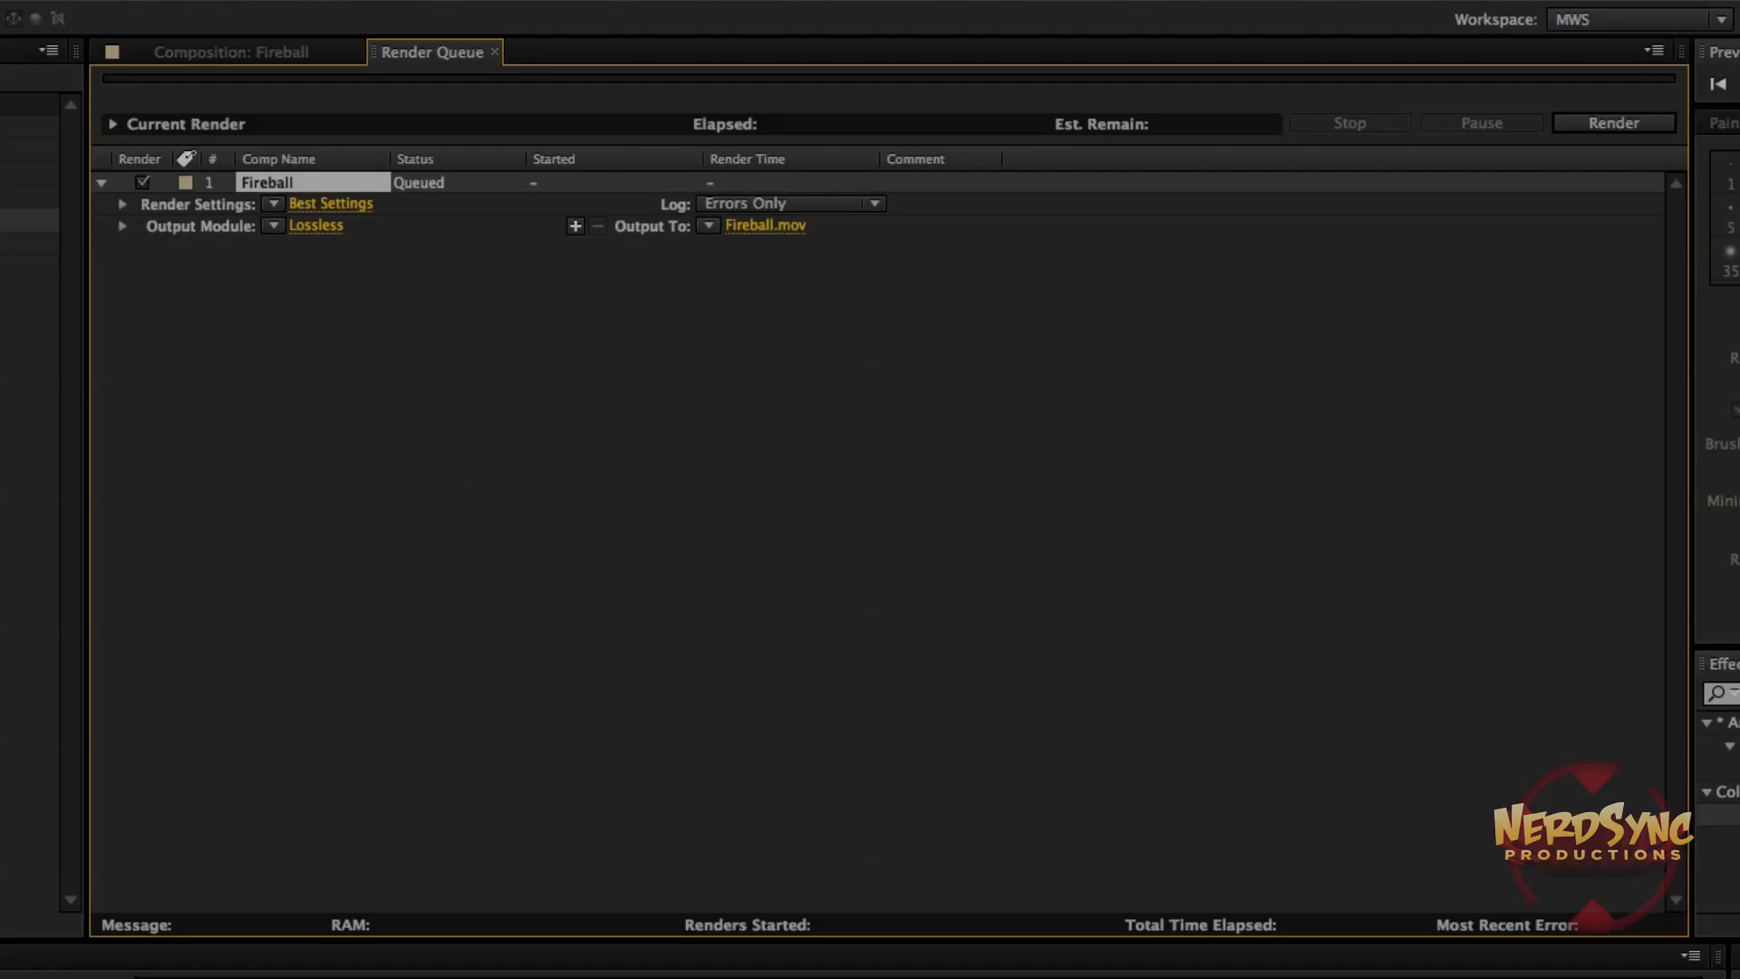
mouse_move(256, 846)
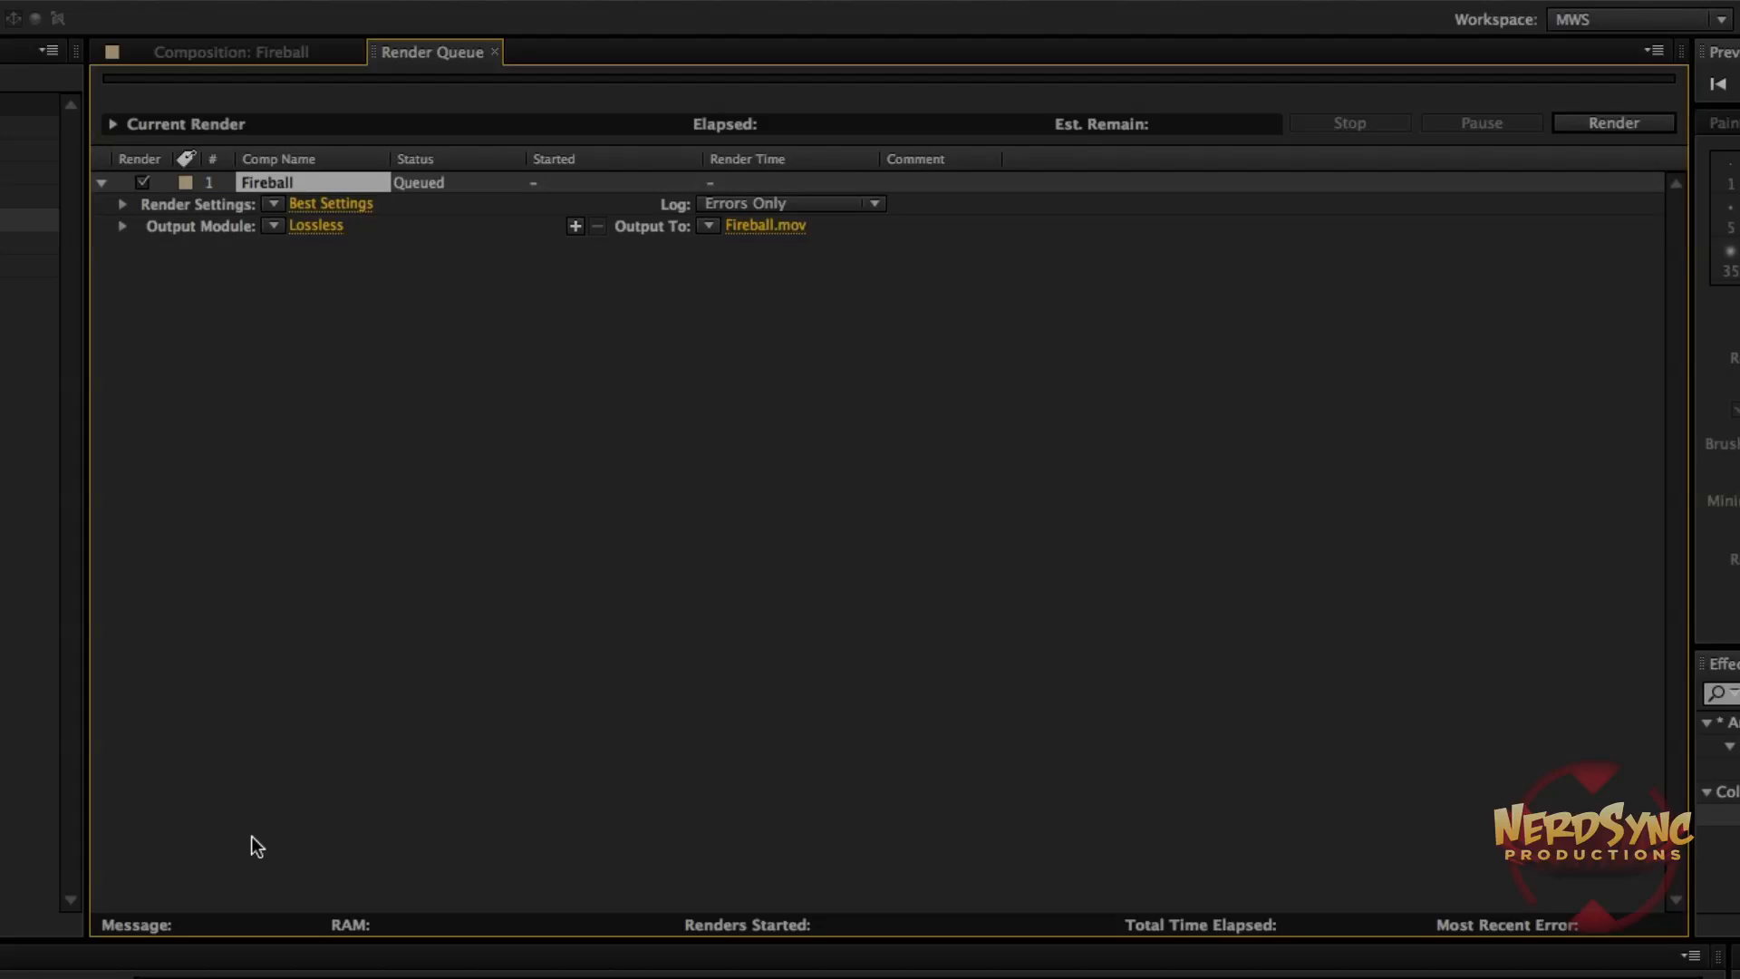
mouse_move(312, 526)
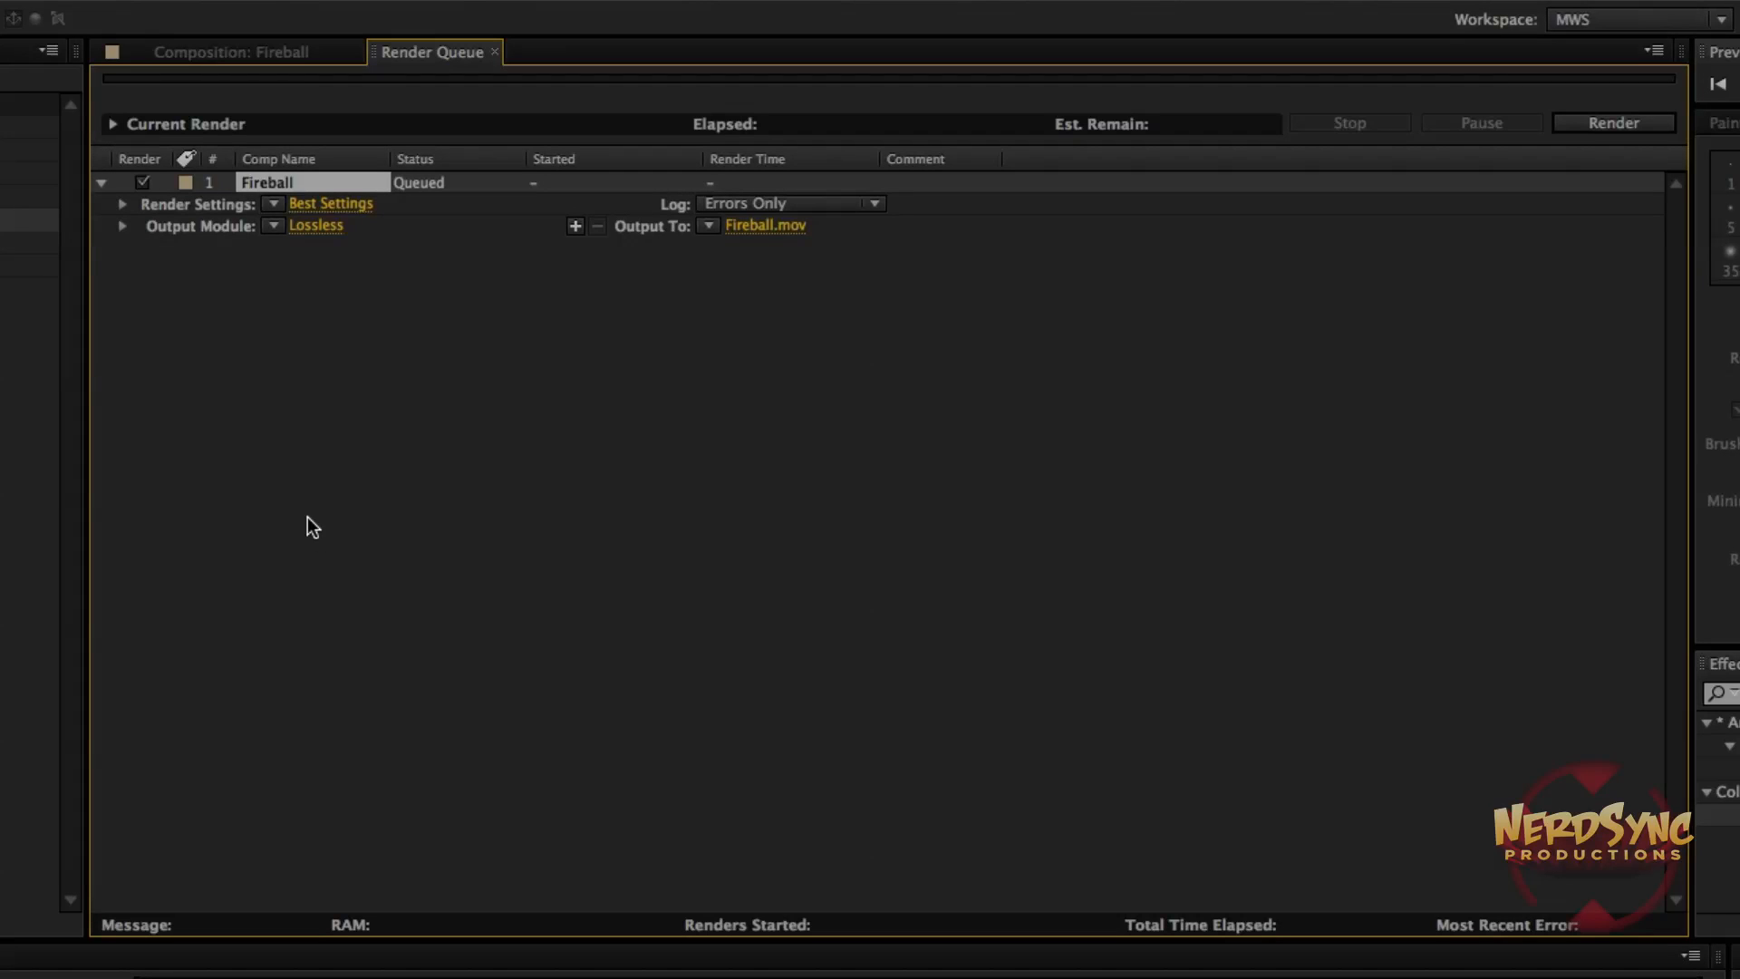
mouse_move(319, 495)
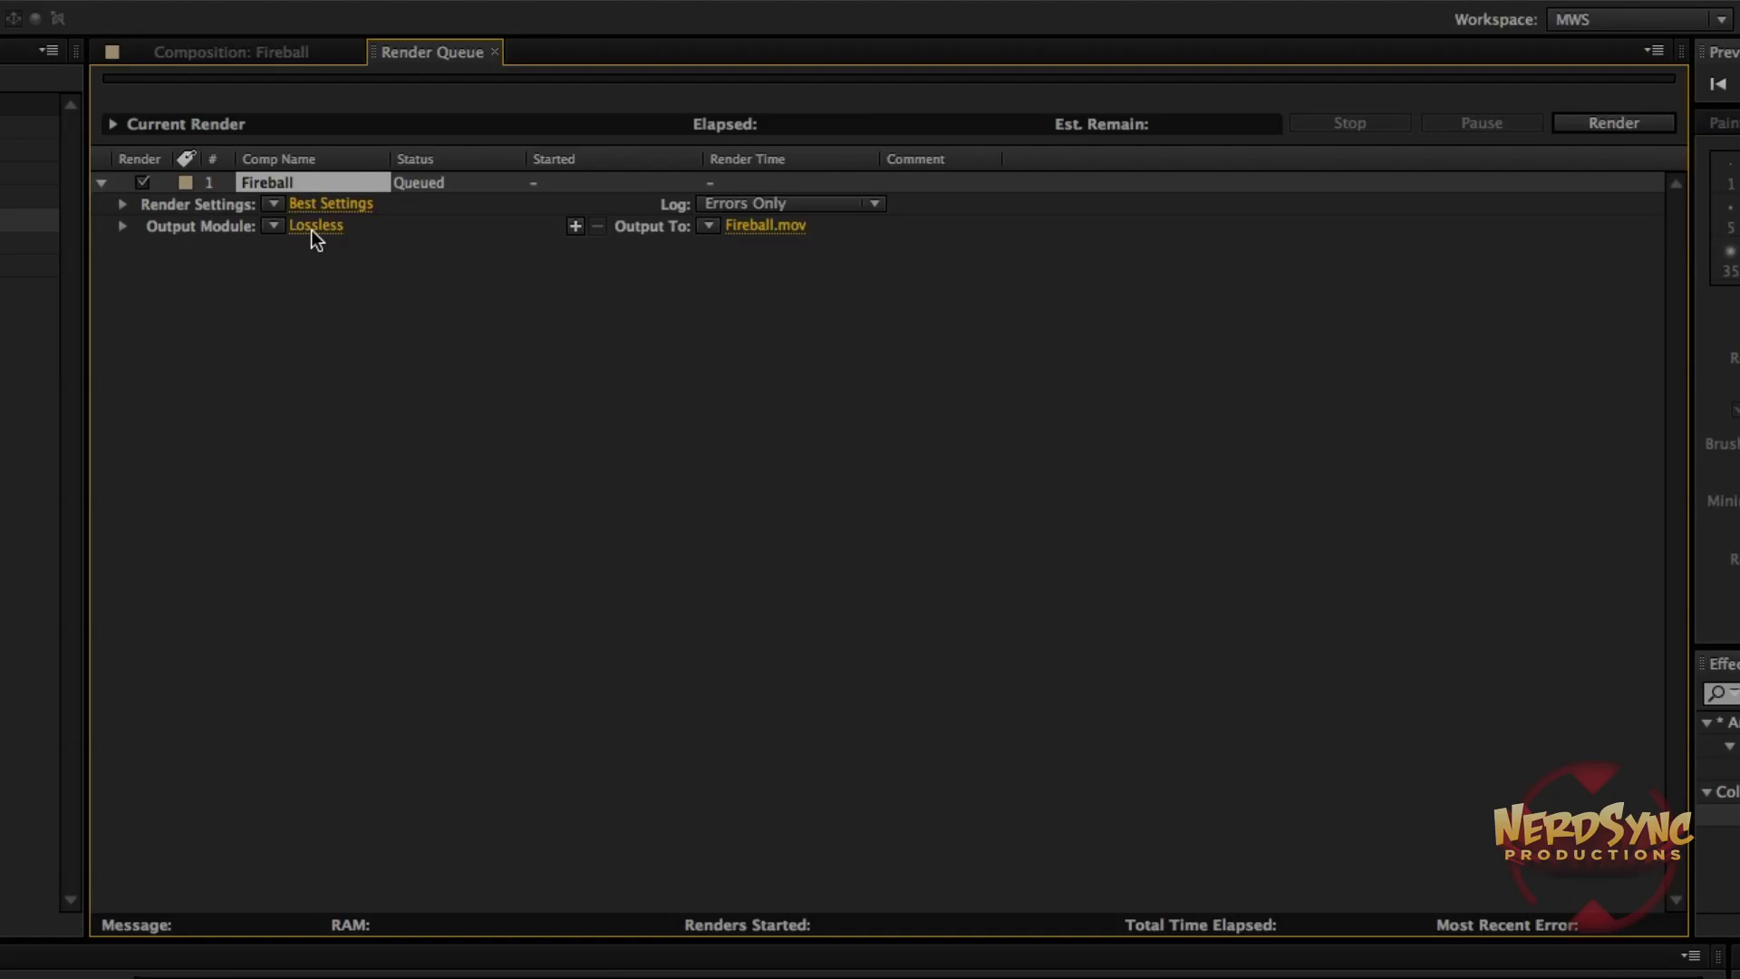
Change the Lossless QuickTime output module's video codec to PNG.
click(314, 226)
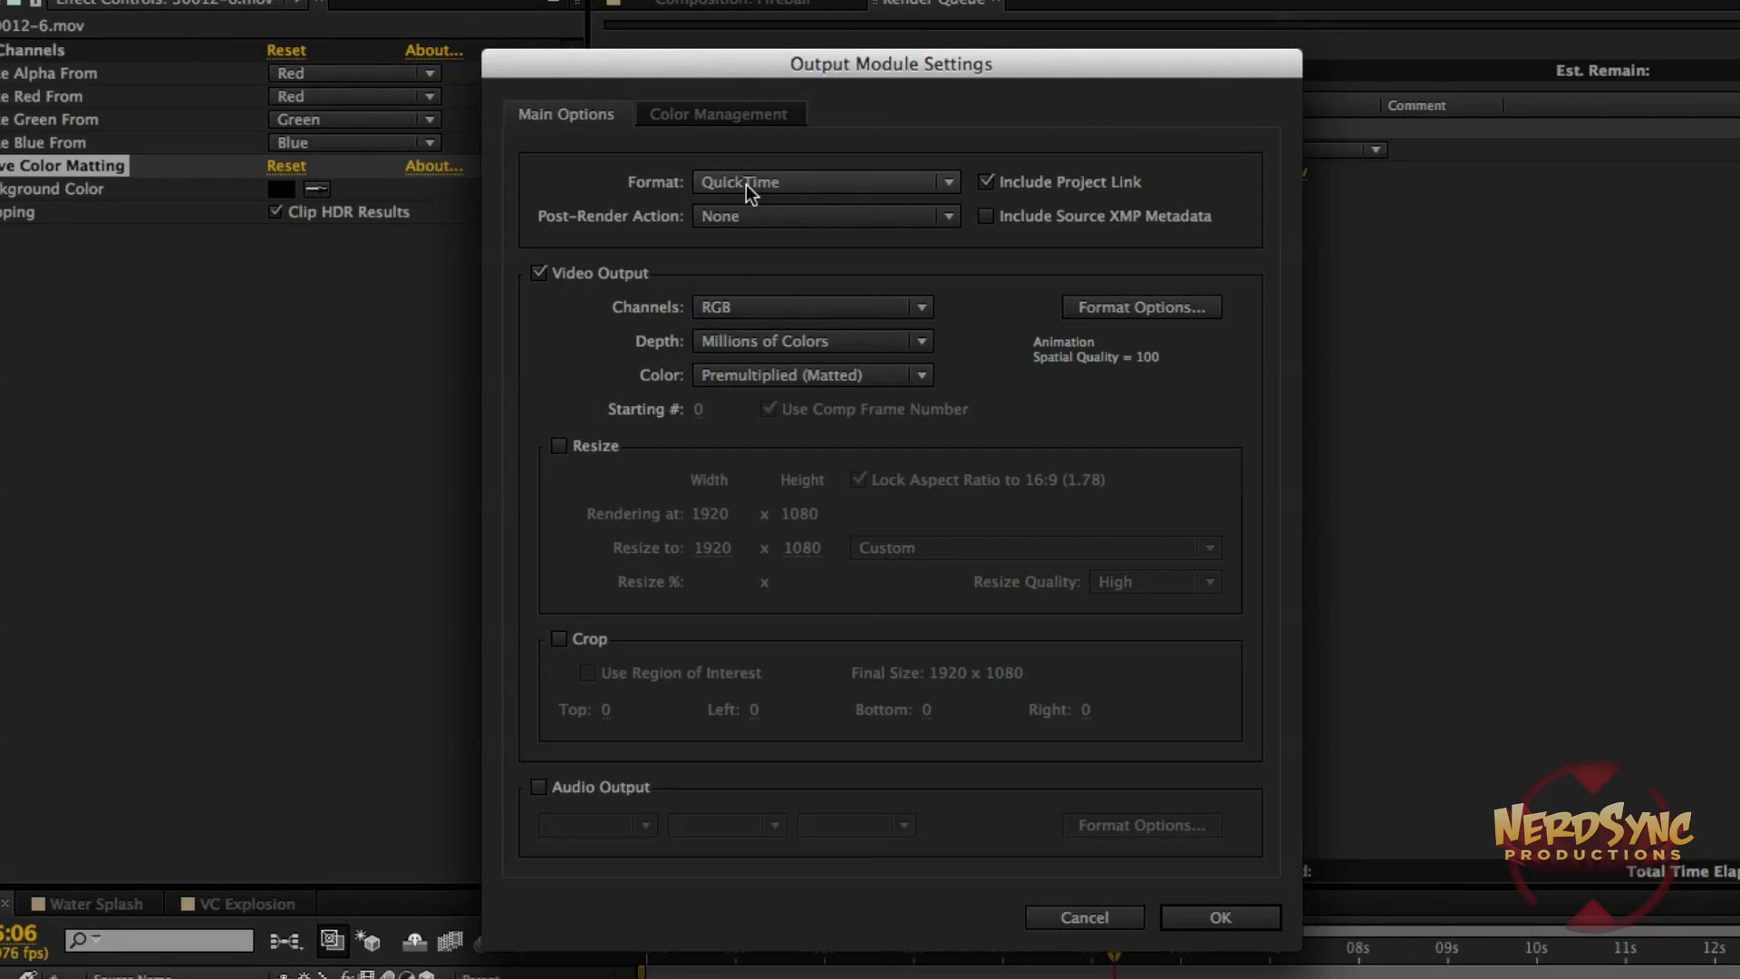
mouse_move(827, 189)
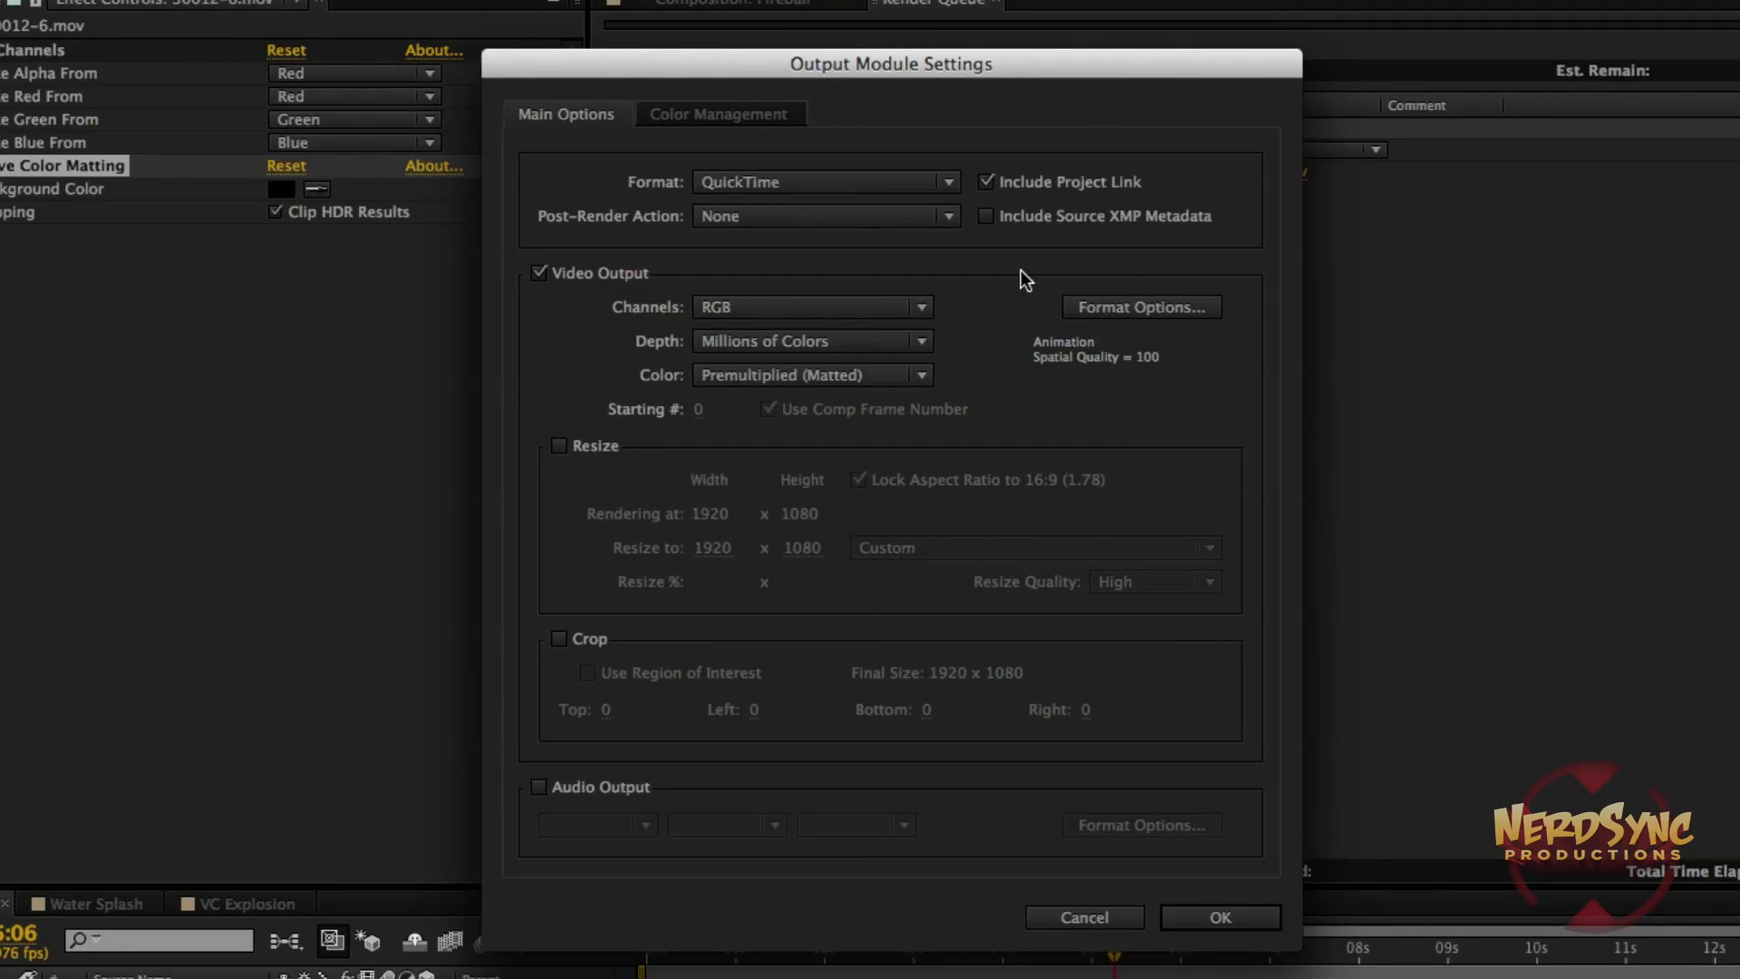
click(1141, 307)
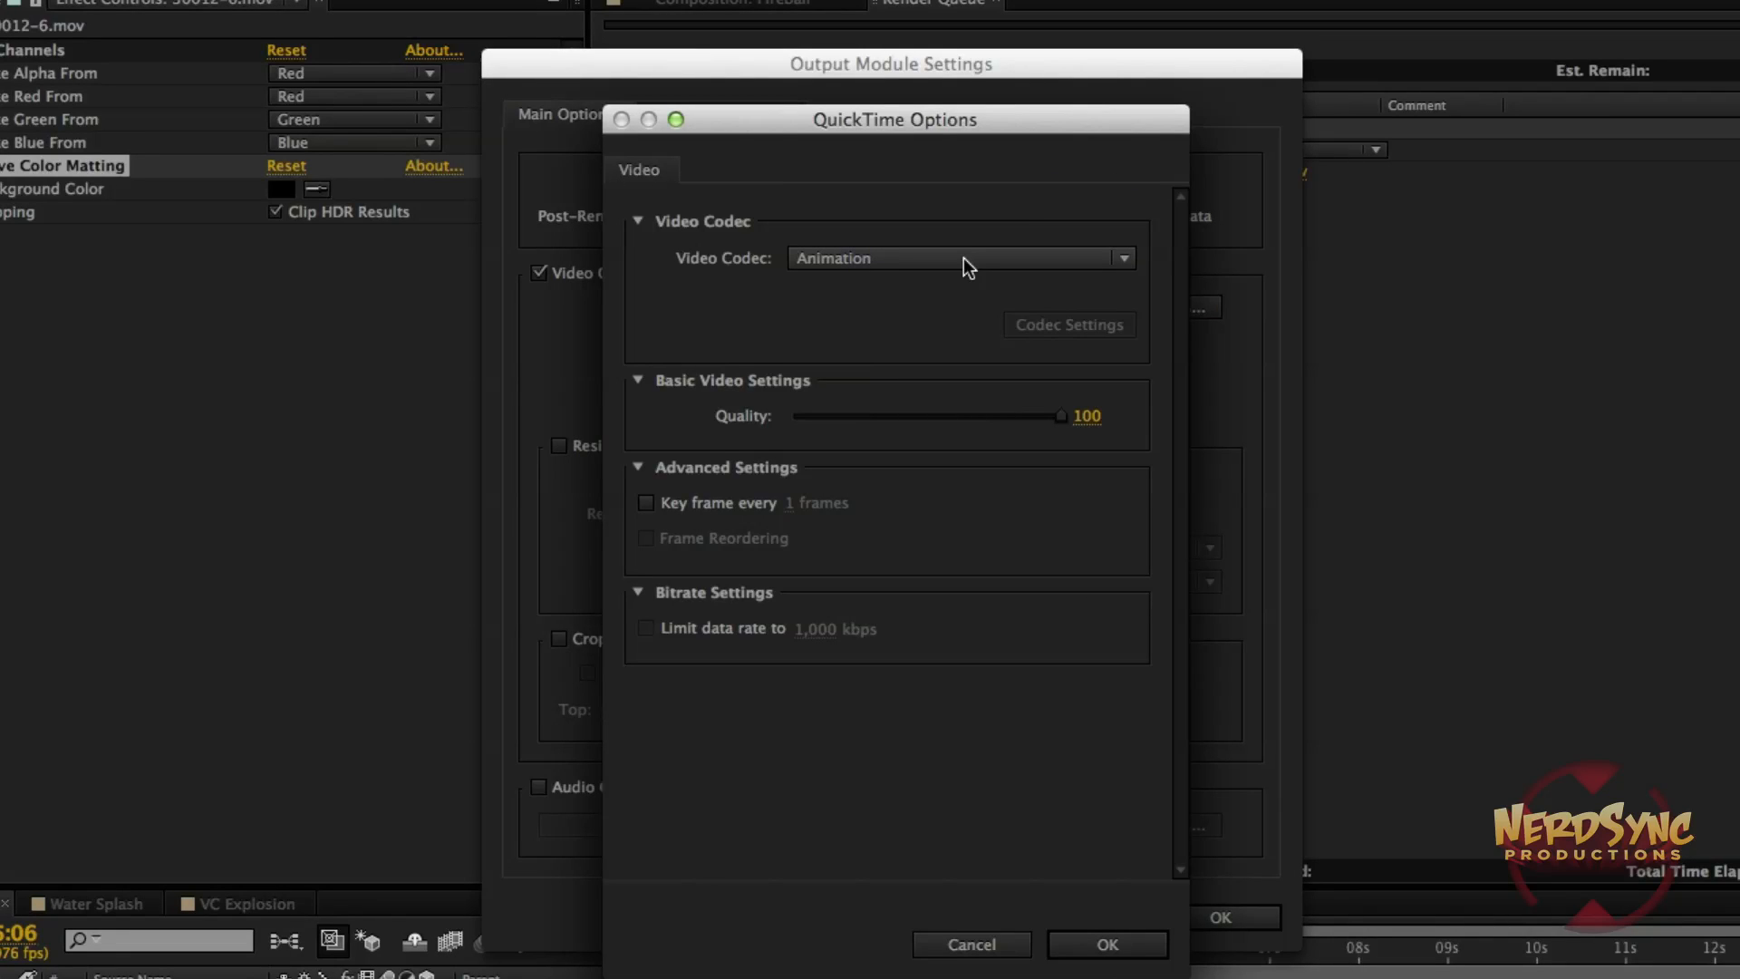
mouse_move(1010, 206)
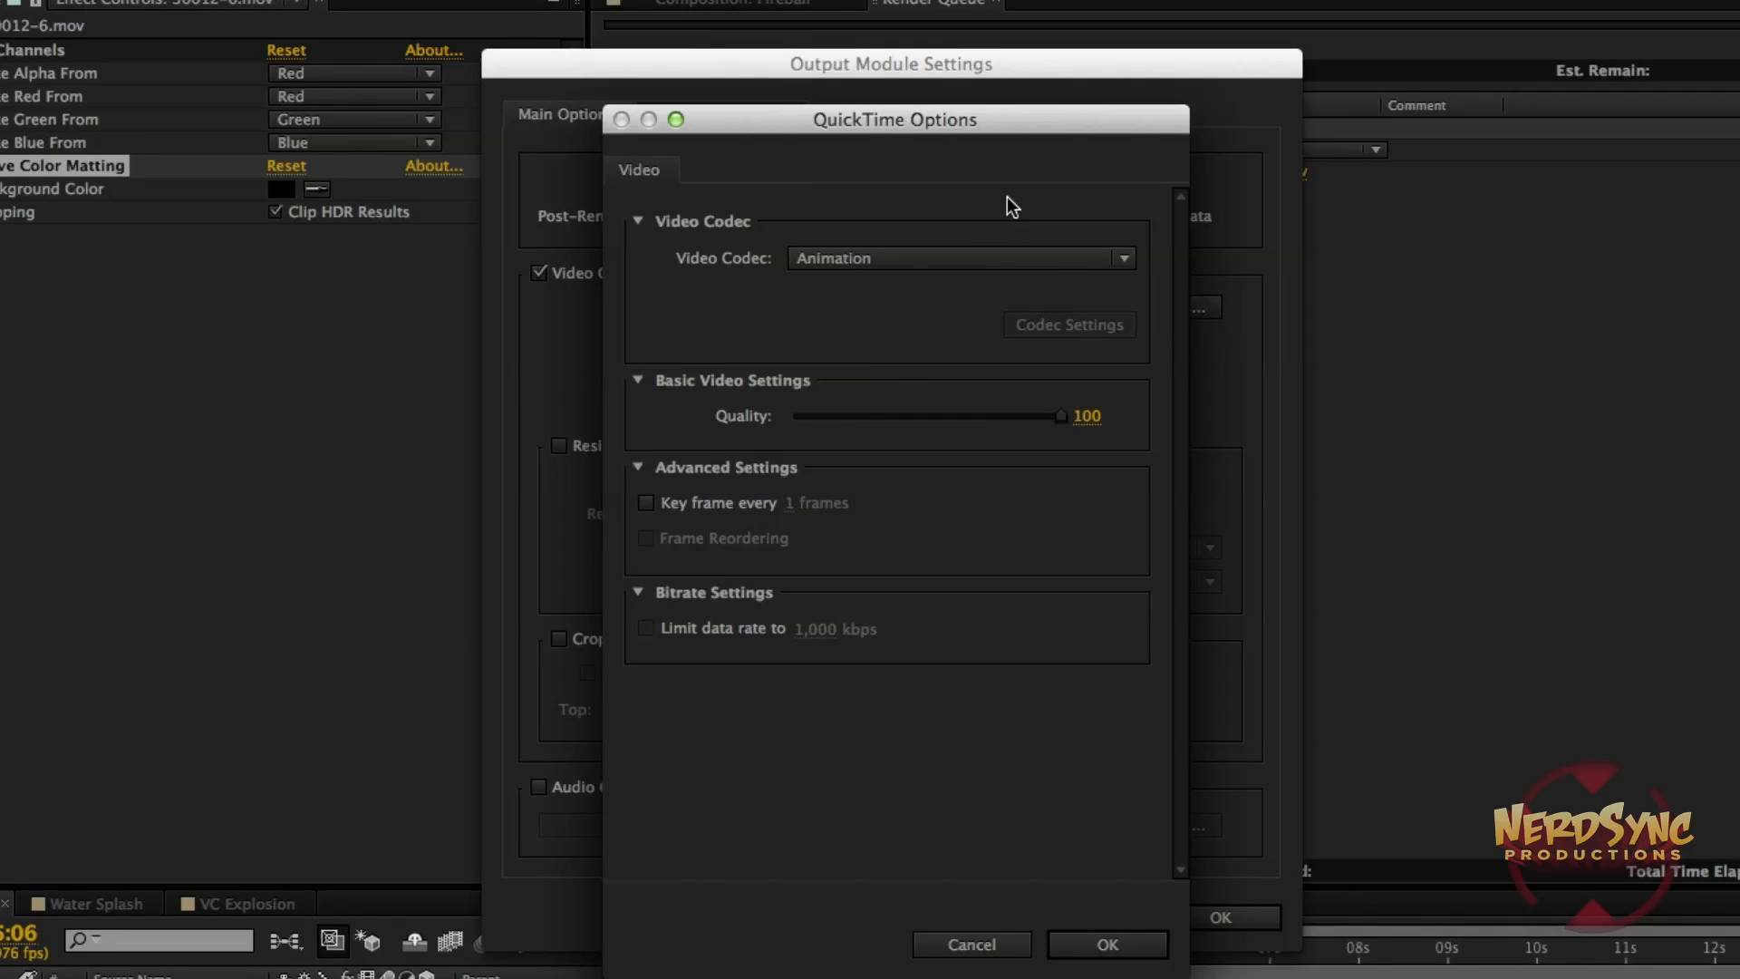
mouse_move(965, 258)
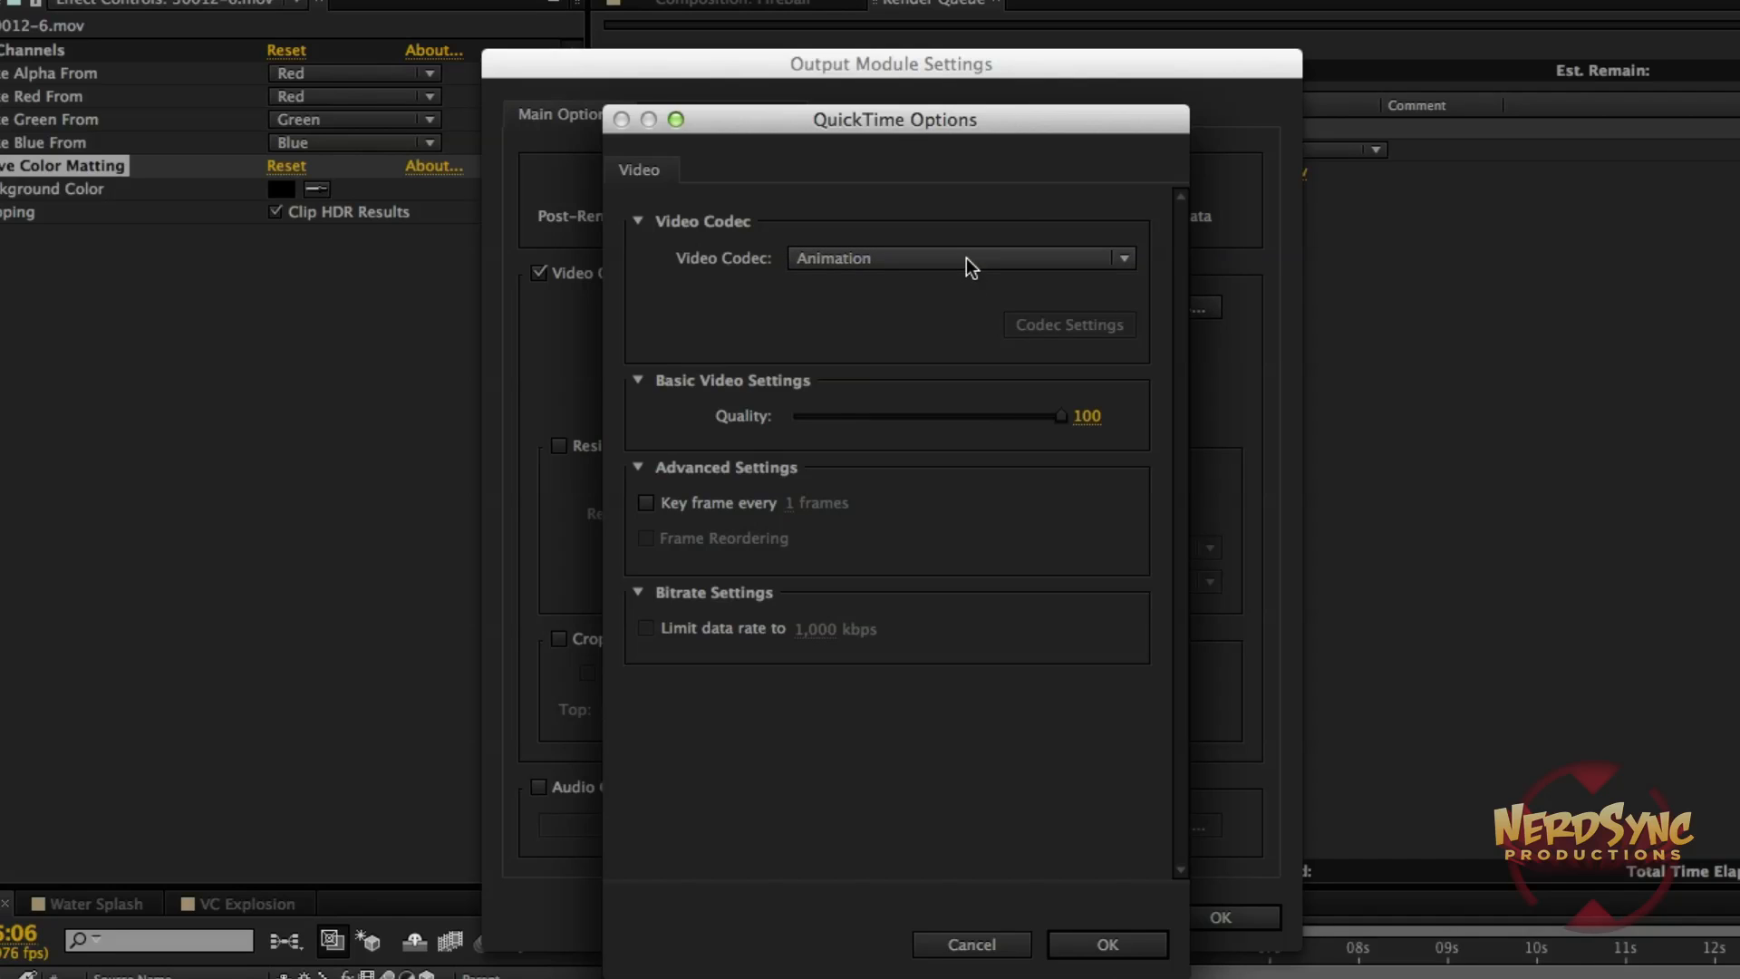
mouse_move(971, 266)
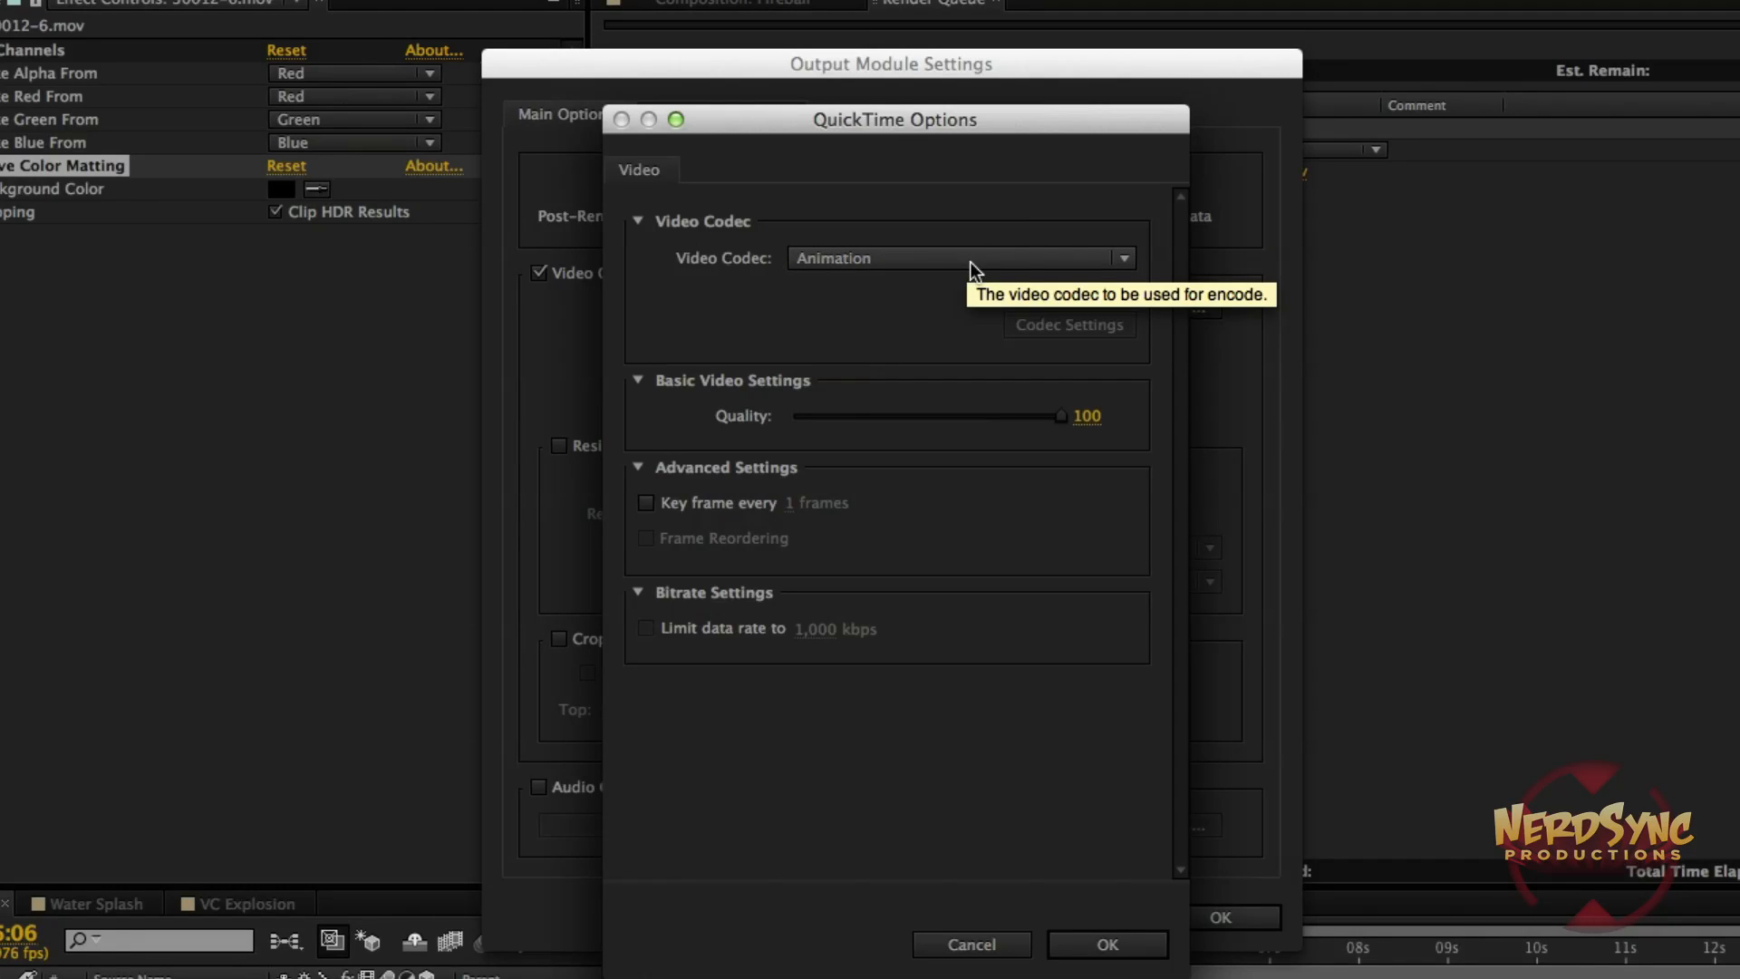
mouse_move(971, 272)
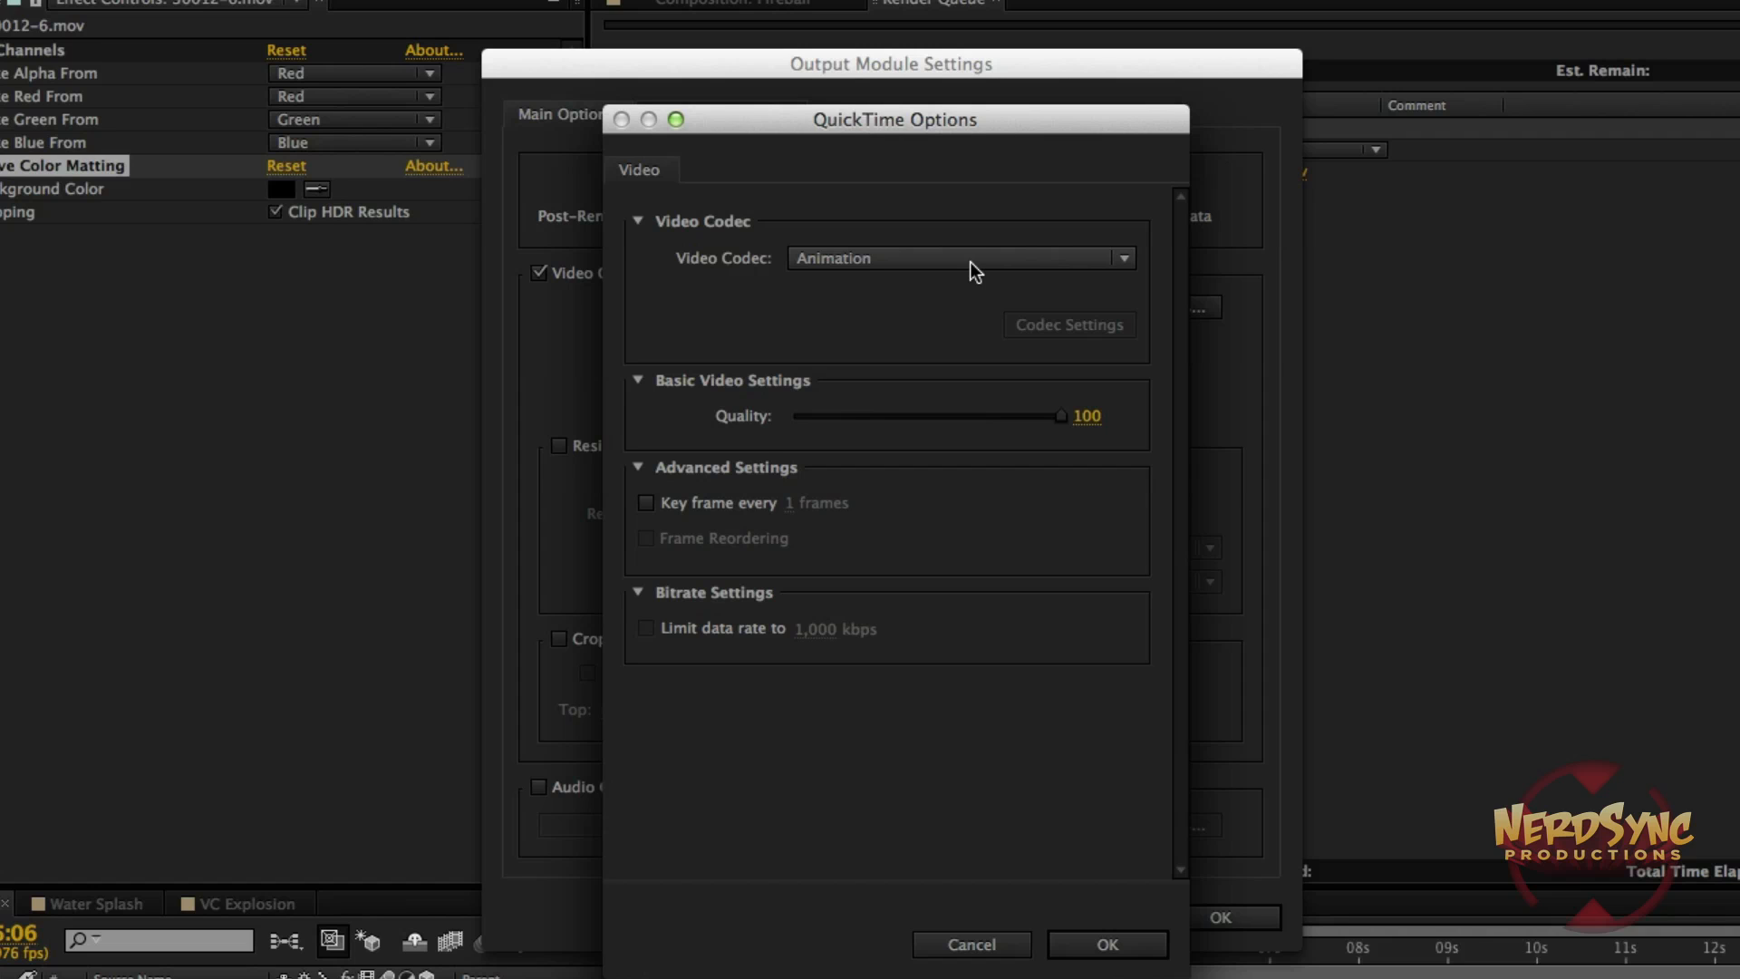
click(960, 257)
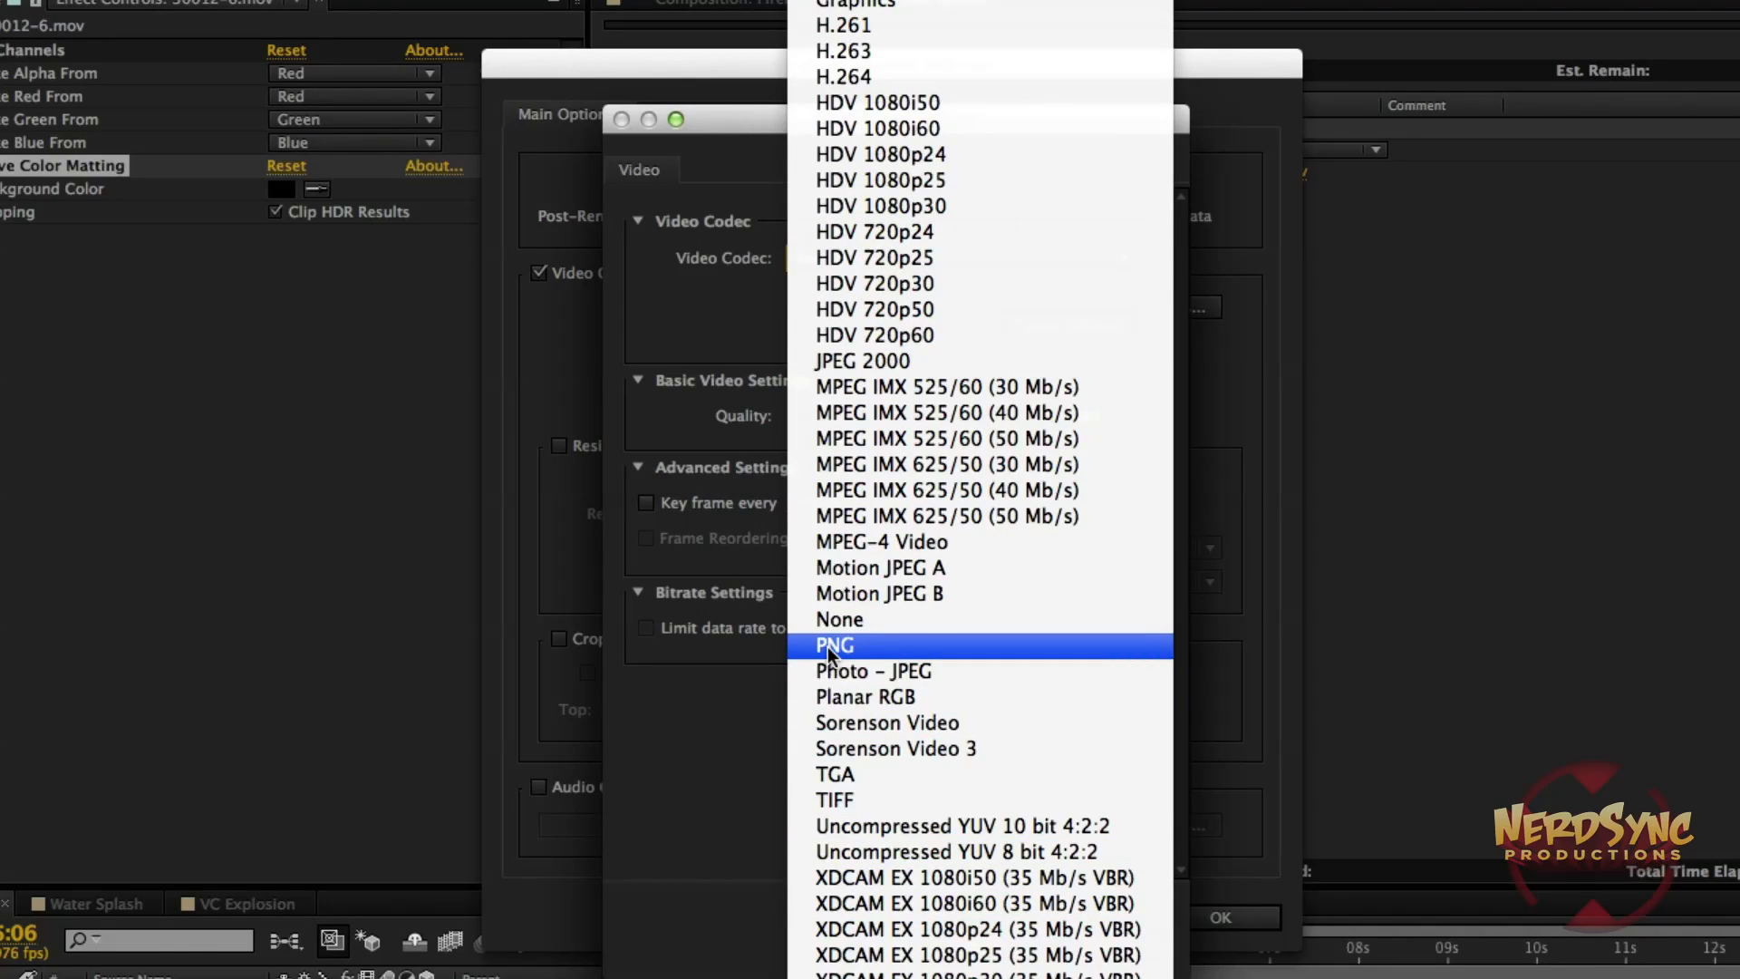
click(834, 644)
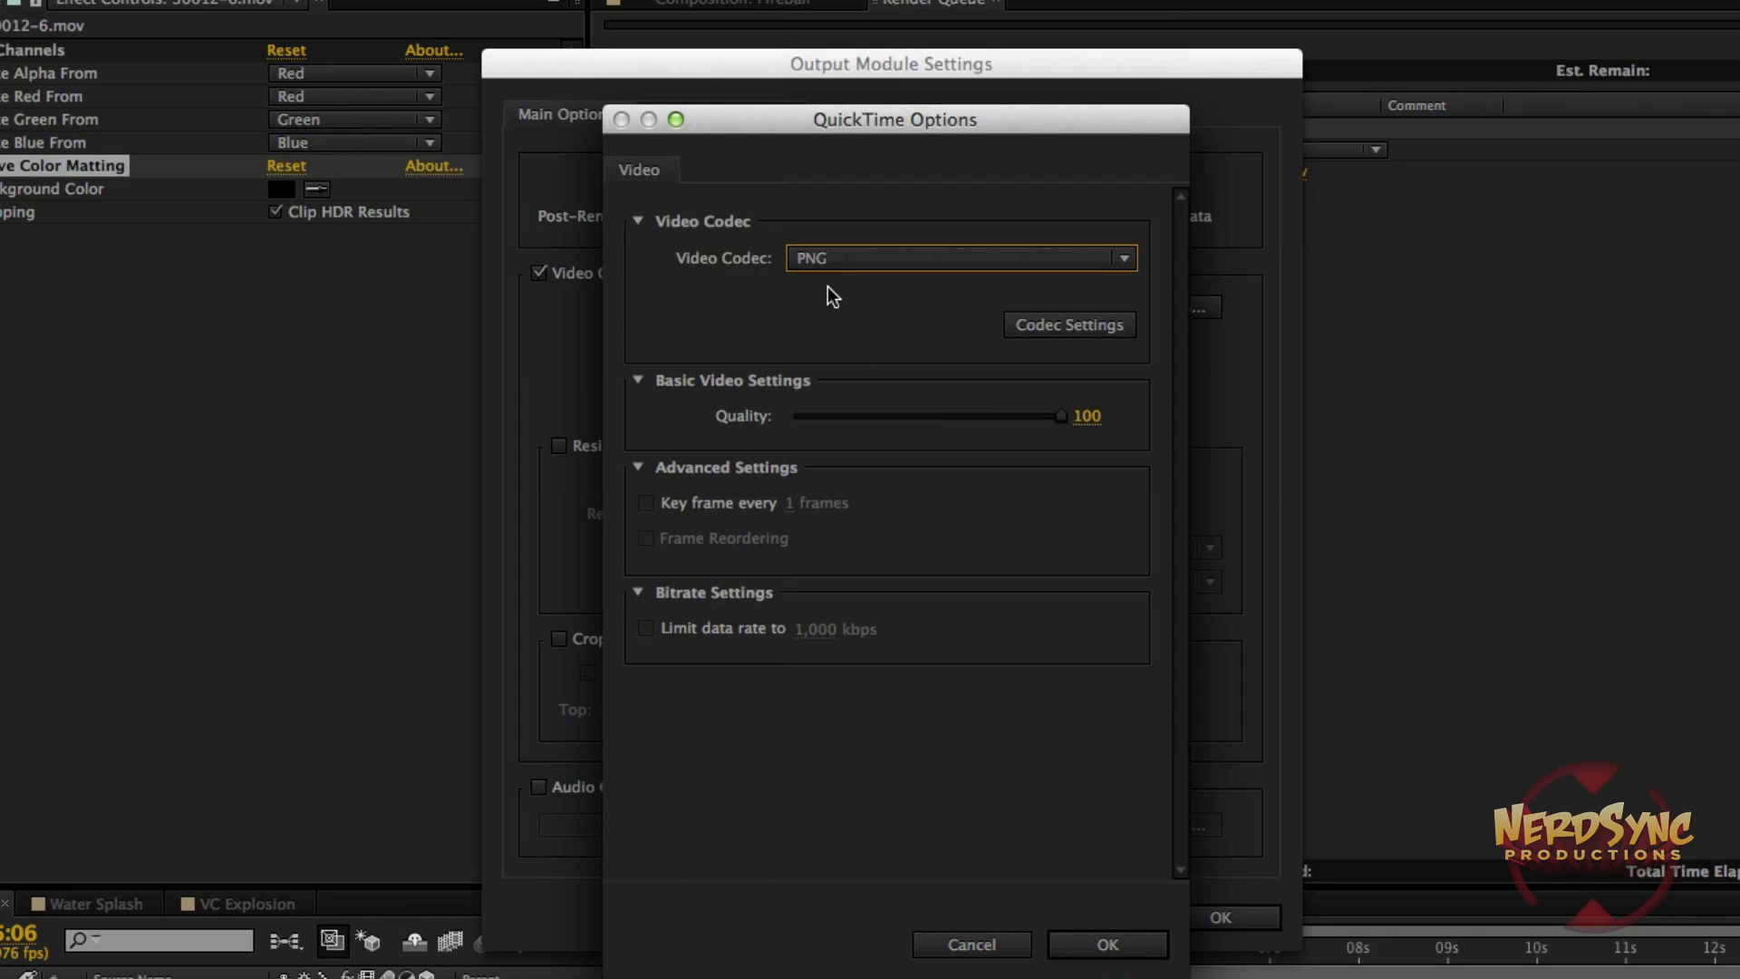
mouse_move(868, 397)
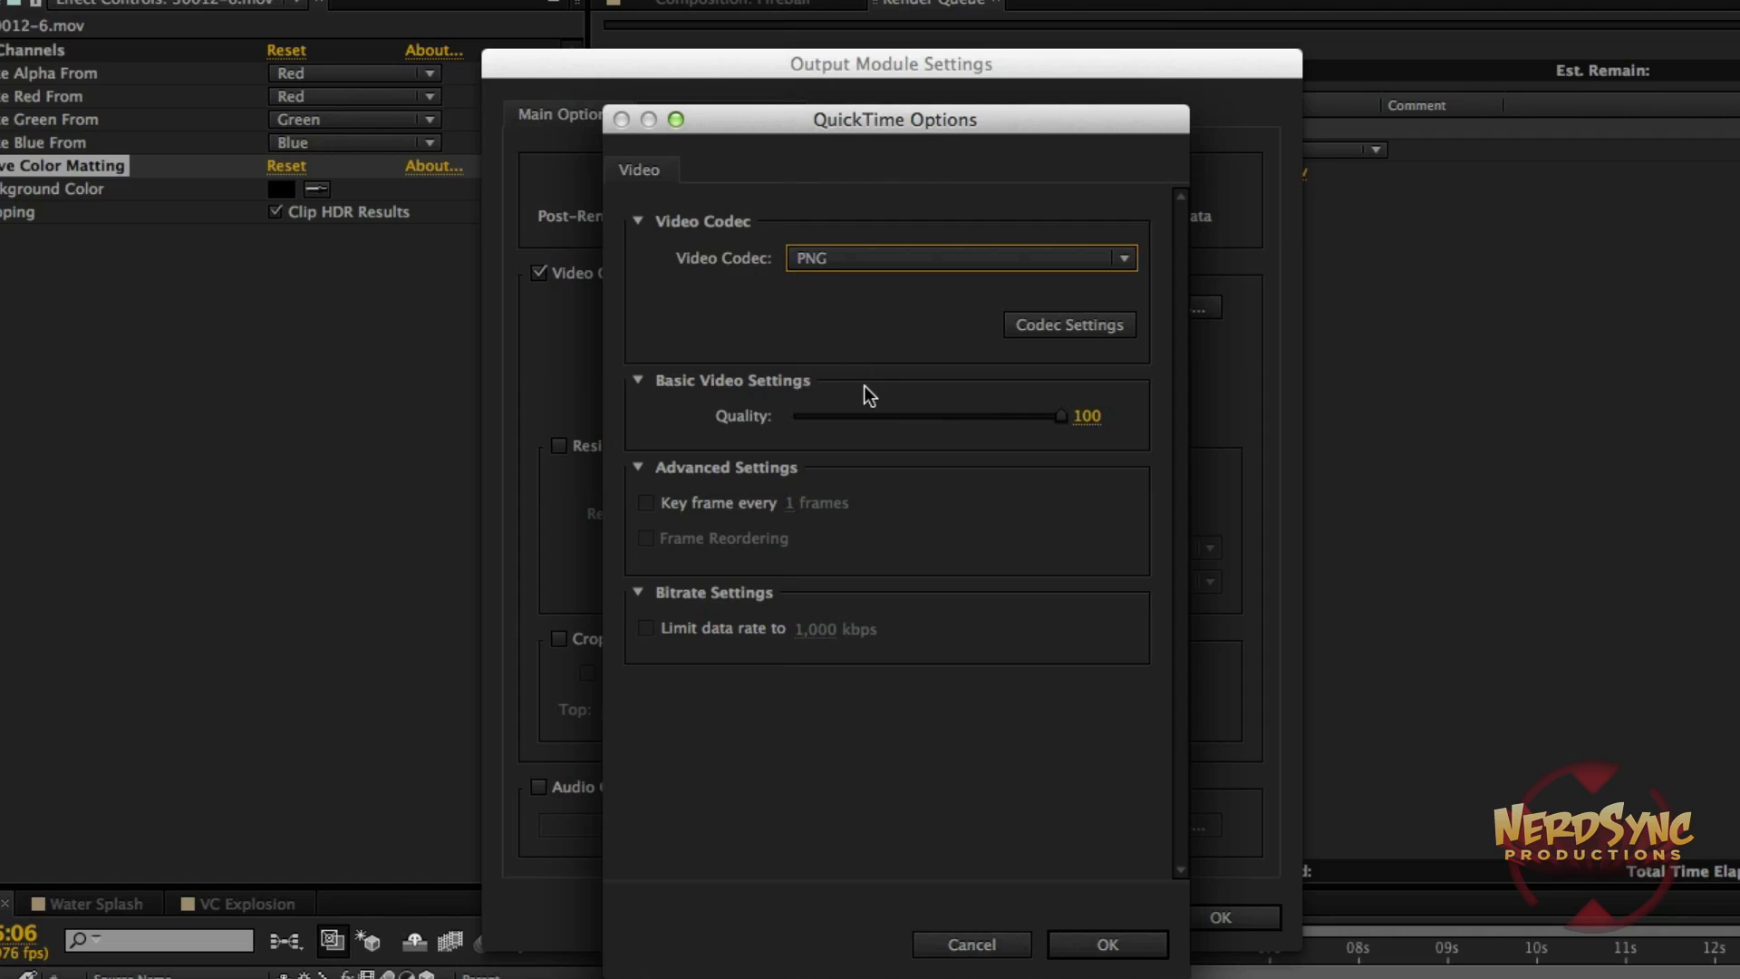
click(1106, 945)
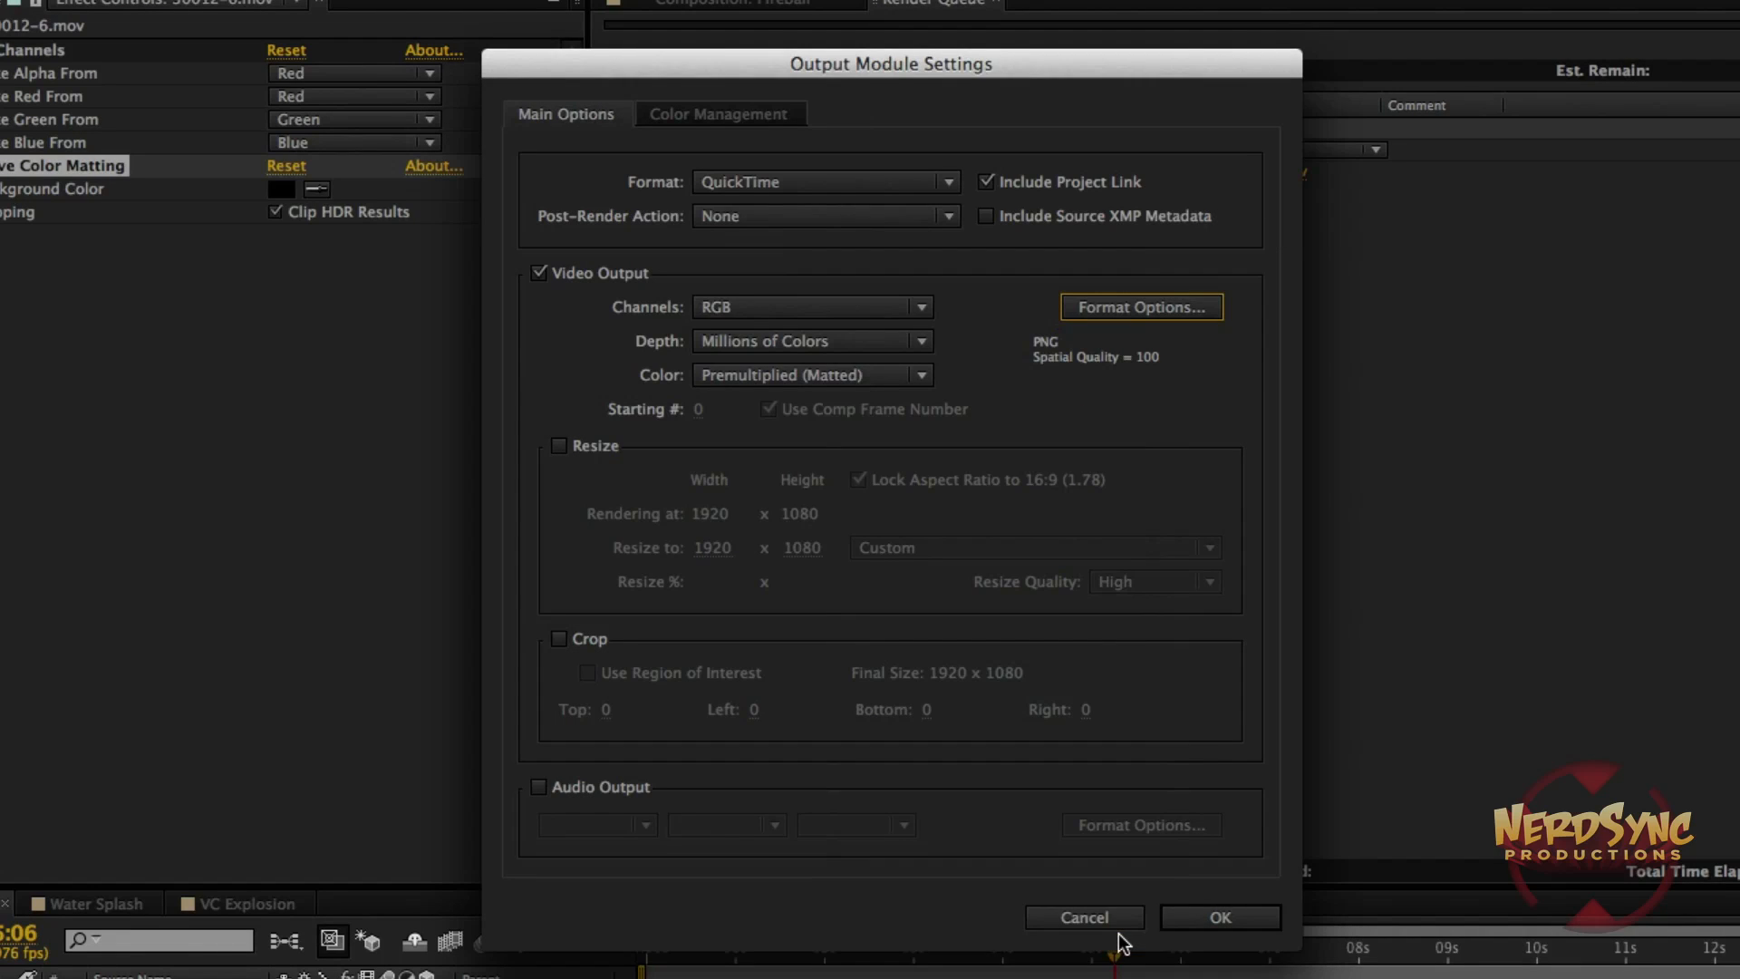
mouse_move(544, 371)
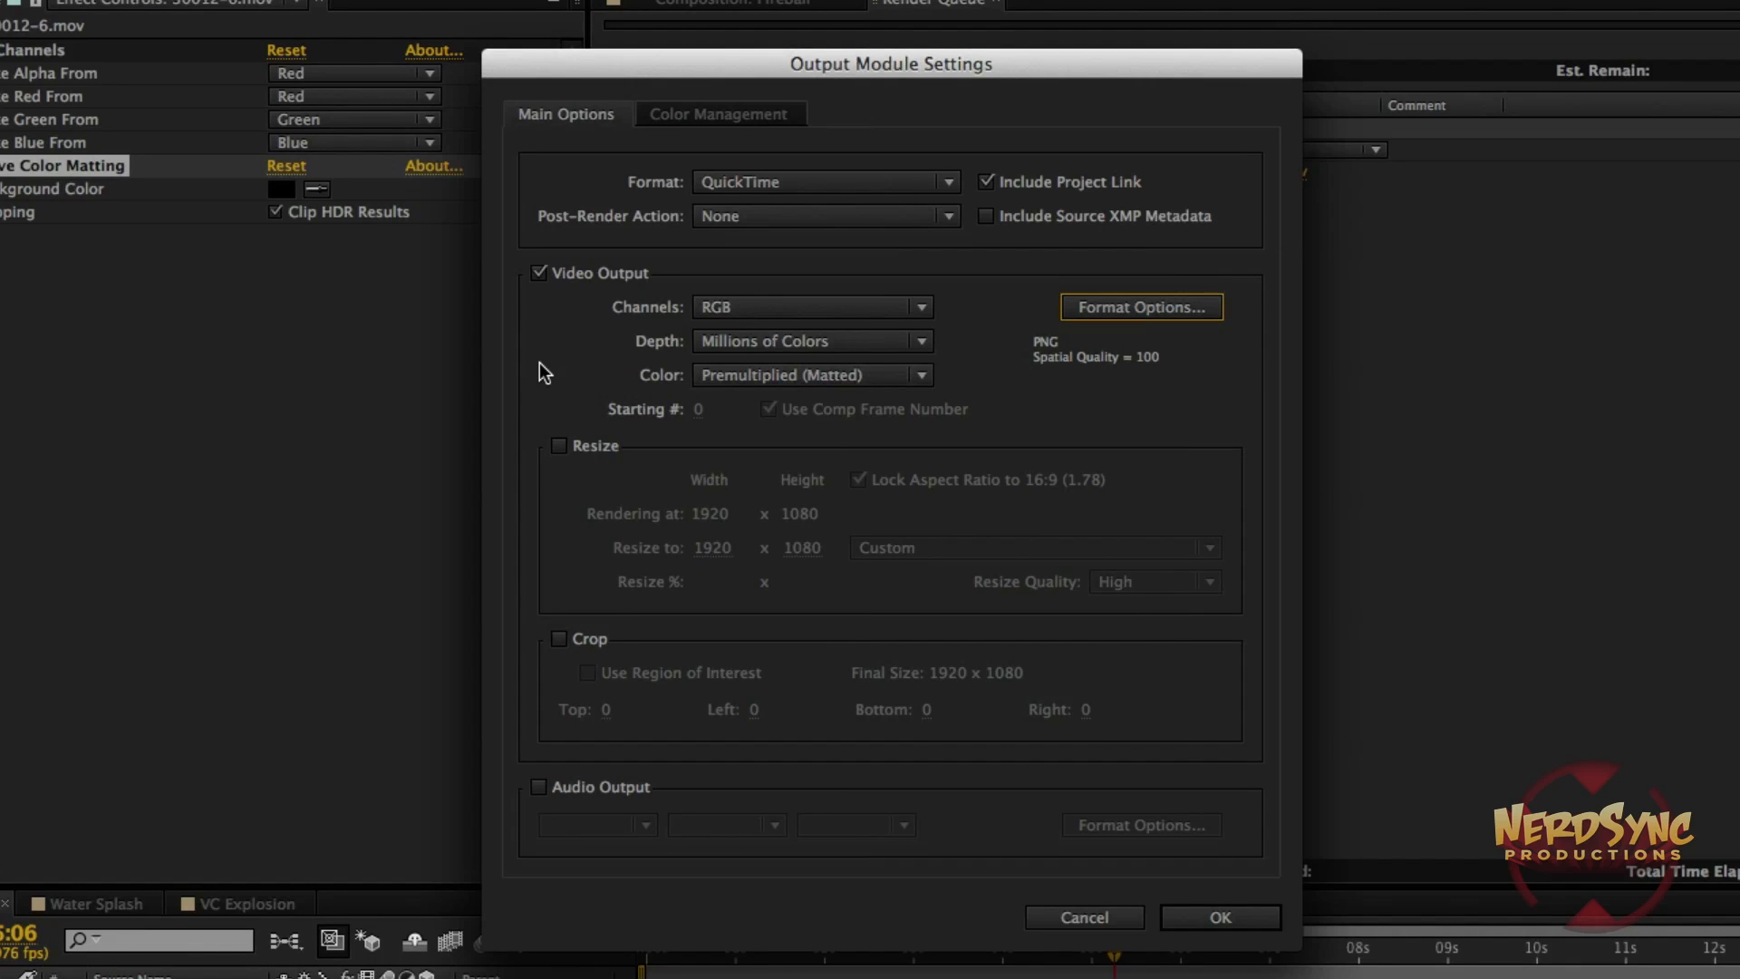
Set the Fireball output module Channels to RGB + Alpha and confirm.
click(810, 306)
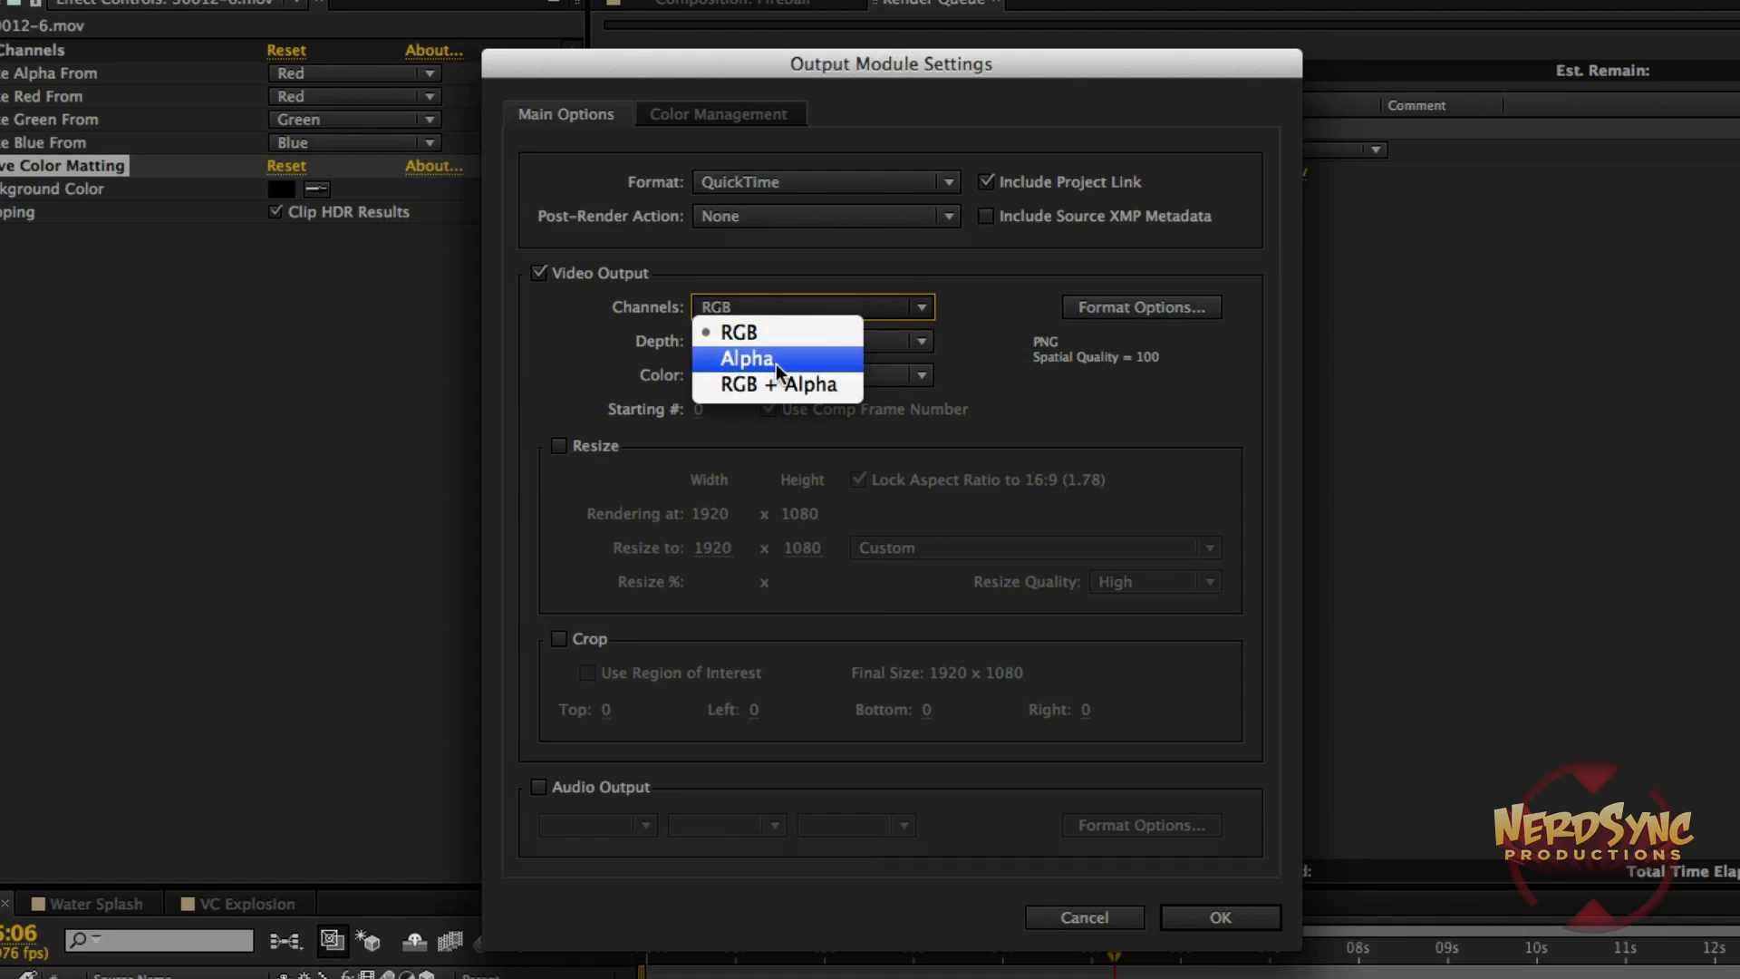
mouse_move(777, 385)
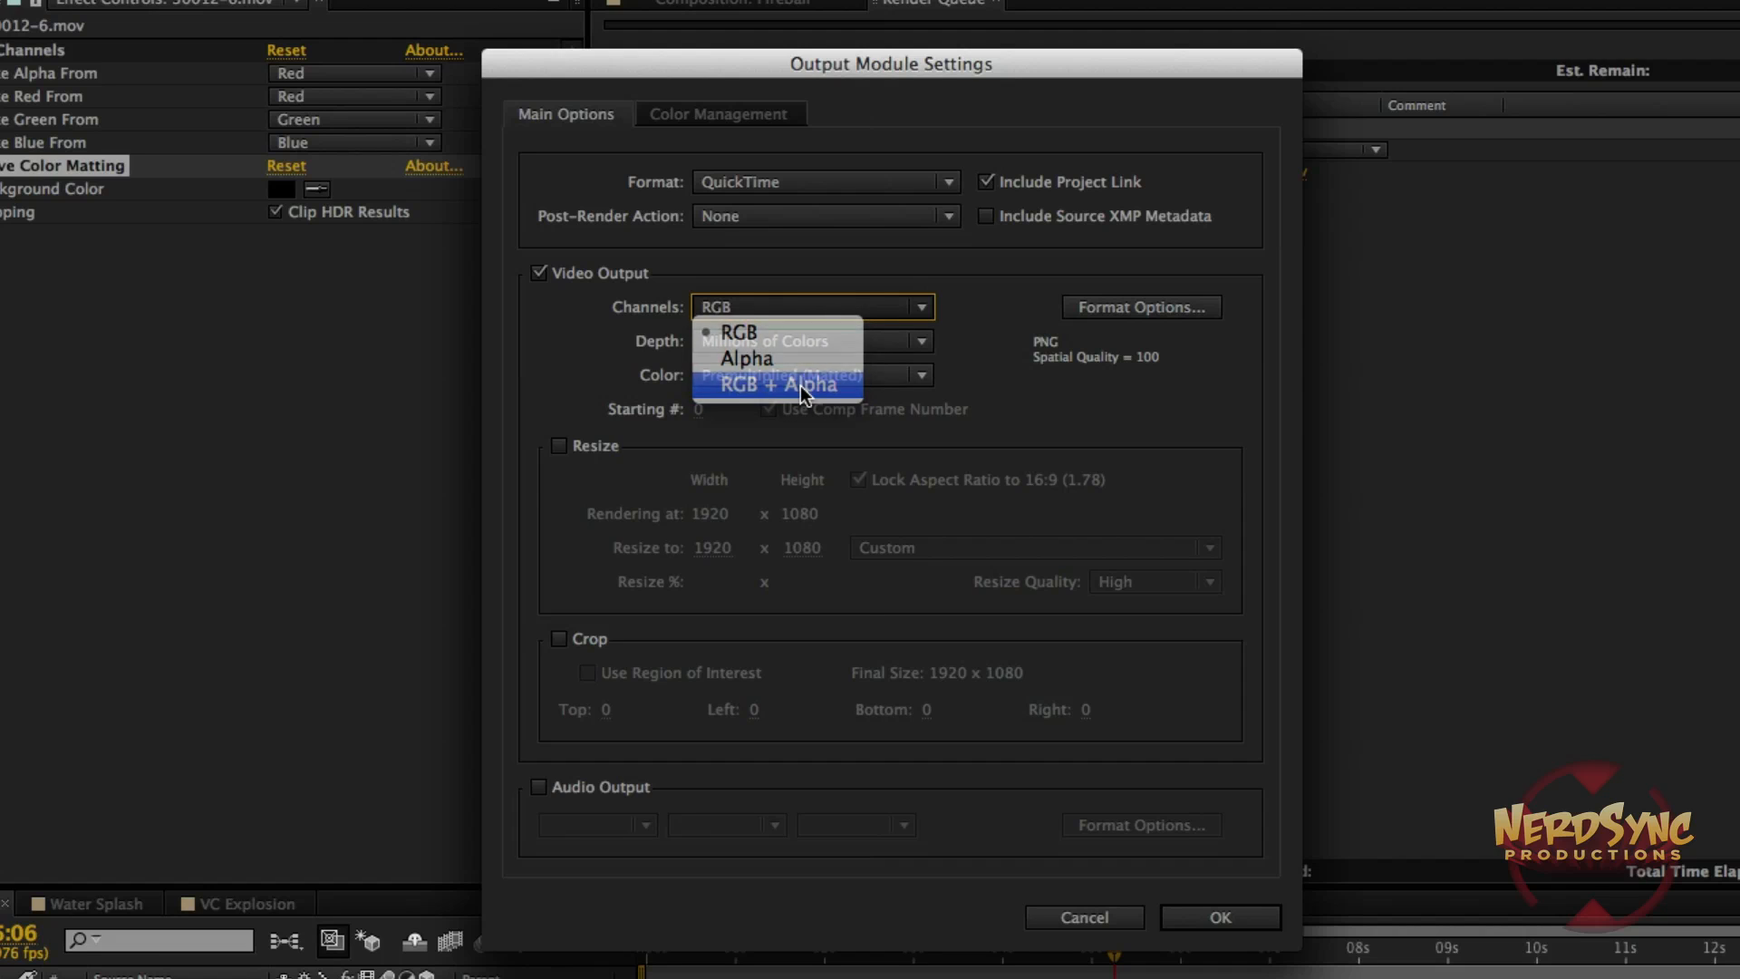
click(777, 385)
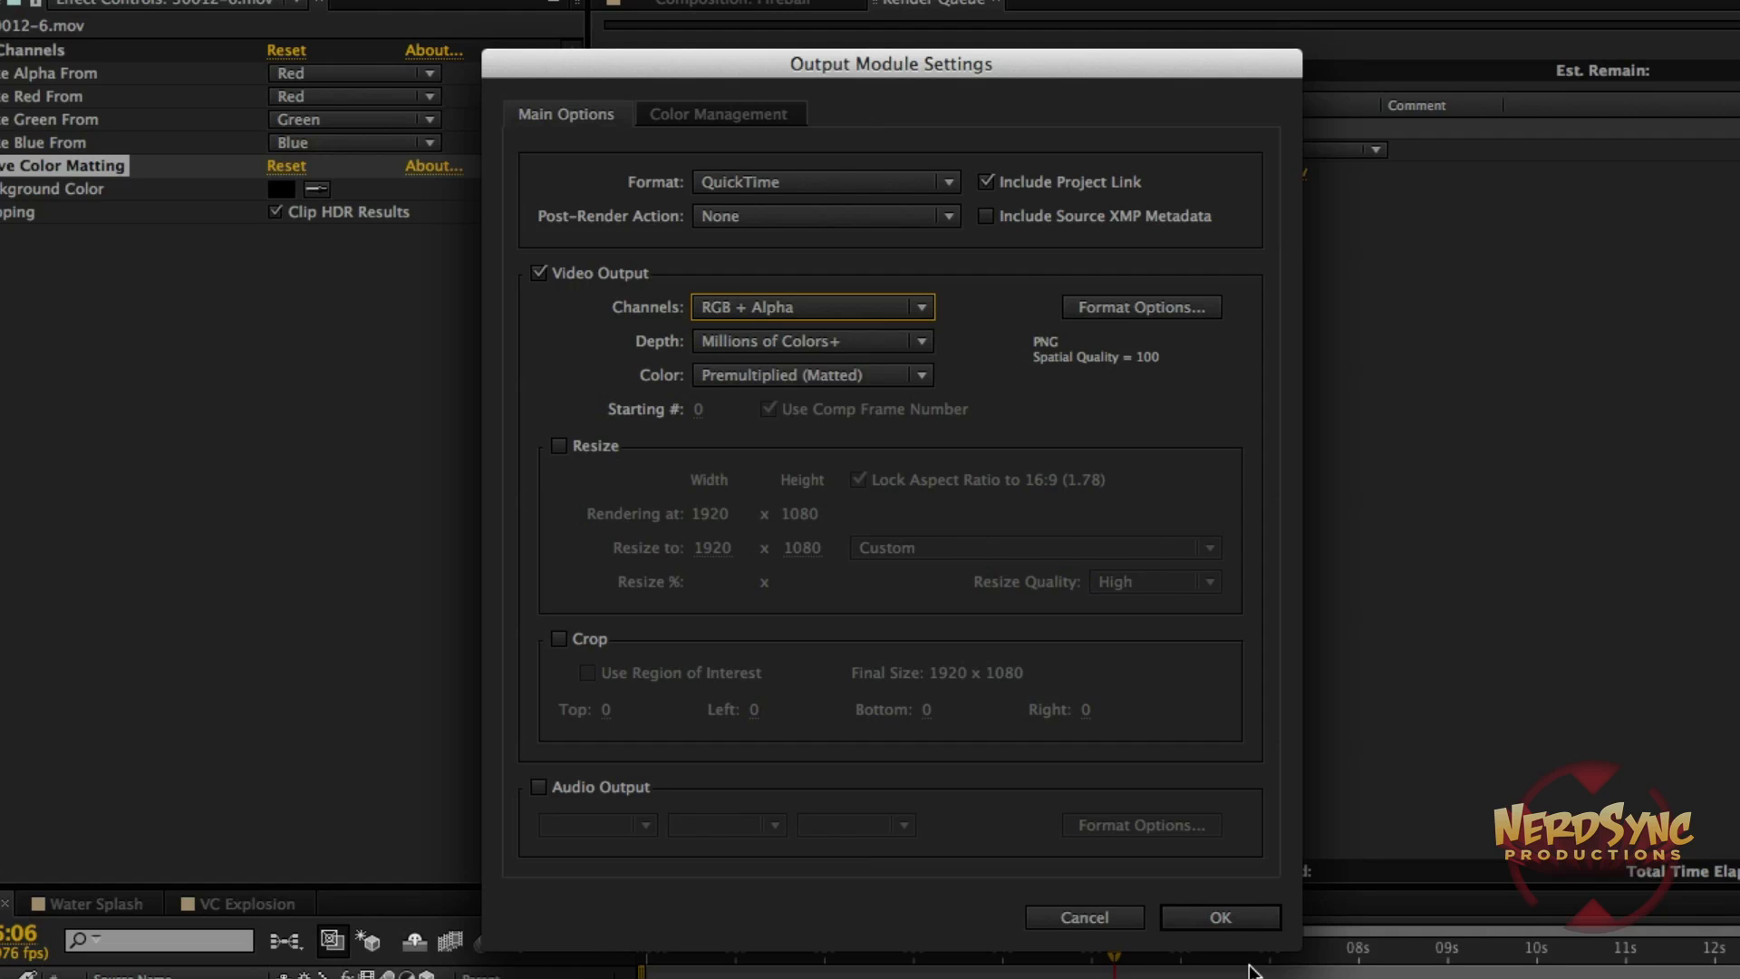
click(1218, 916)
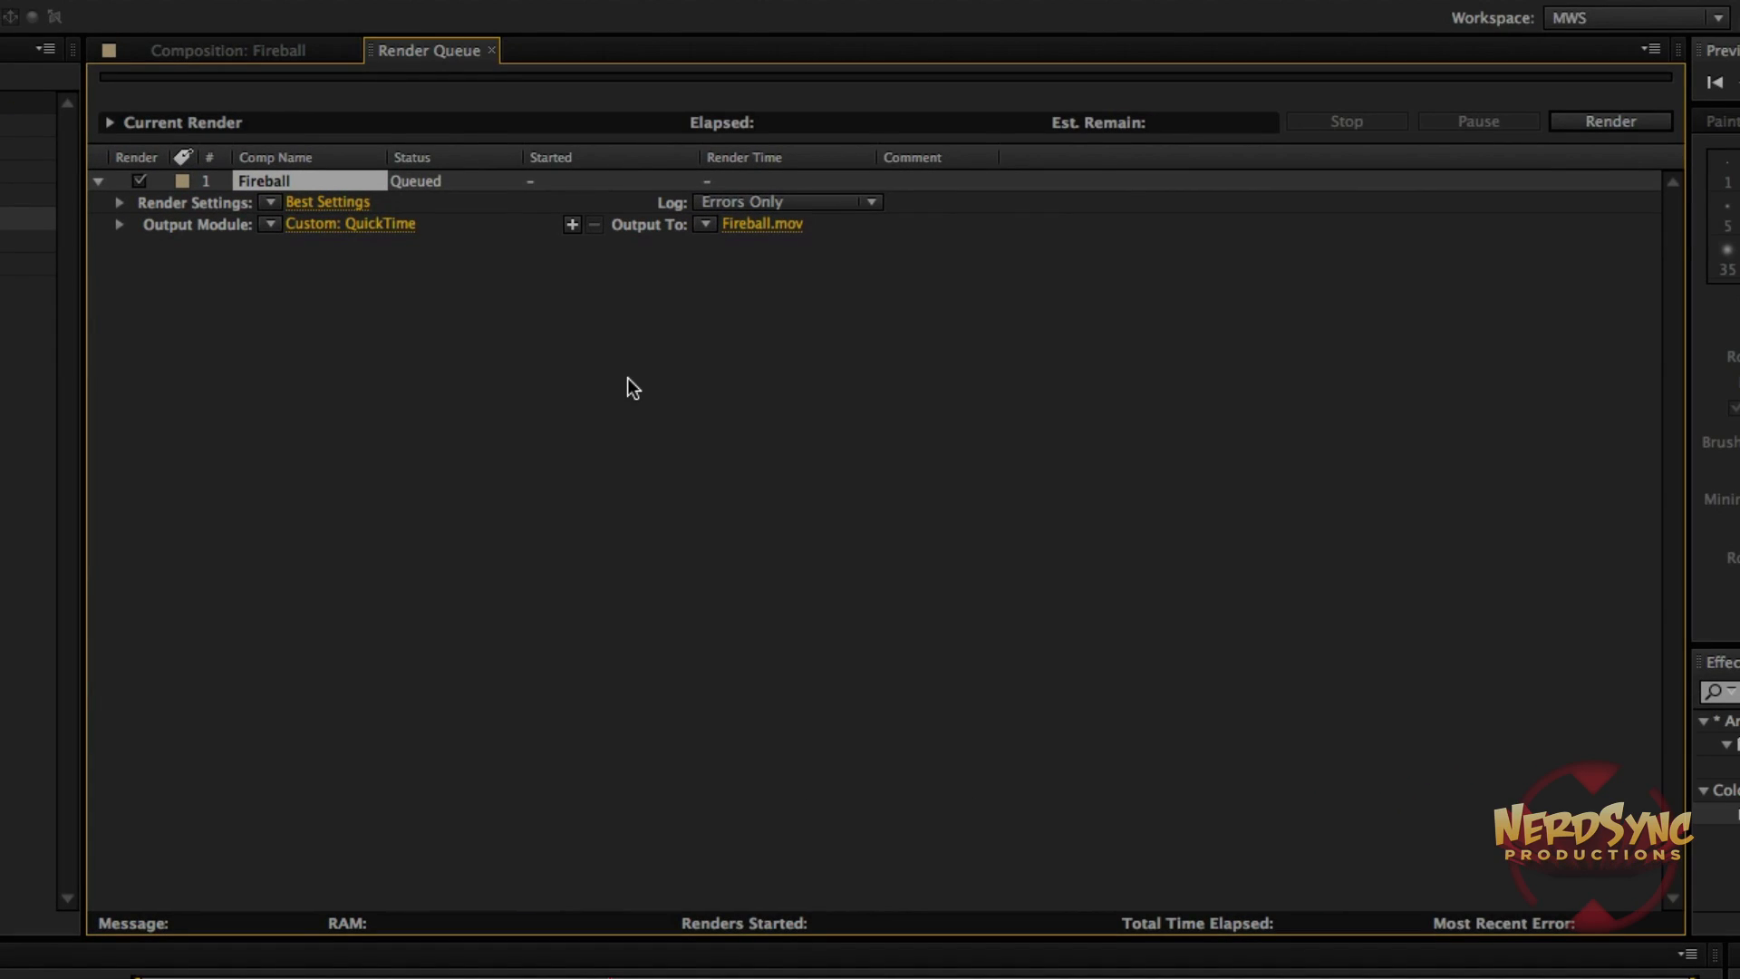
mouse_move(1475, 239)
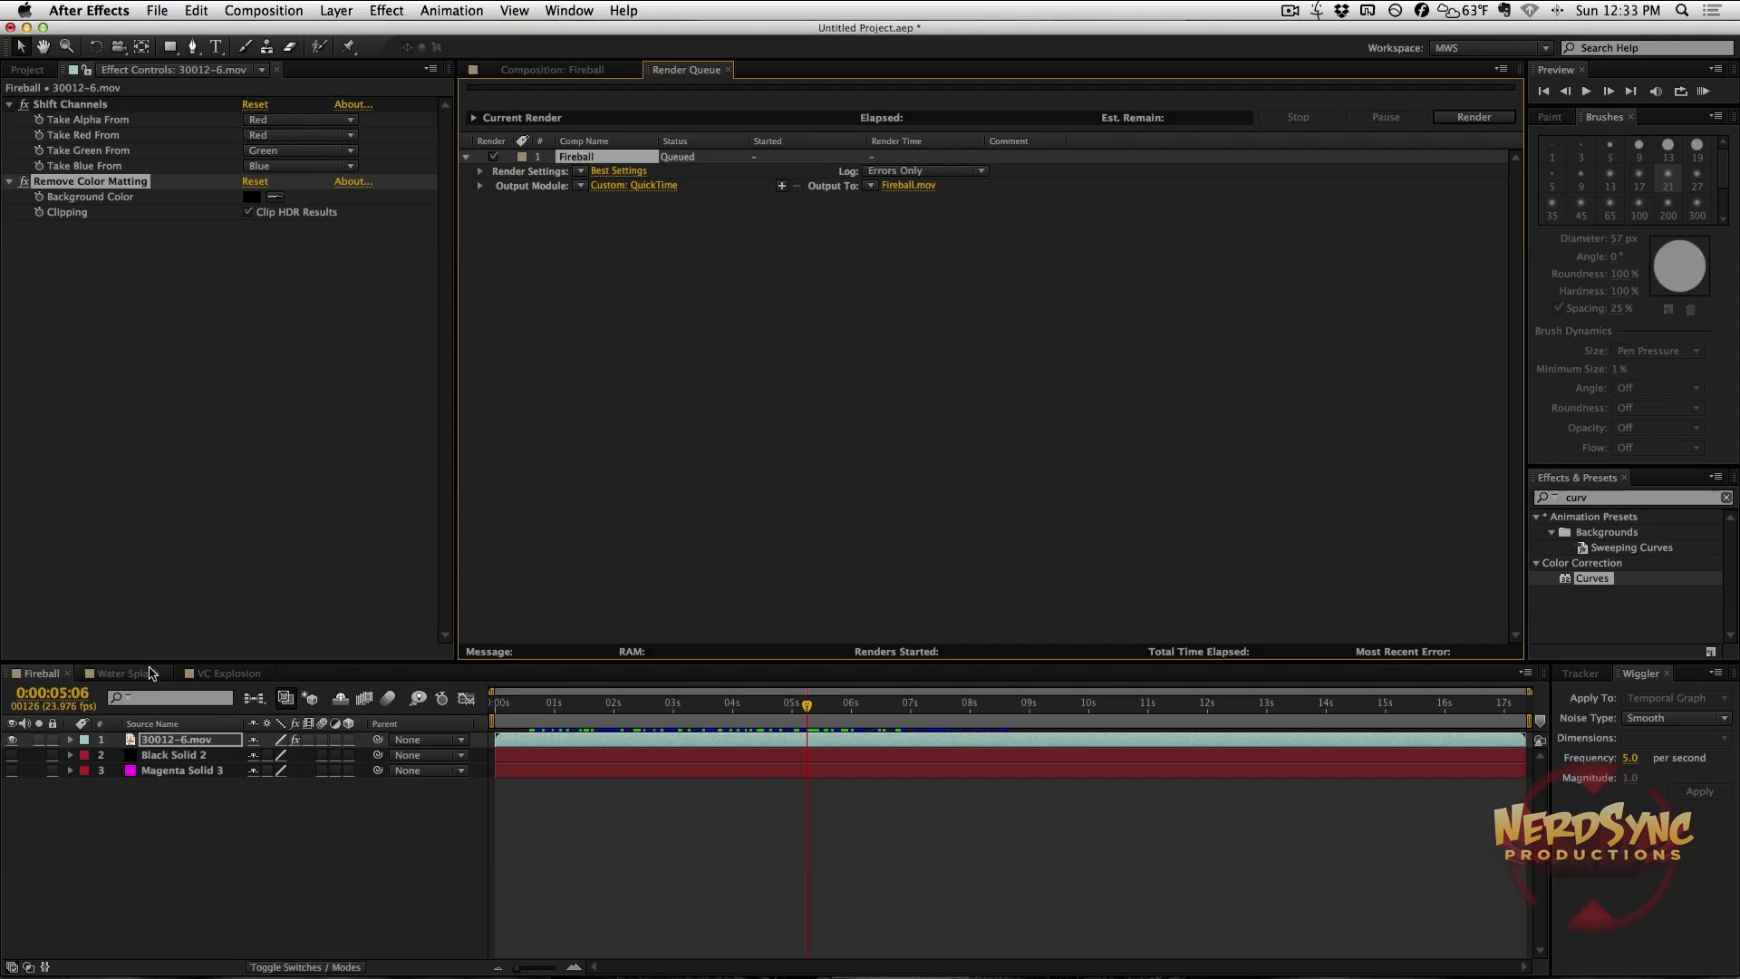
Switch to the Water Splash composition, leaving the Fireball render queued.
click(119, 672)
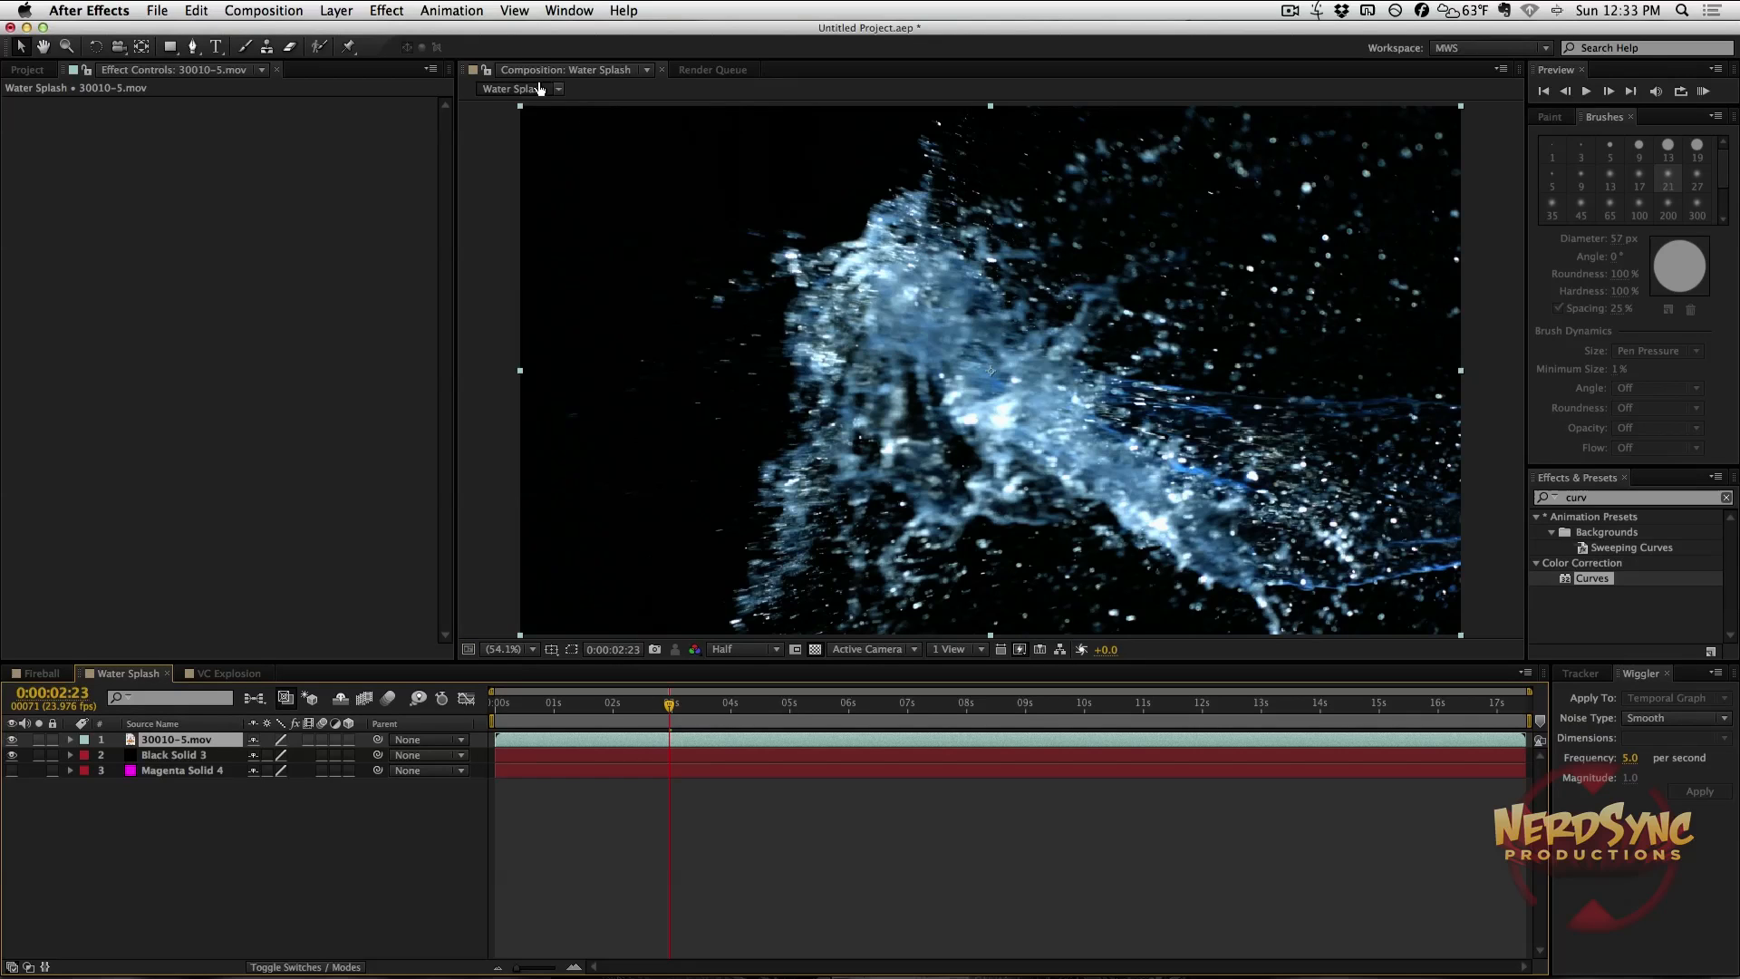
Apply a Color Correction > Tint effect to the water splash footage.
click(386, 10)
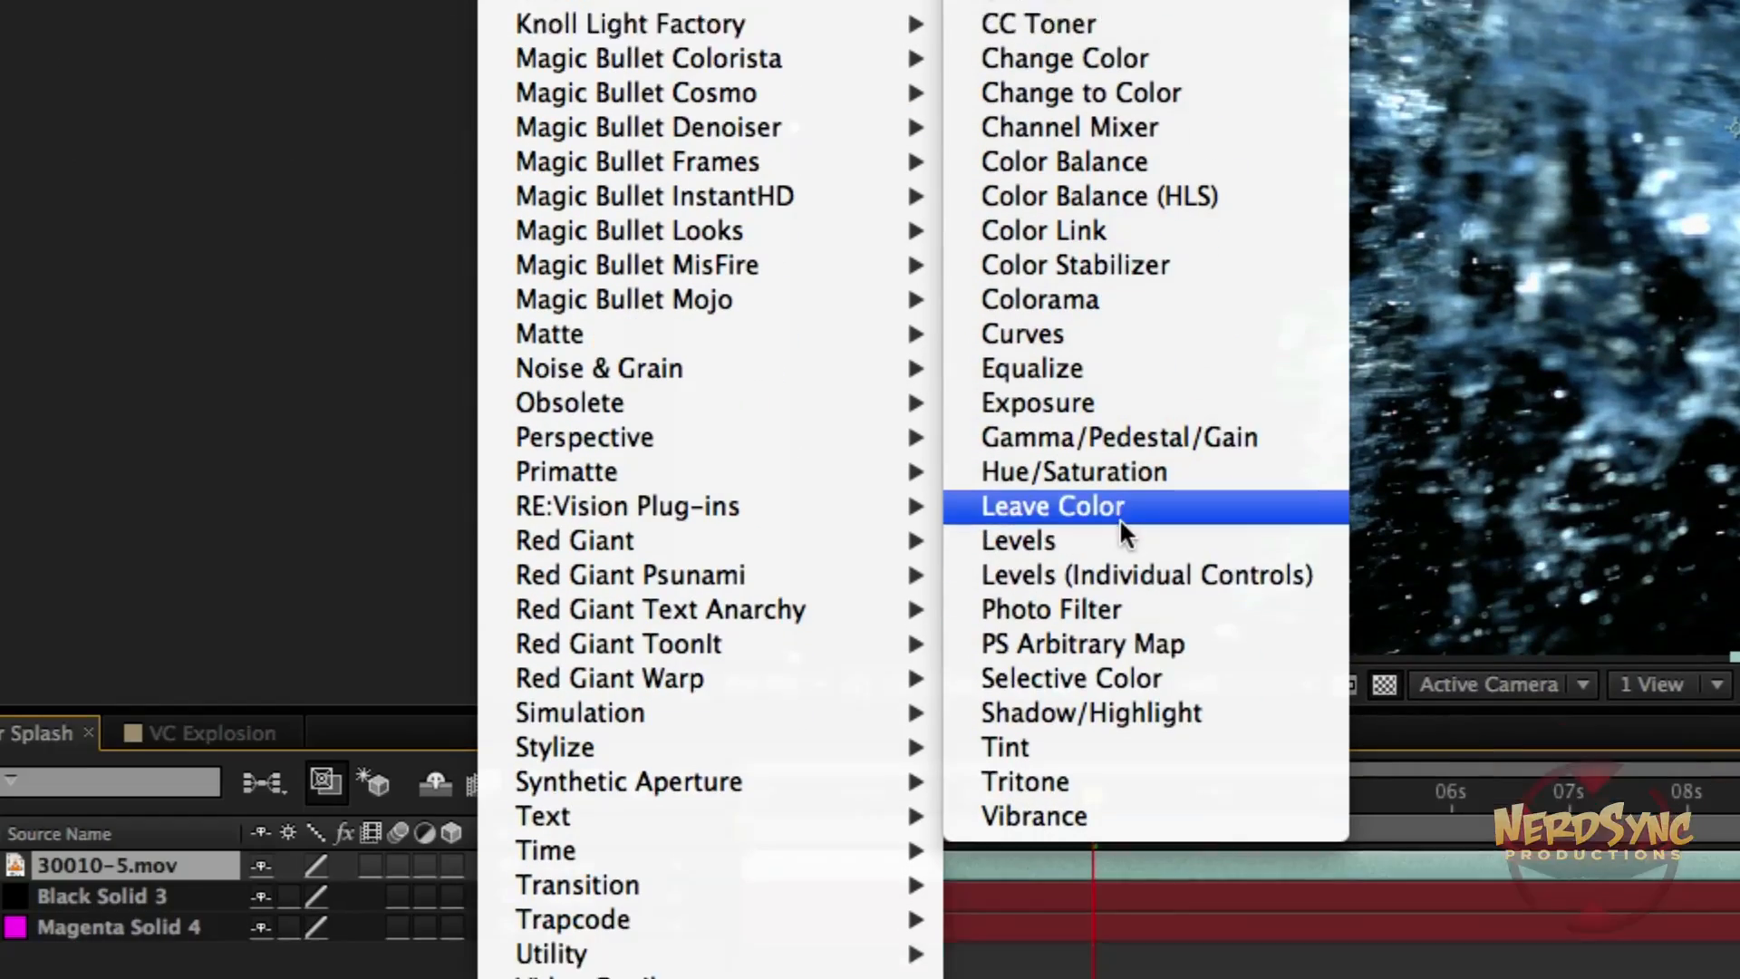
click(1004, 747)
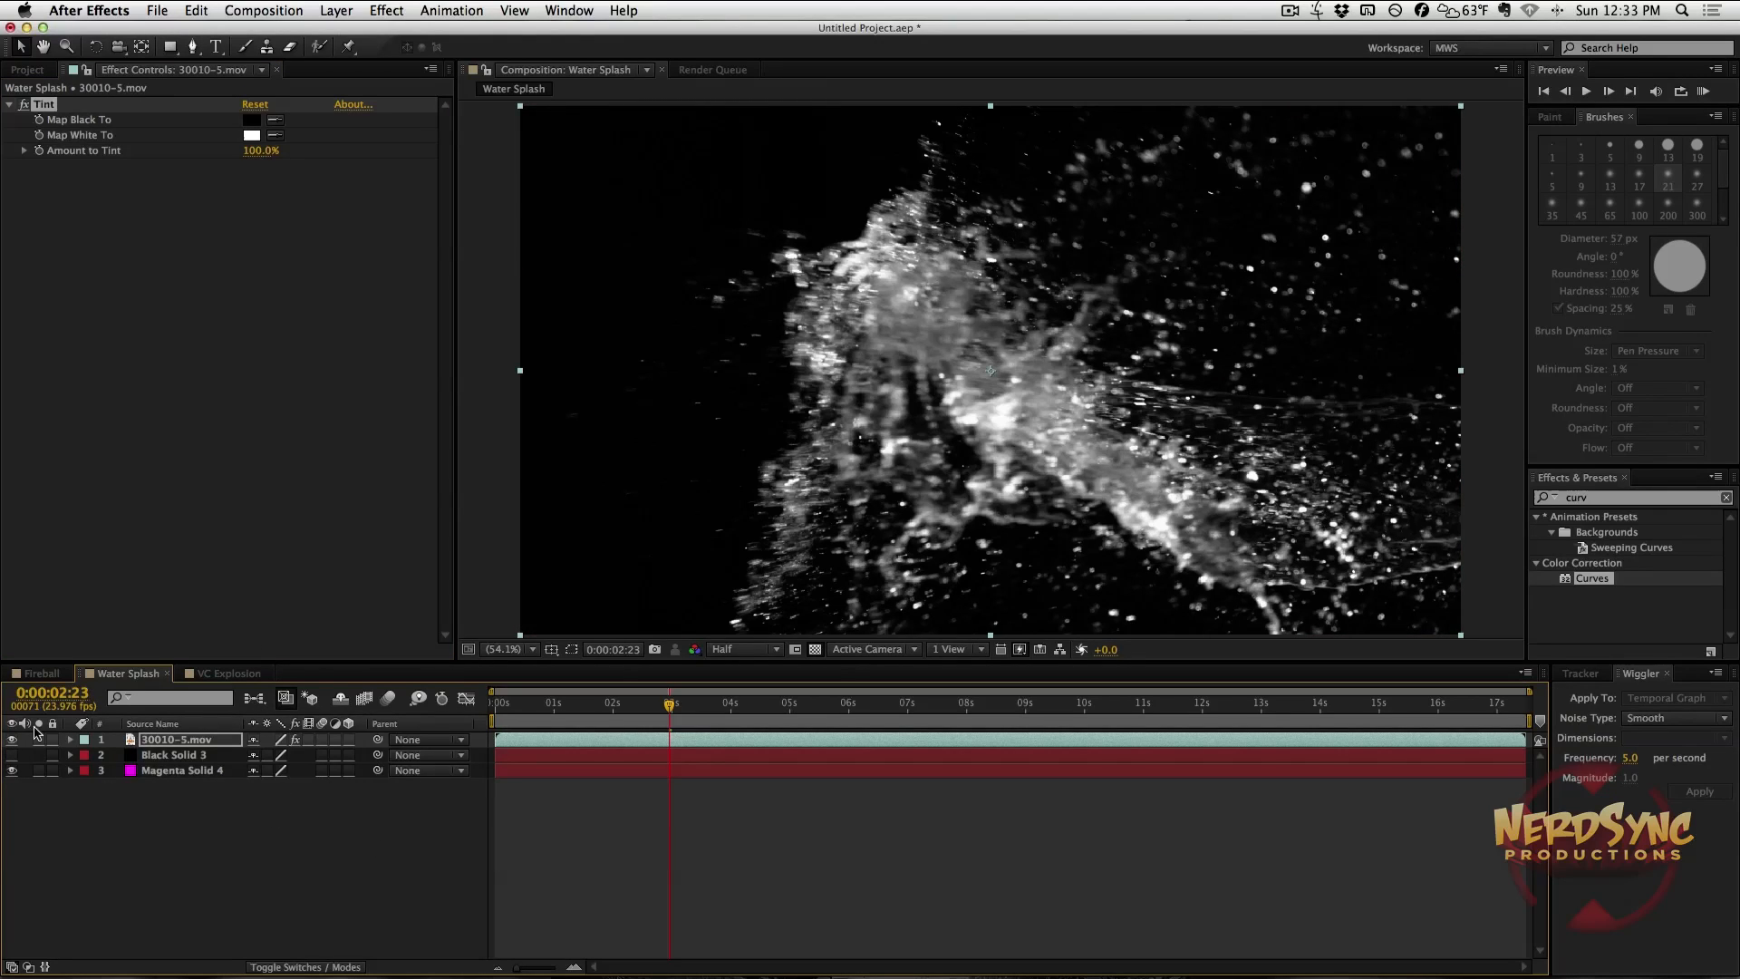
mouse_move(886, 390)
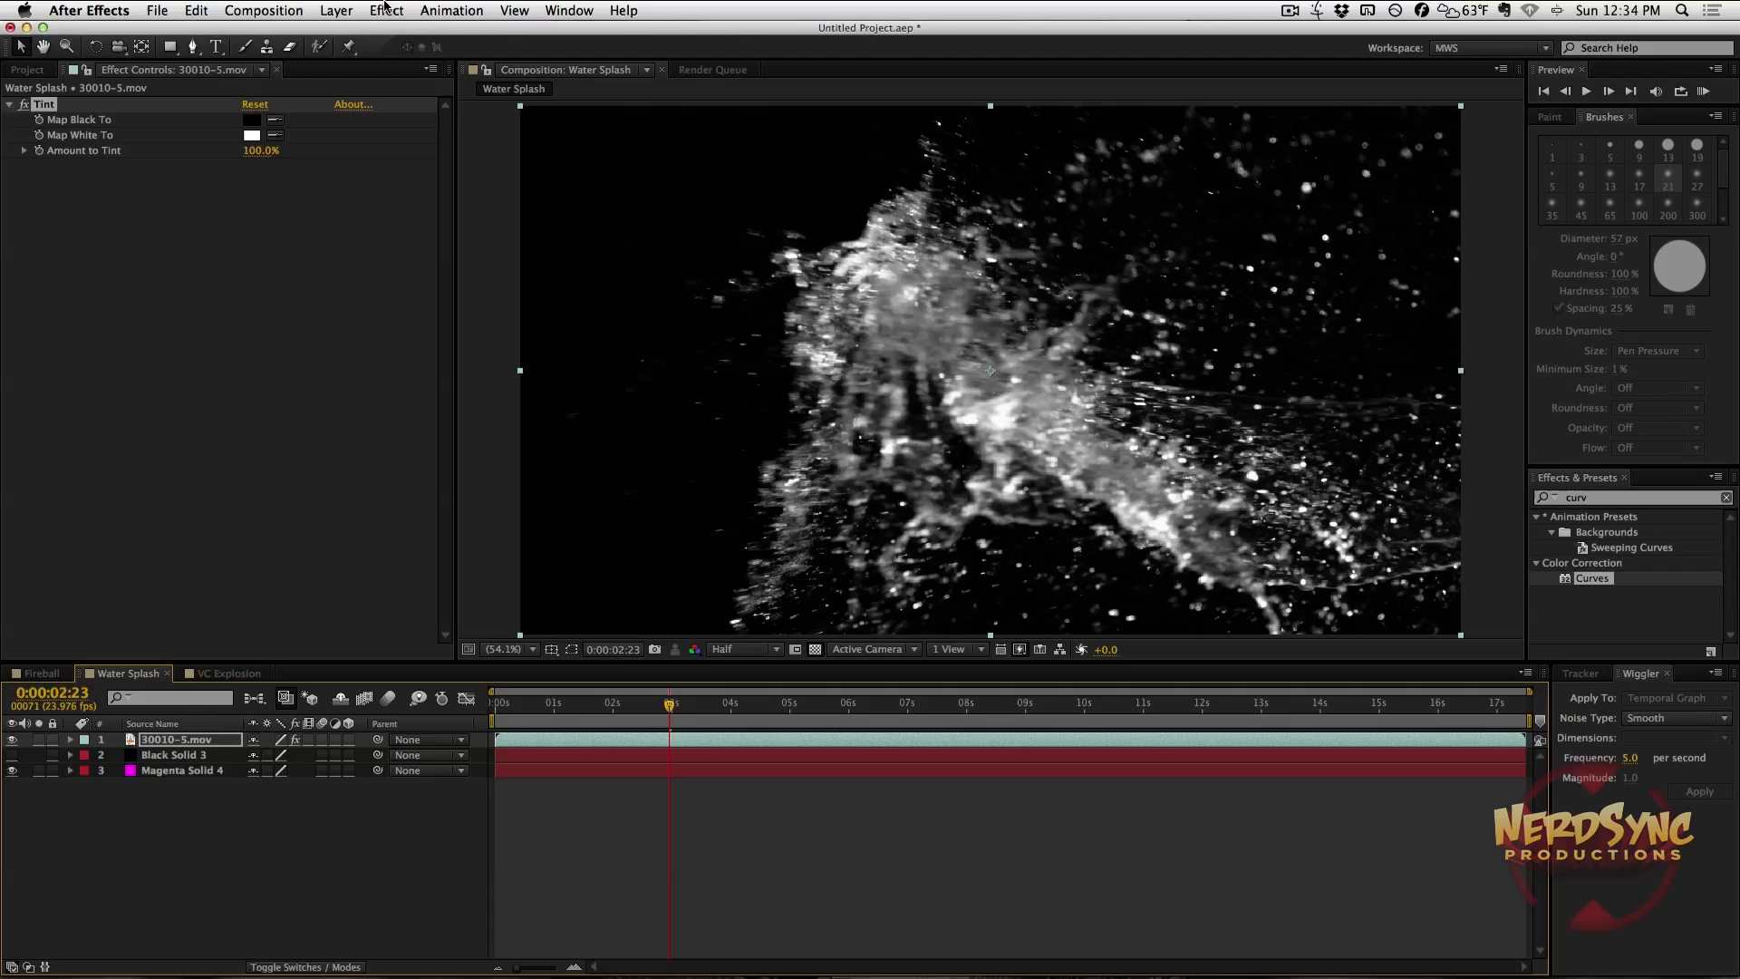
Add Shift Channels and Remove Color Matting to the splash, taking alpha from blue.
click(386, 10)
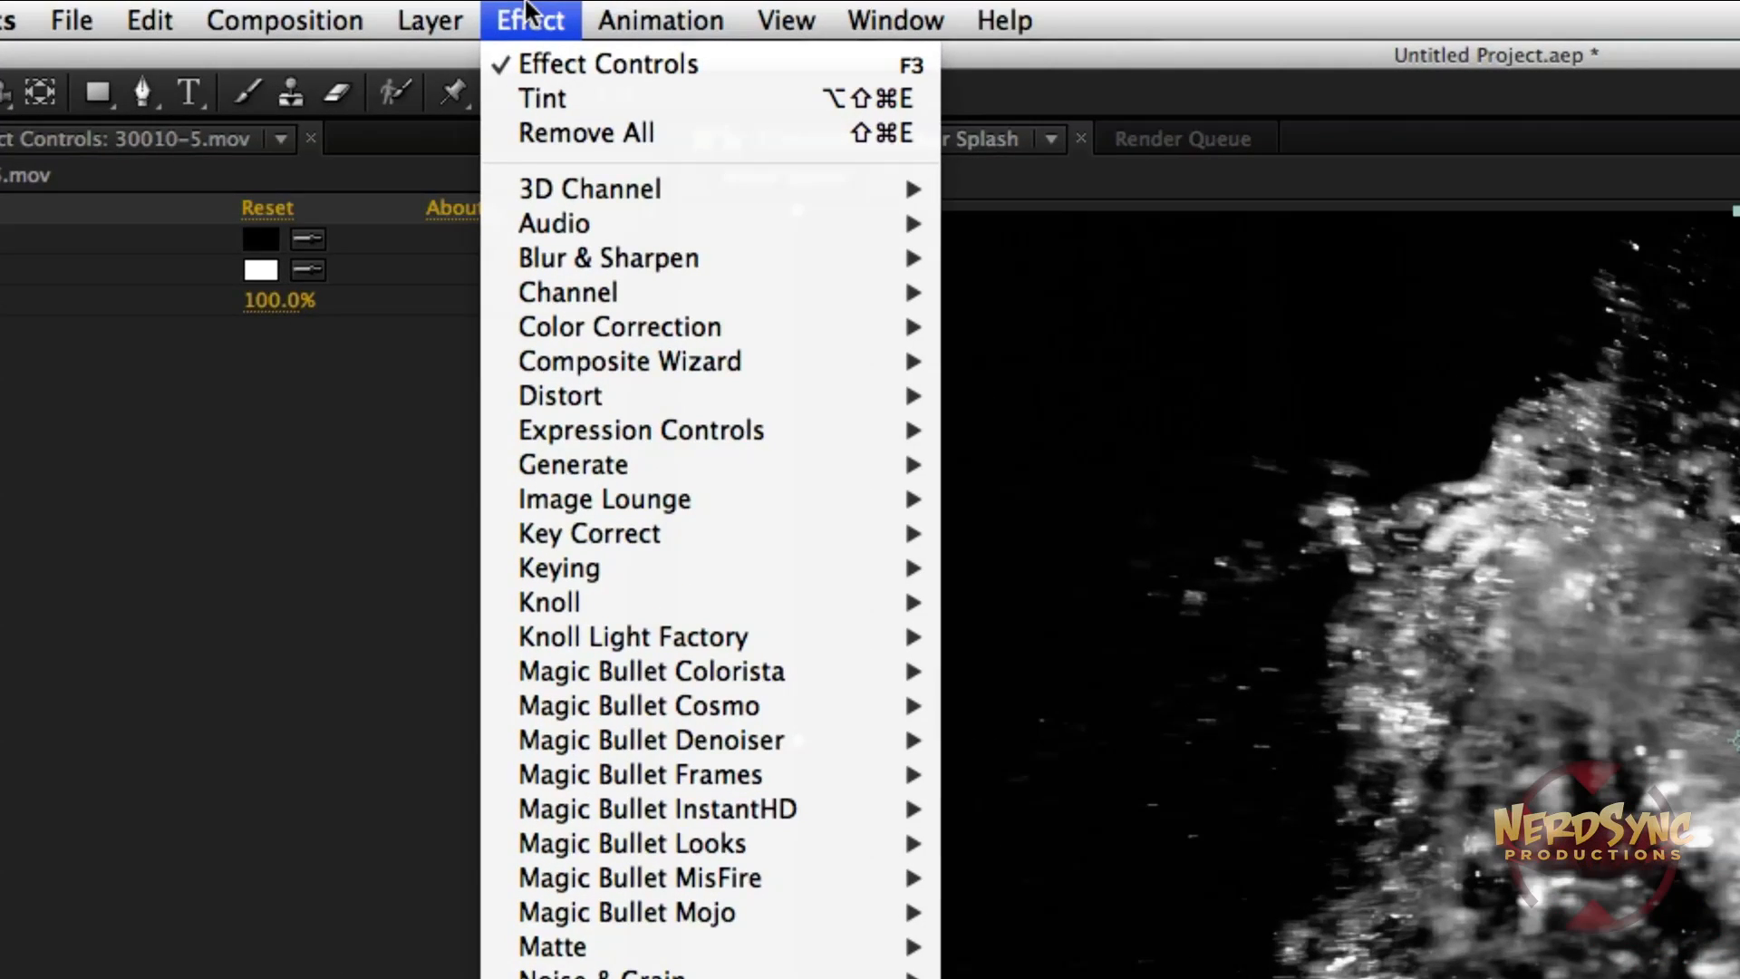
mouse_move(618, 327)
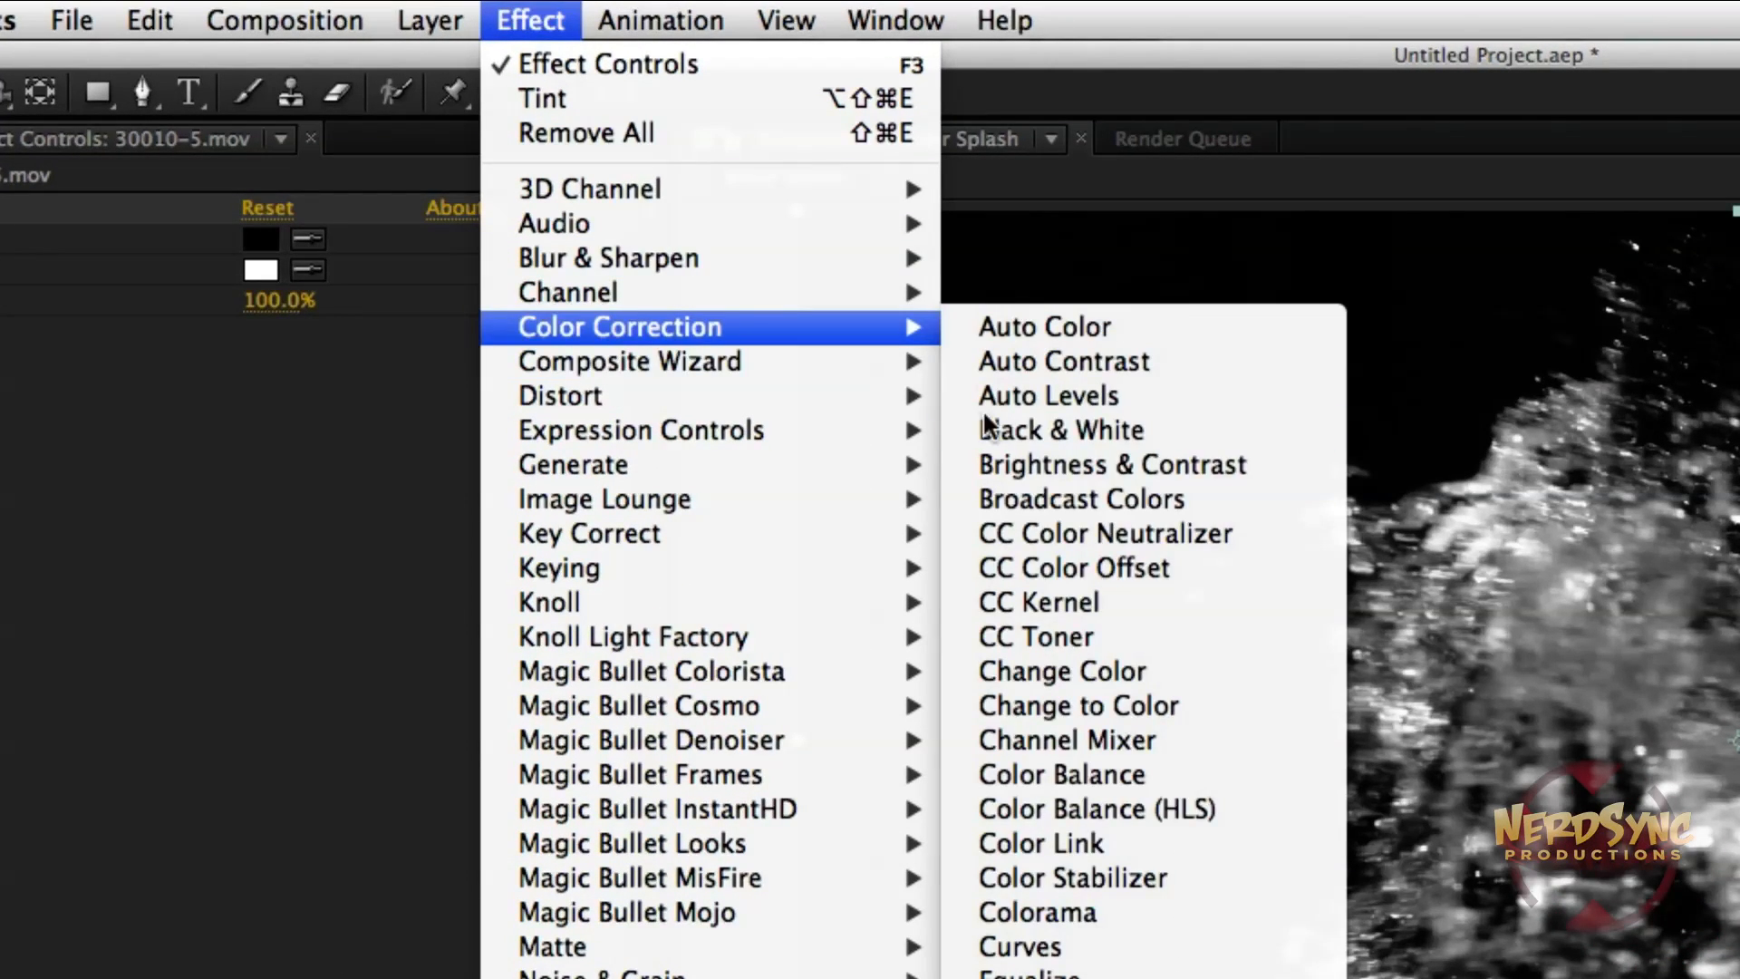
mouse_move(567, 292)
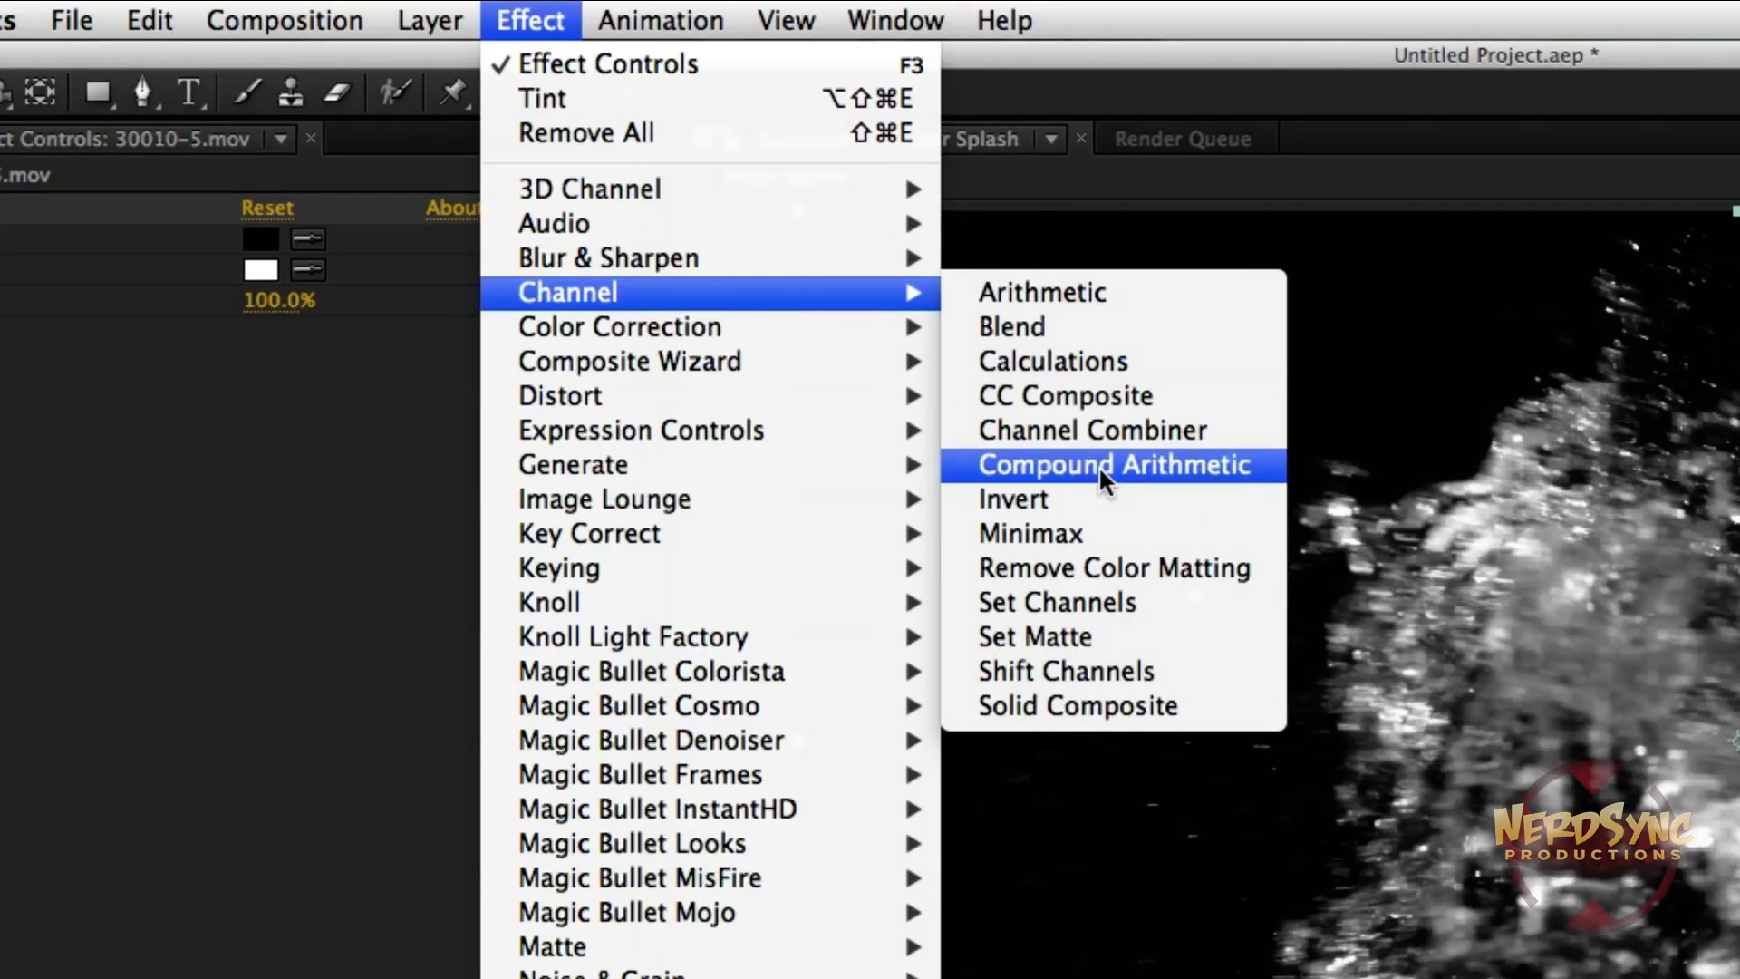
click(1066, 671)
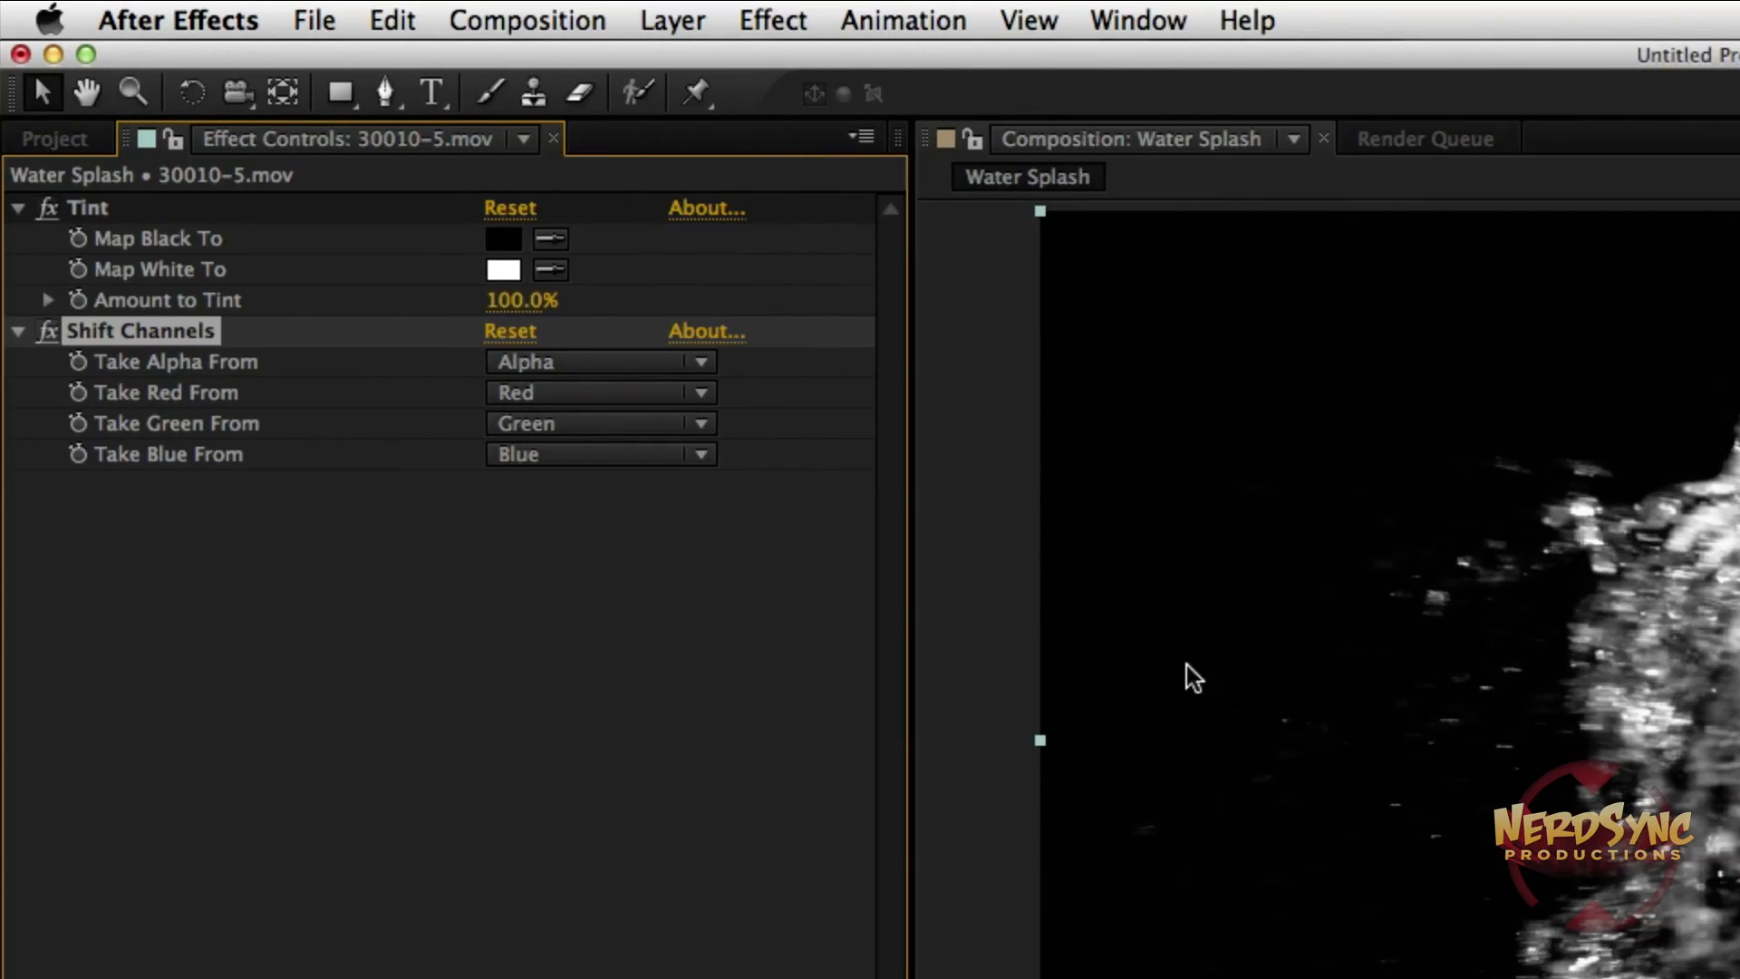
mouse_move(448, 387)
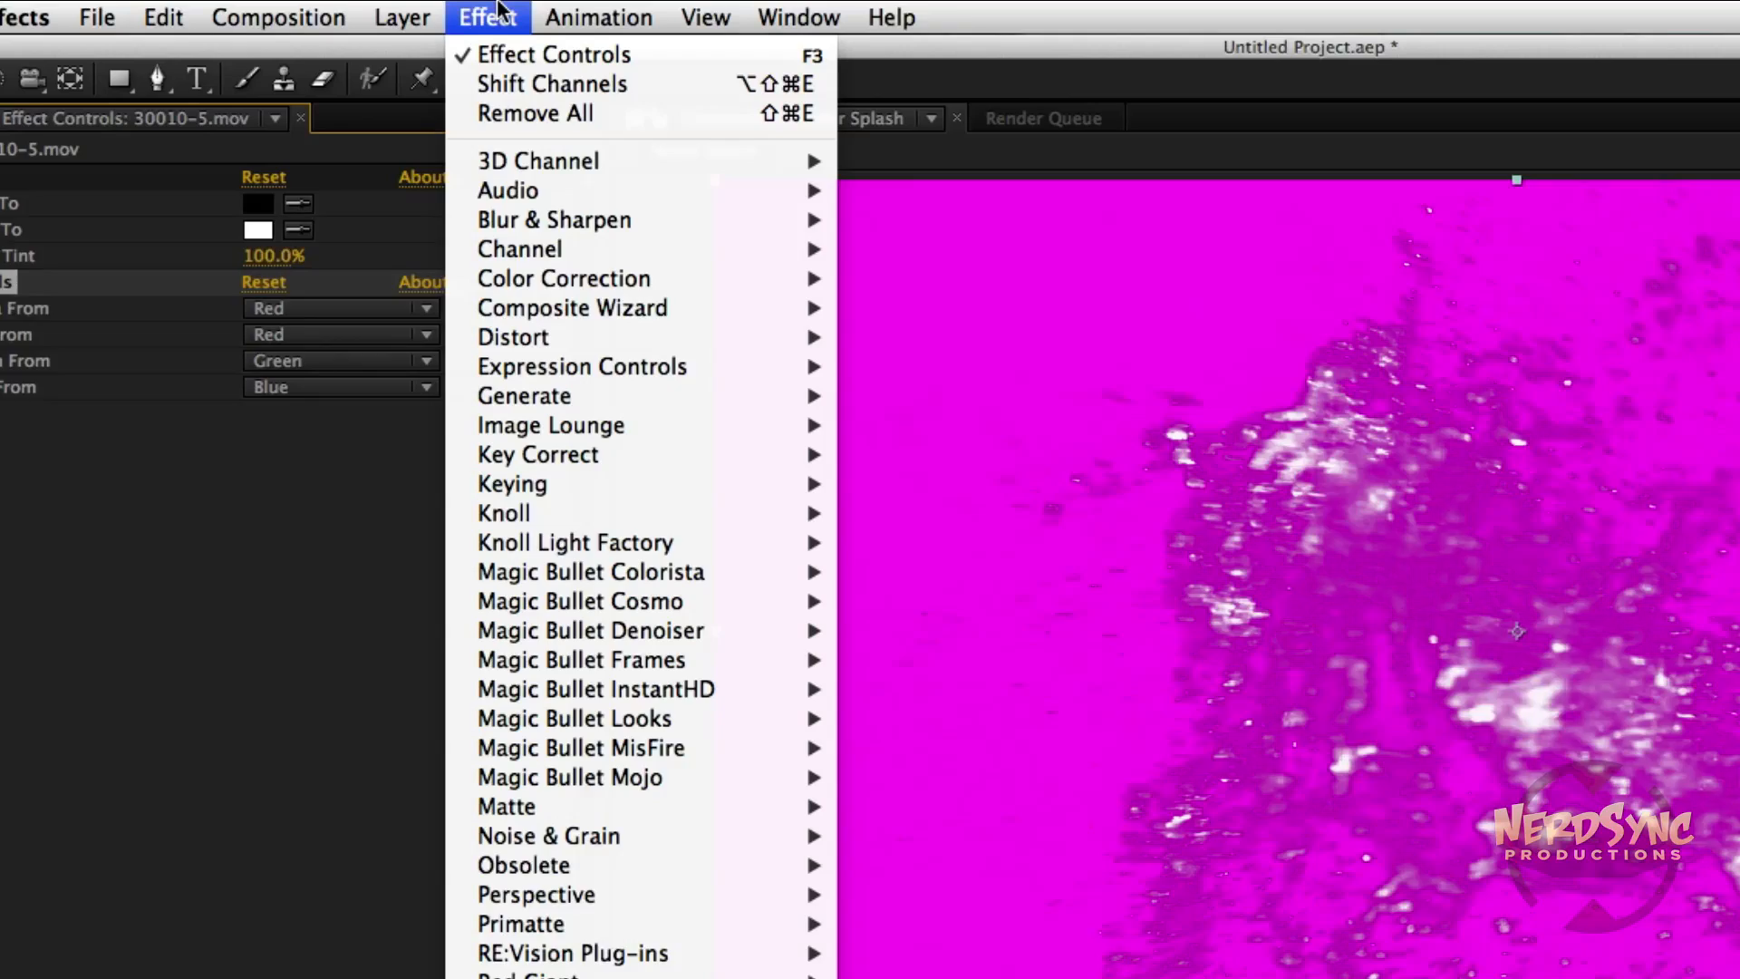
mouse_move(561, 396)
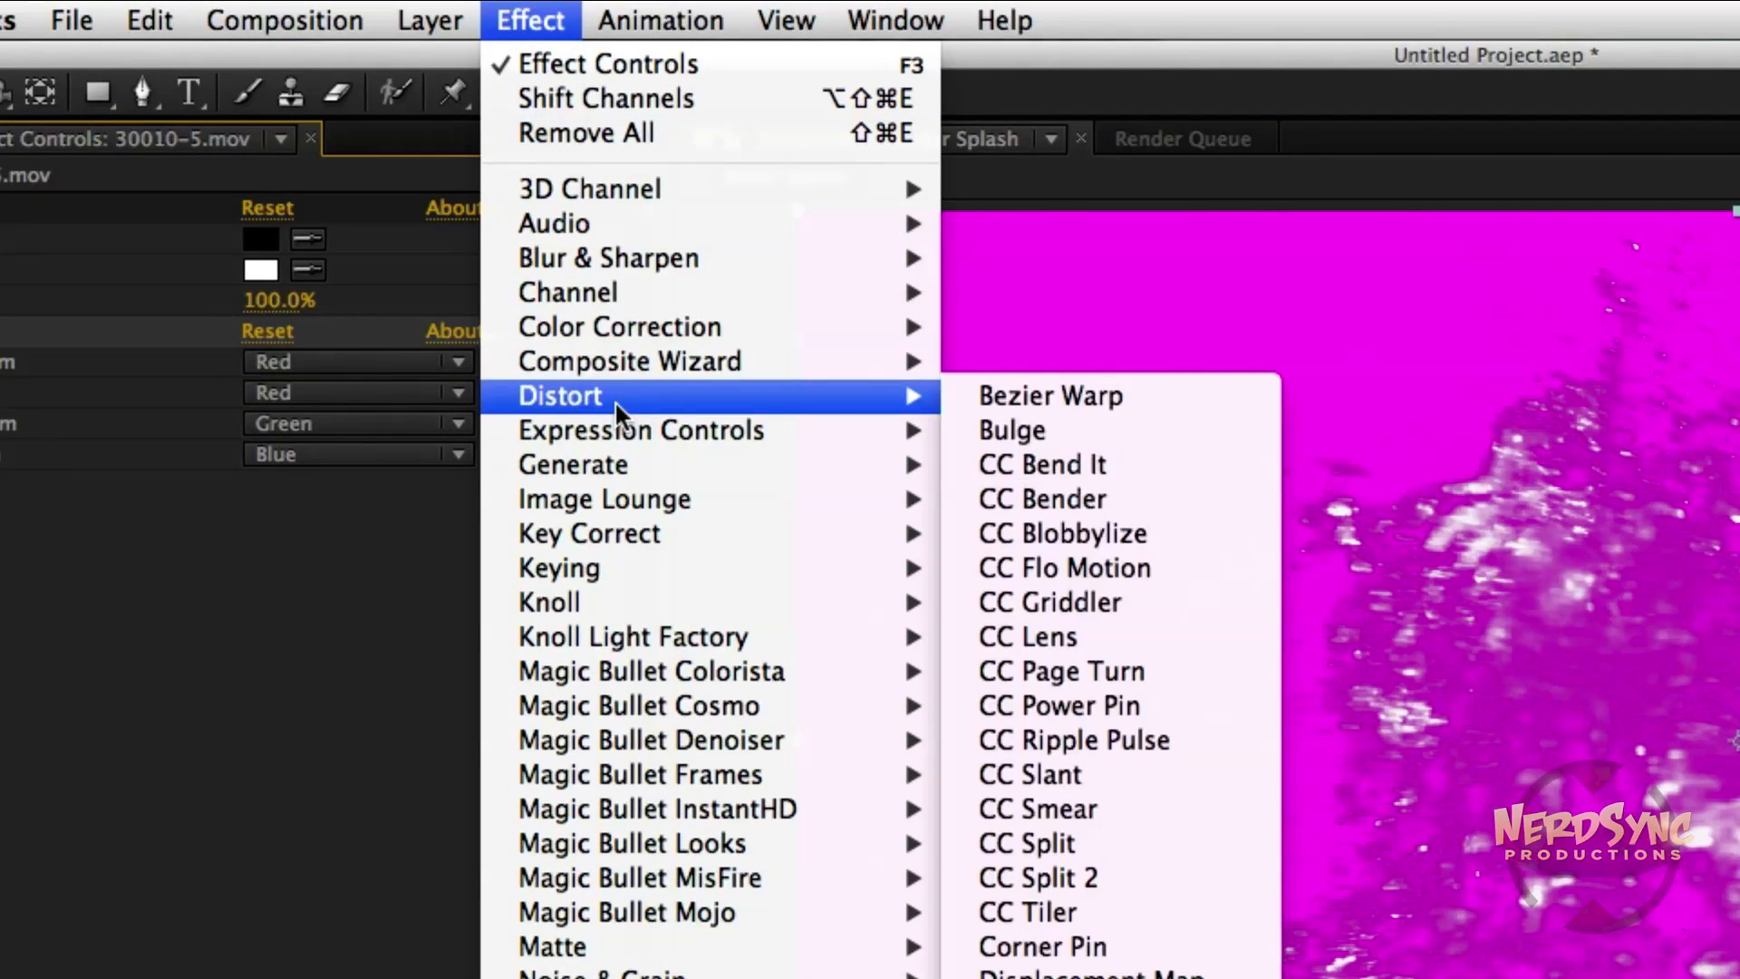
mouse_move(568, 292)
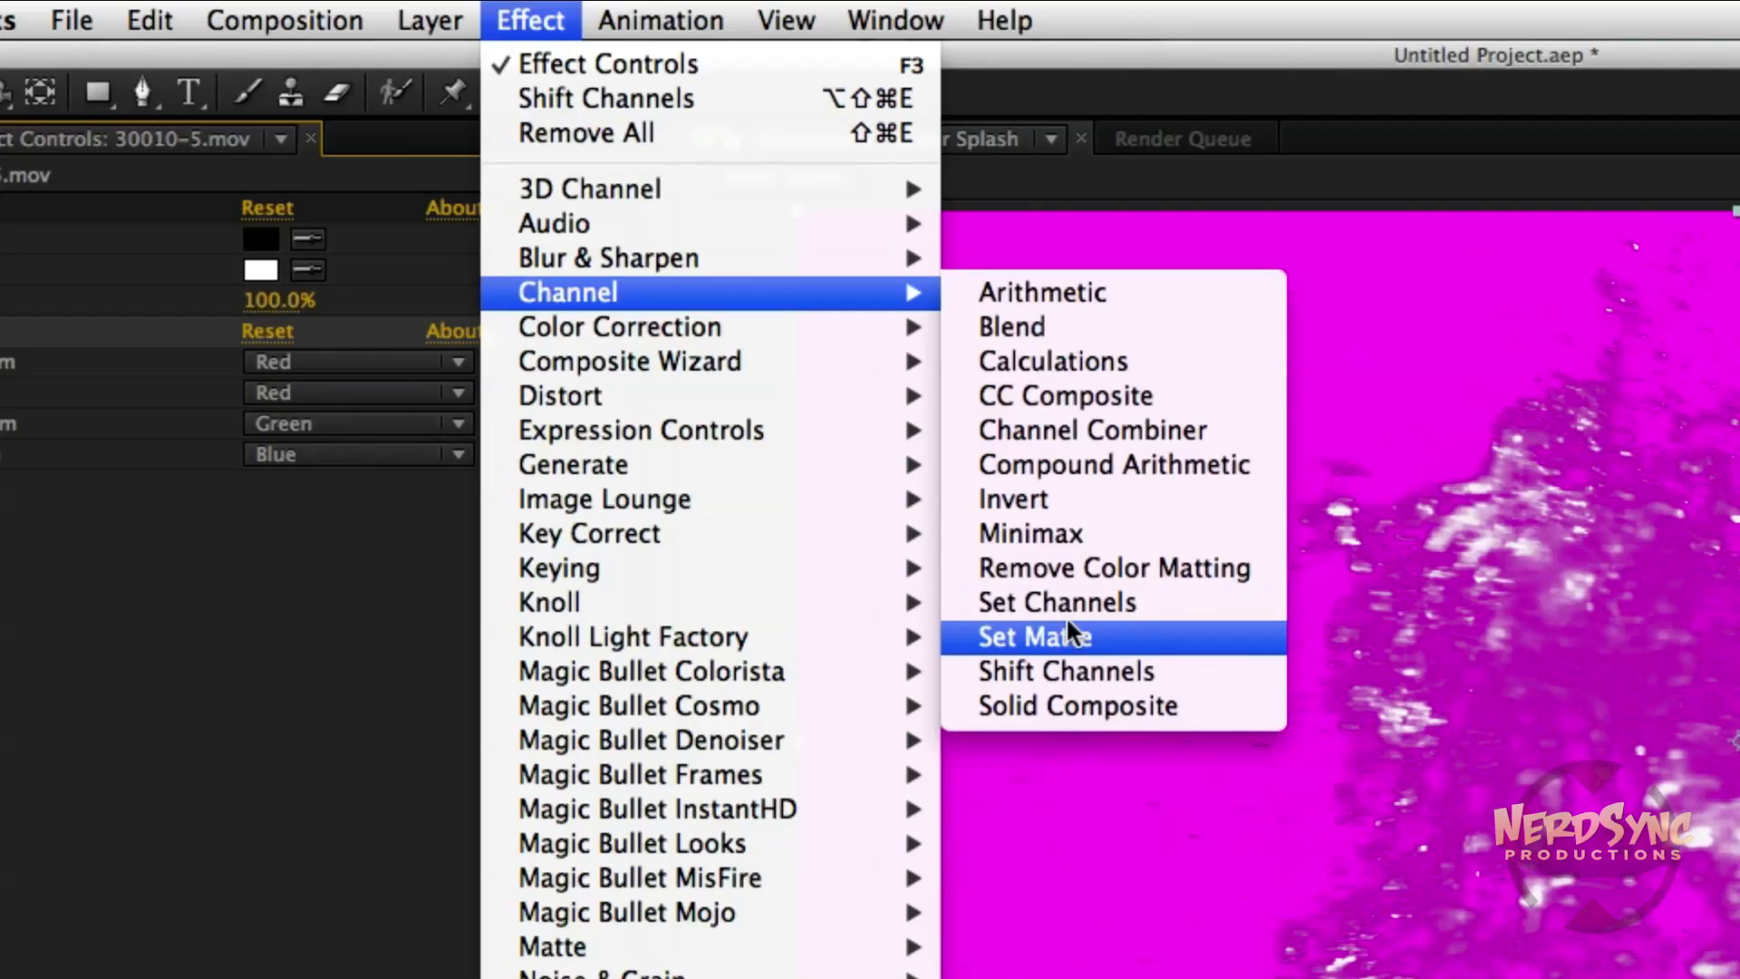
click(1113, 568)
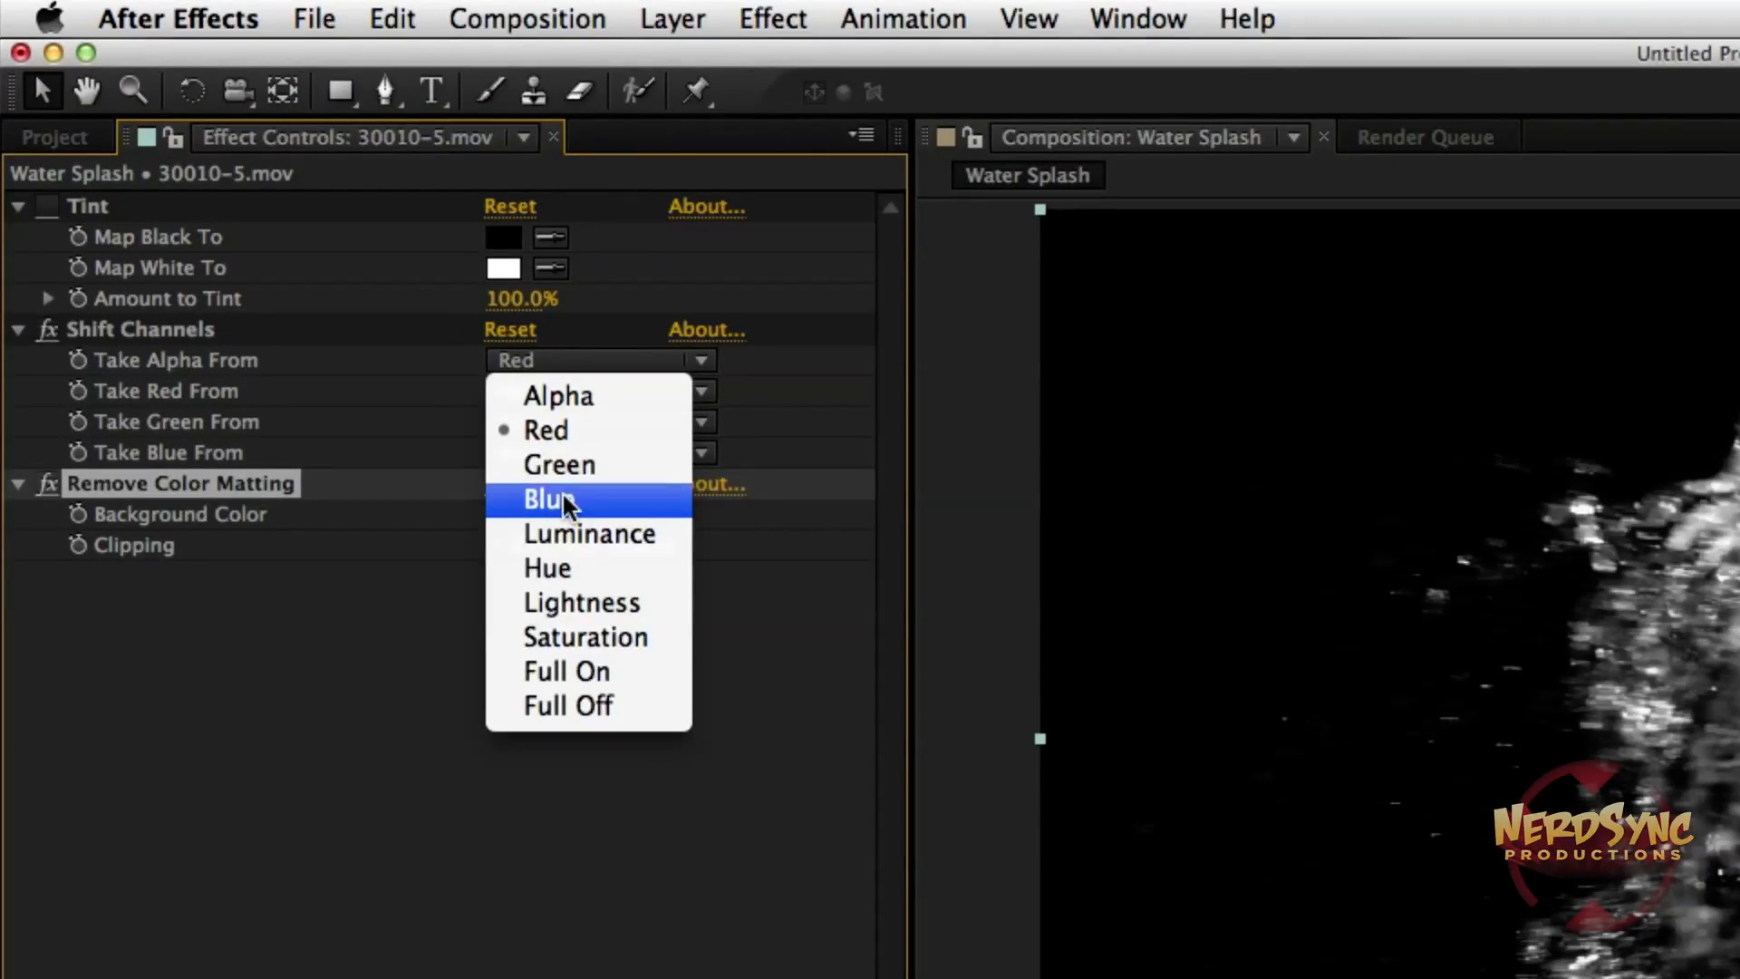
click(546, 499)
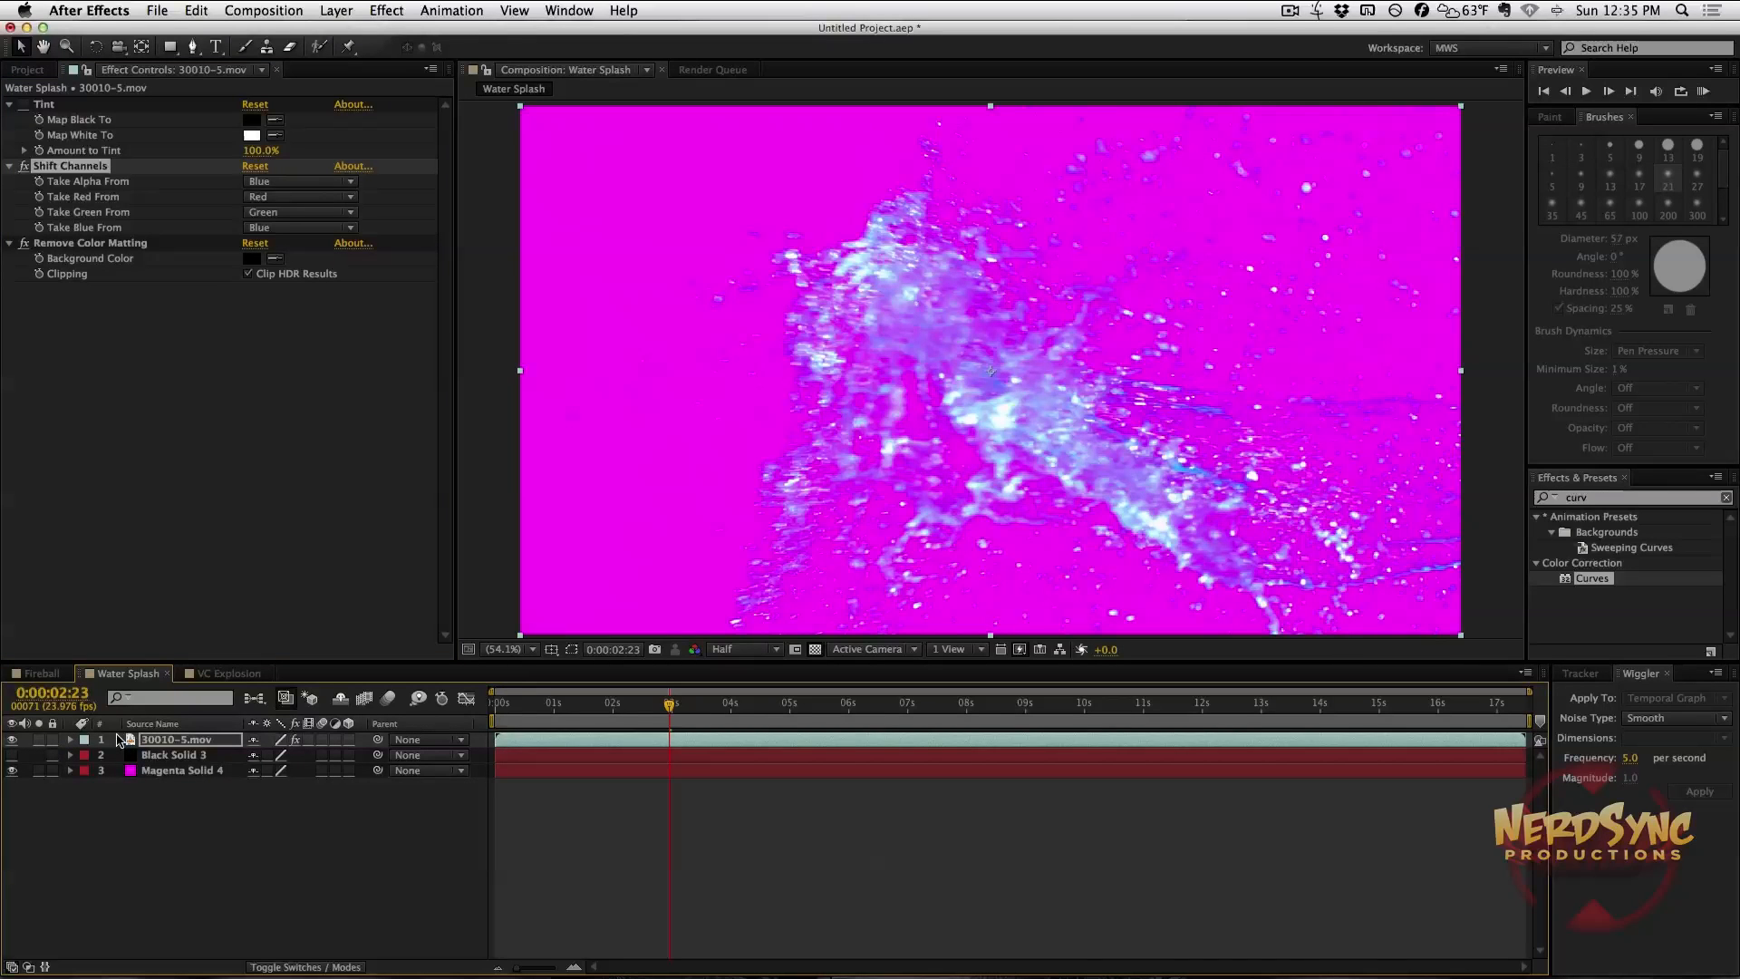
mouse_move(459, 644)
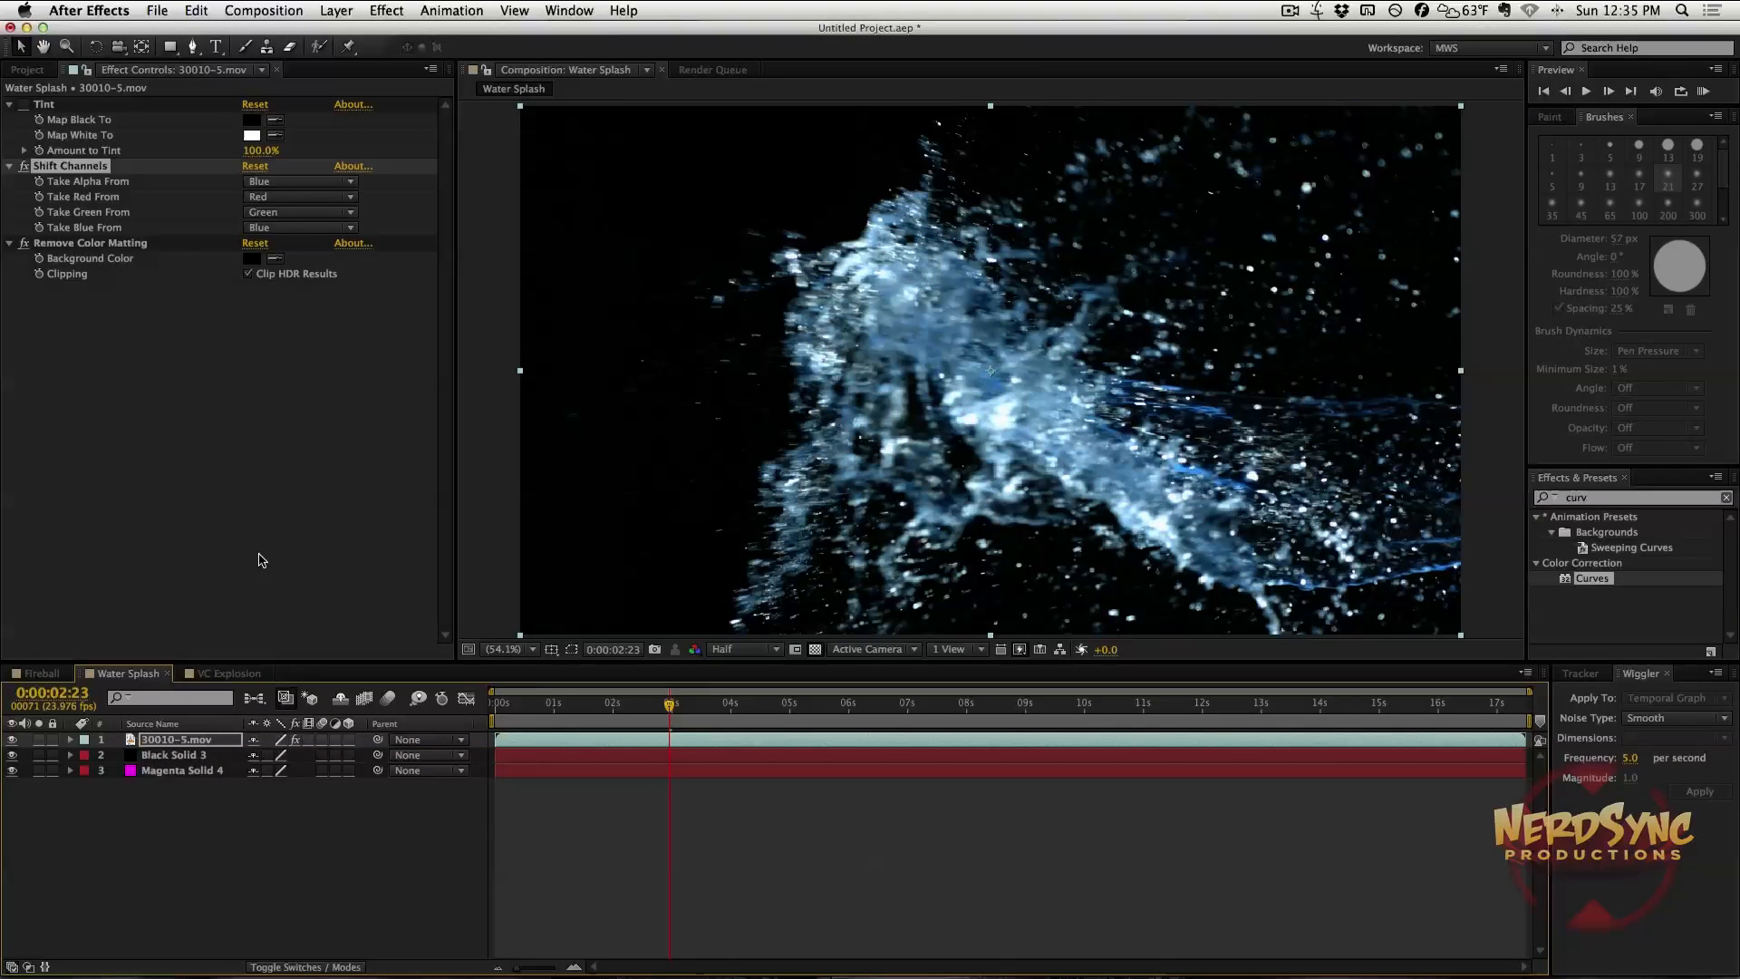
mouse_move(159, 216)
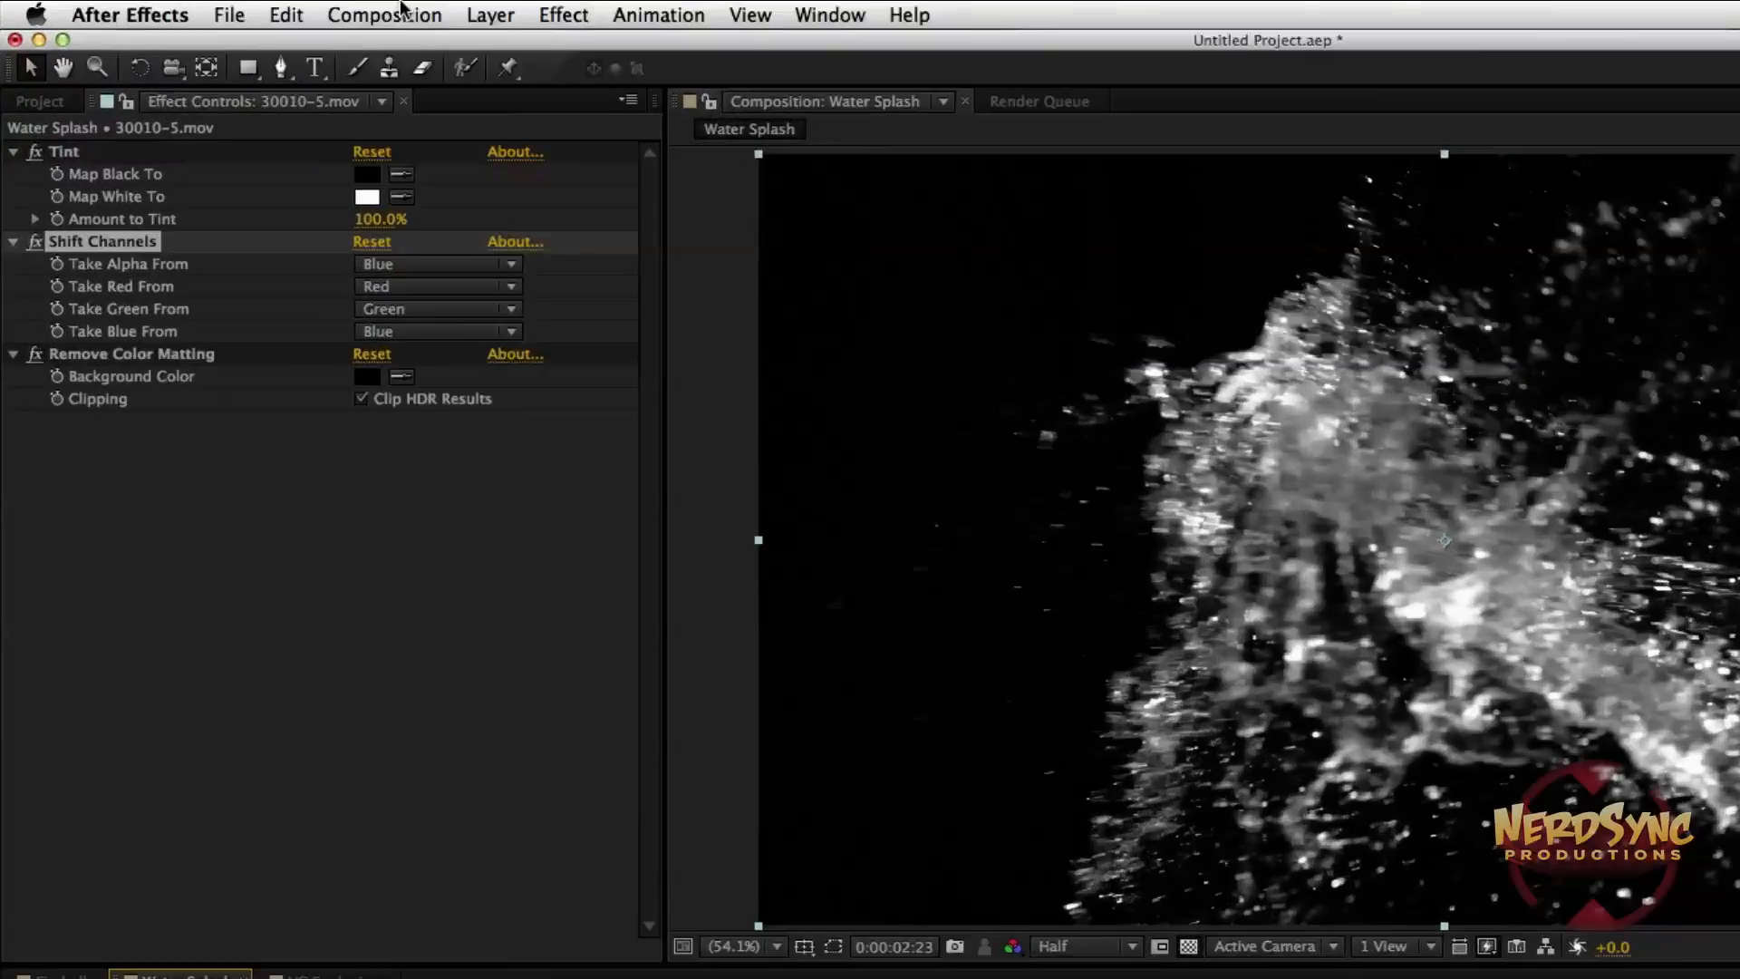
Queue Water Splash with a QuickTime output module using PNG codec and RGB + Alpha.
click(1037, 101)
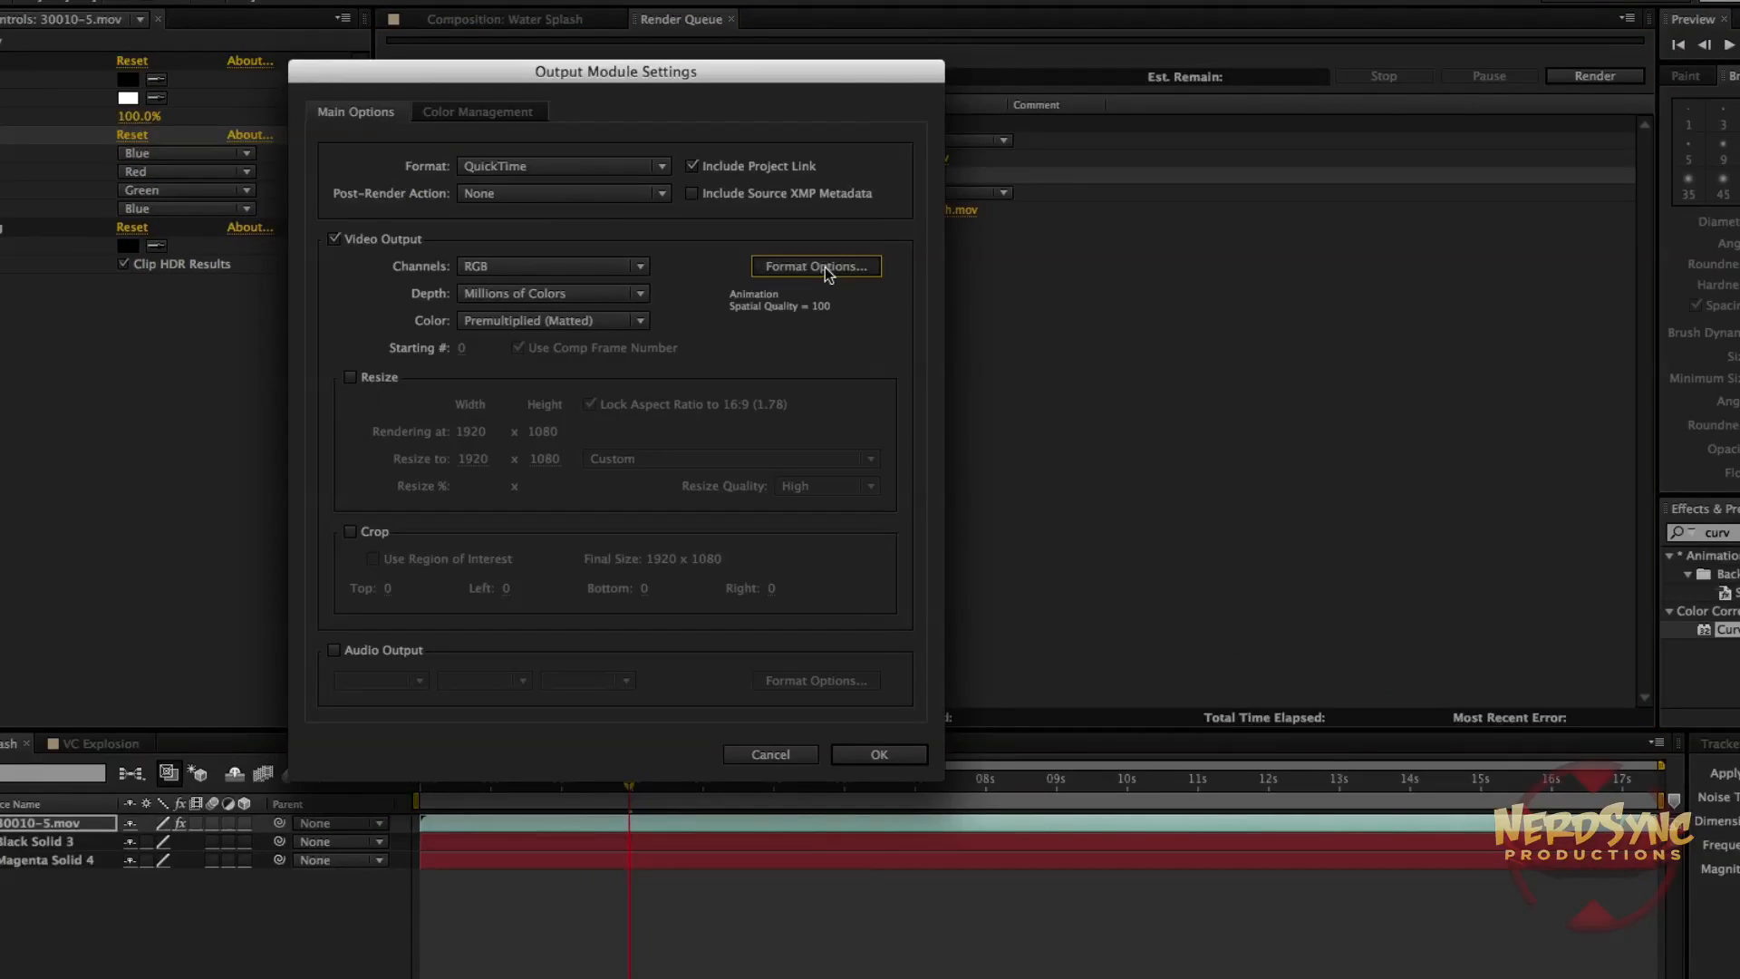
click(816, 266)
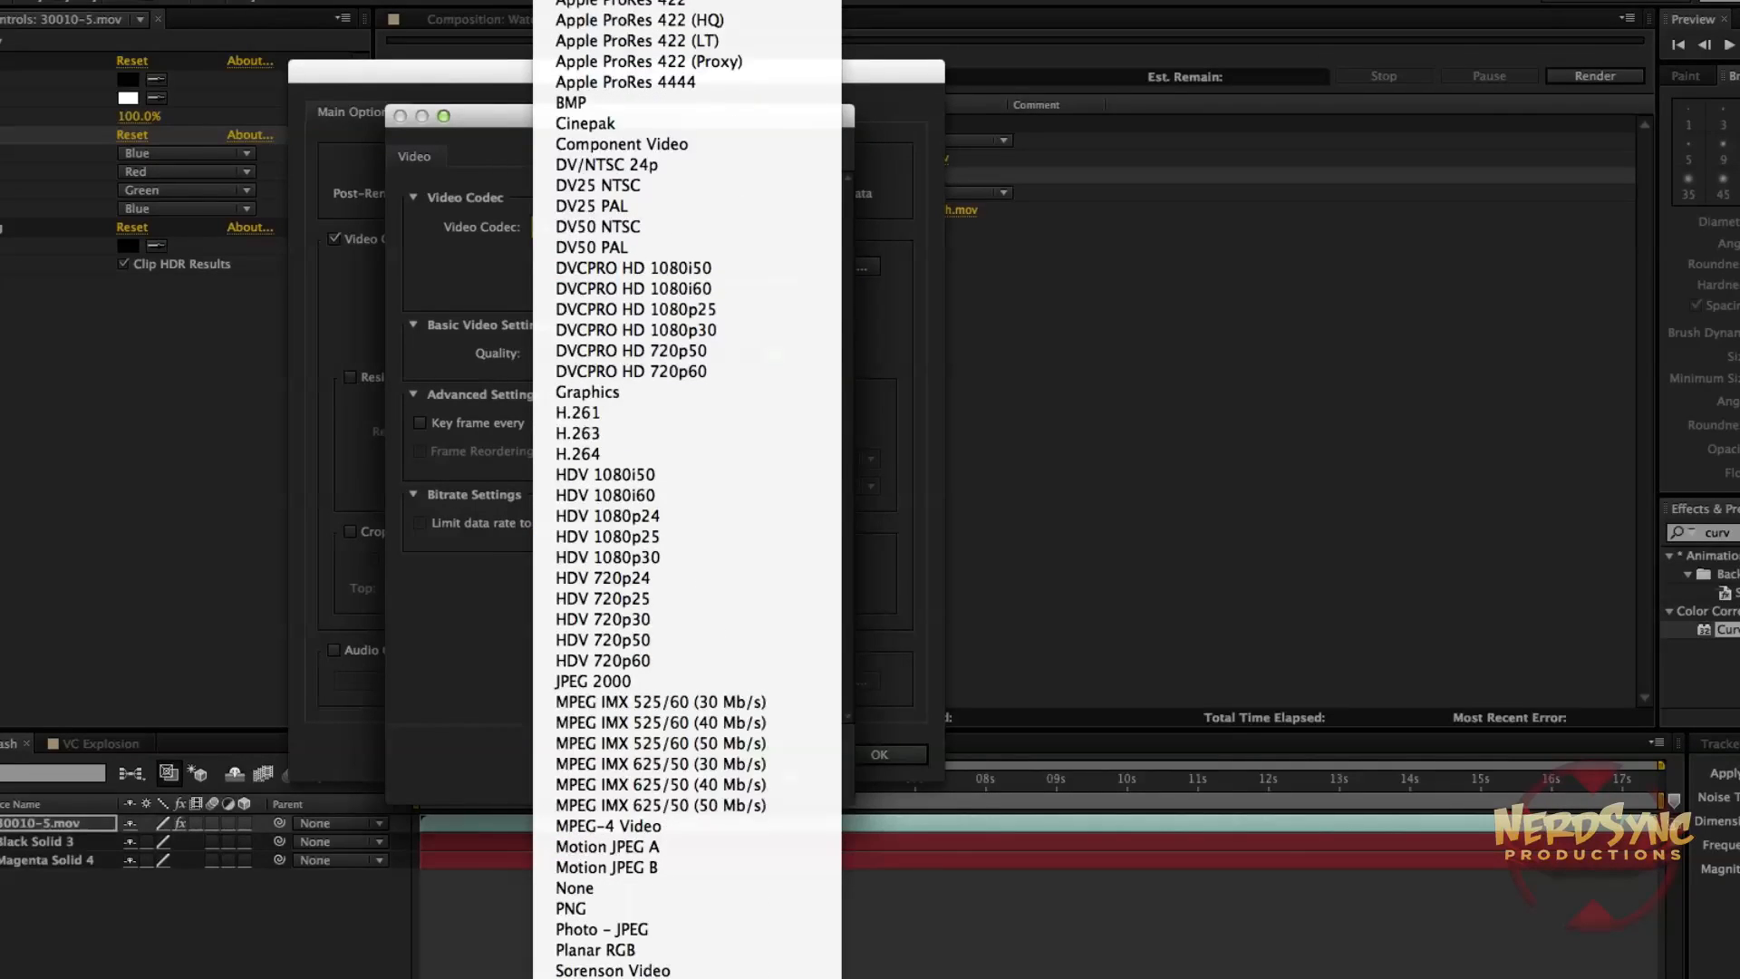
click(570, 908)
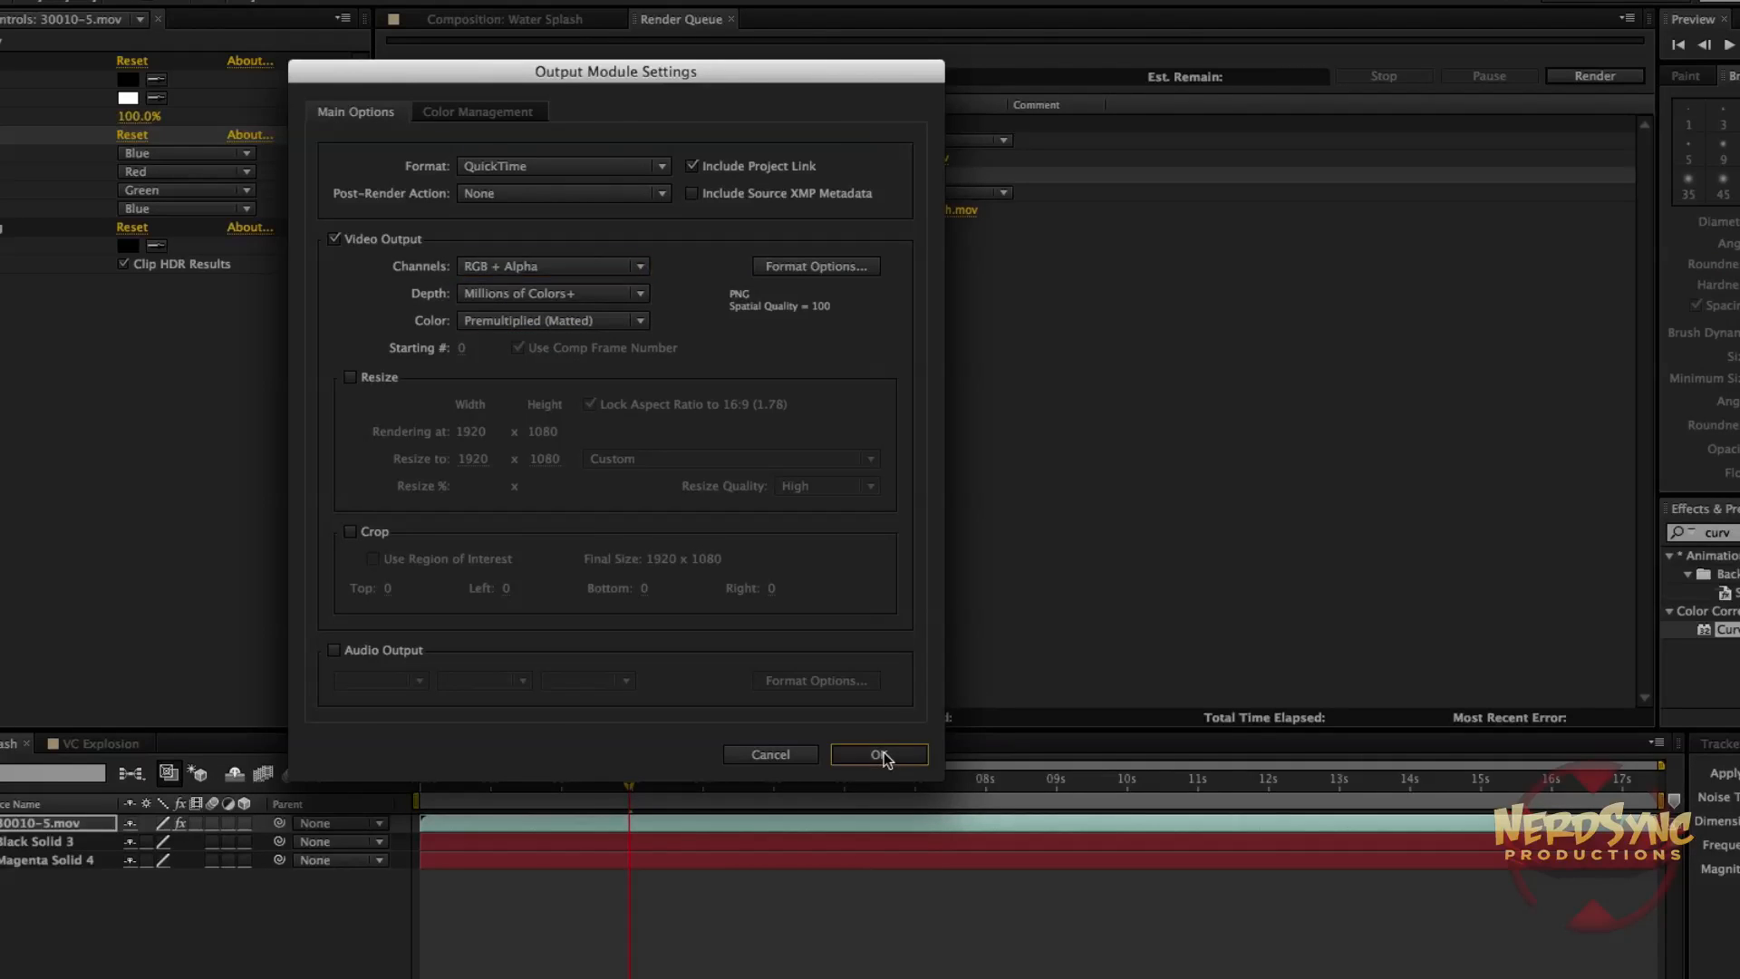
click(878, 753)
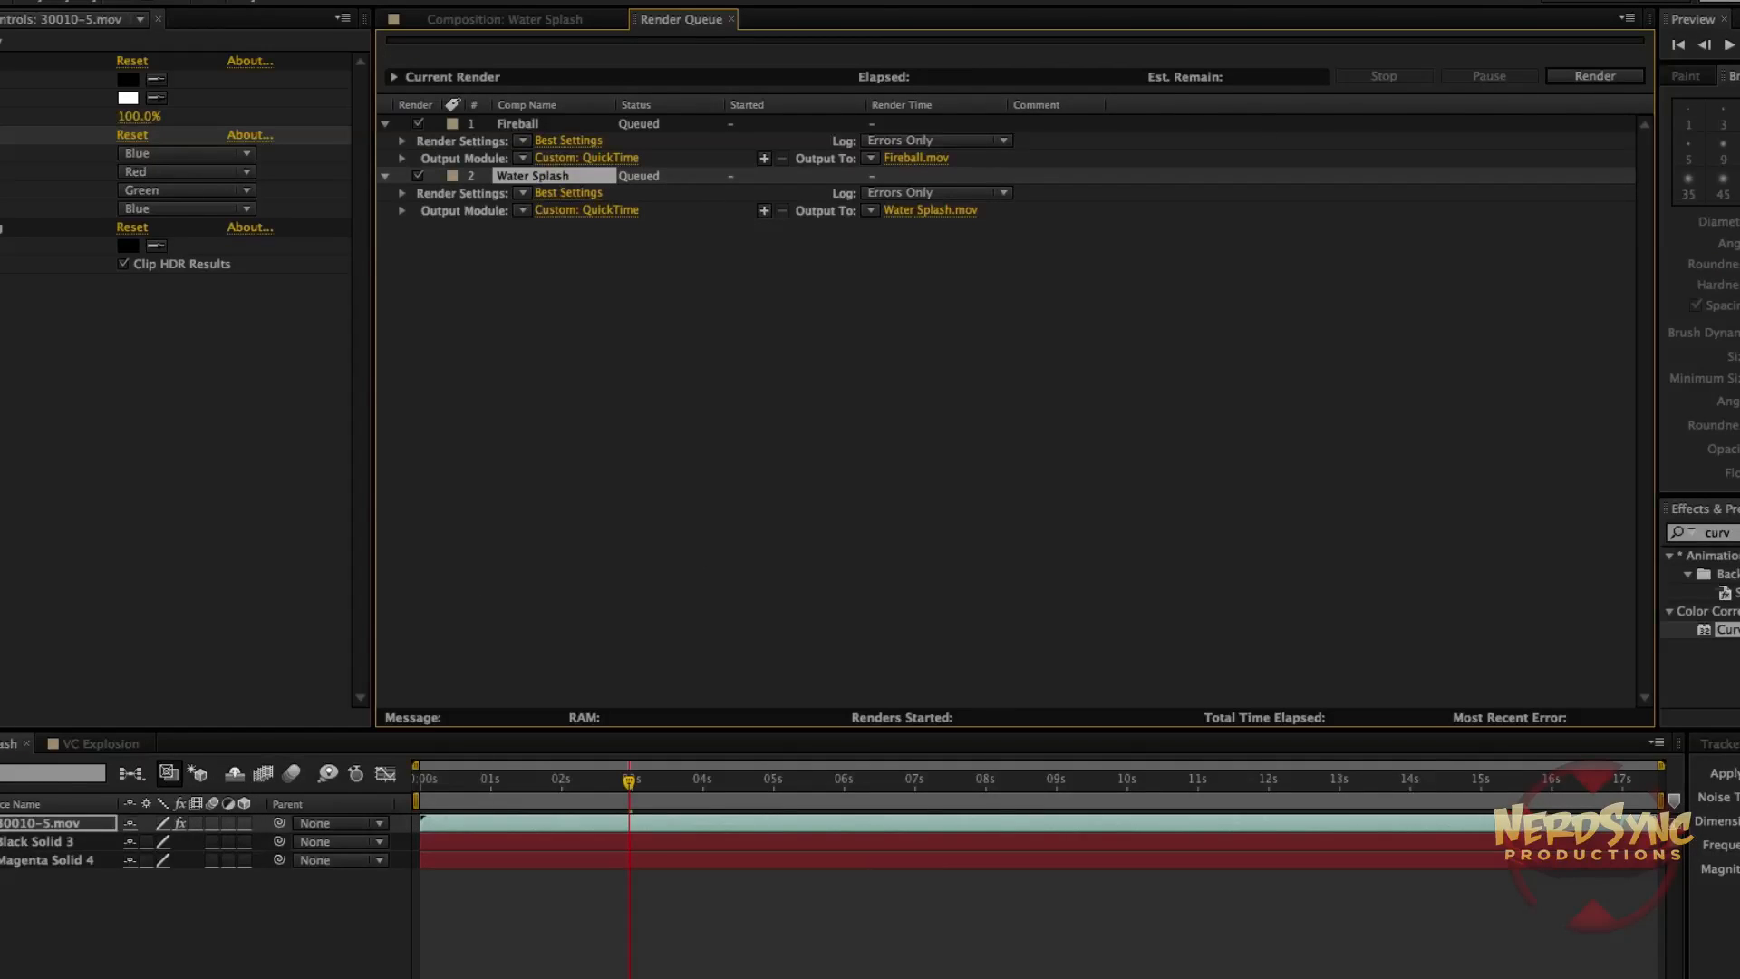
Search Effects & Presets for 'unmult' to find Knoll UnMult.
click(1595, 75)
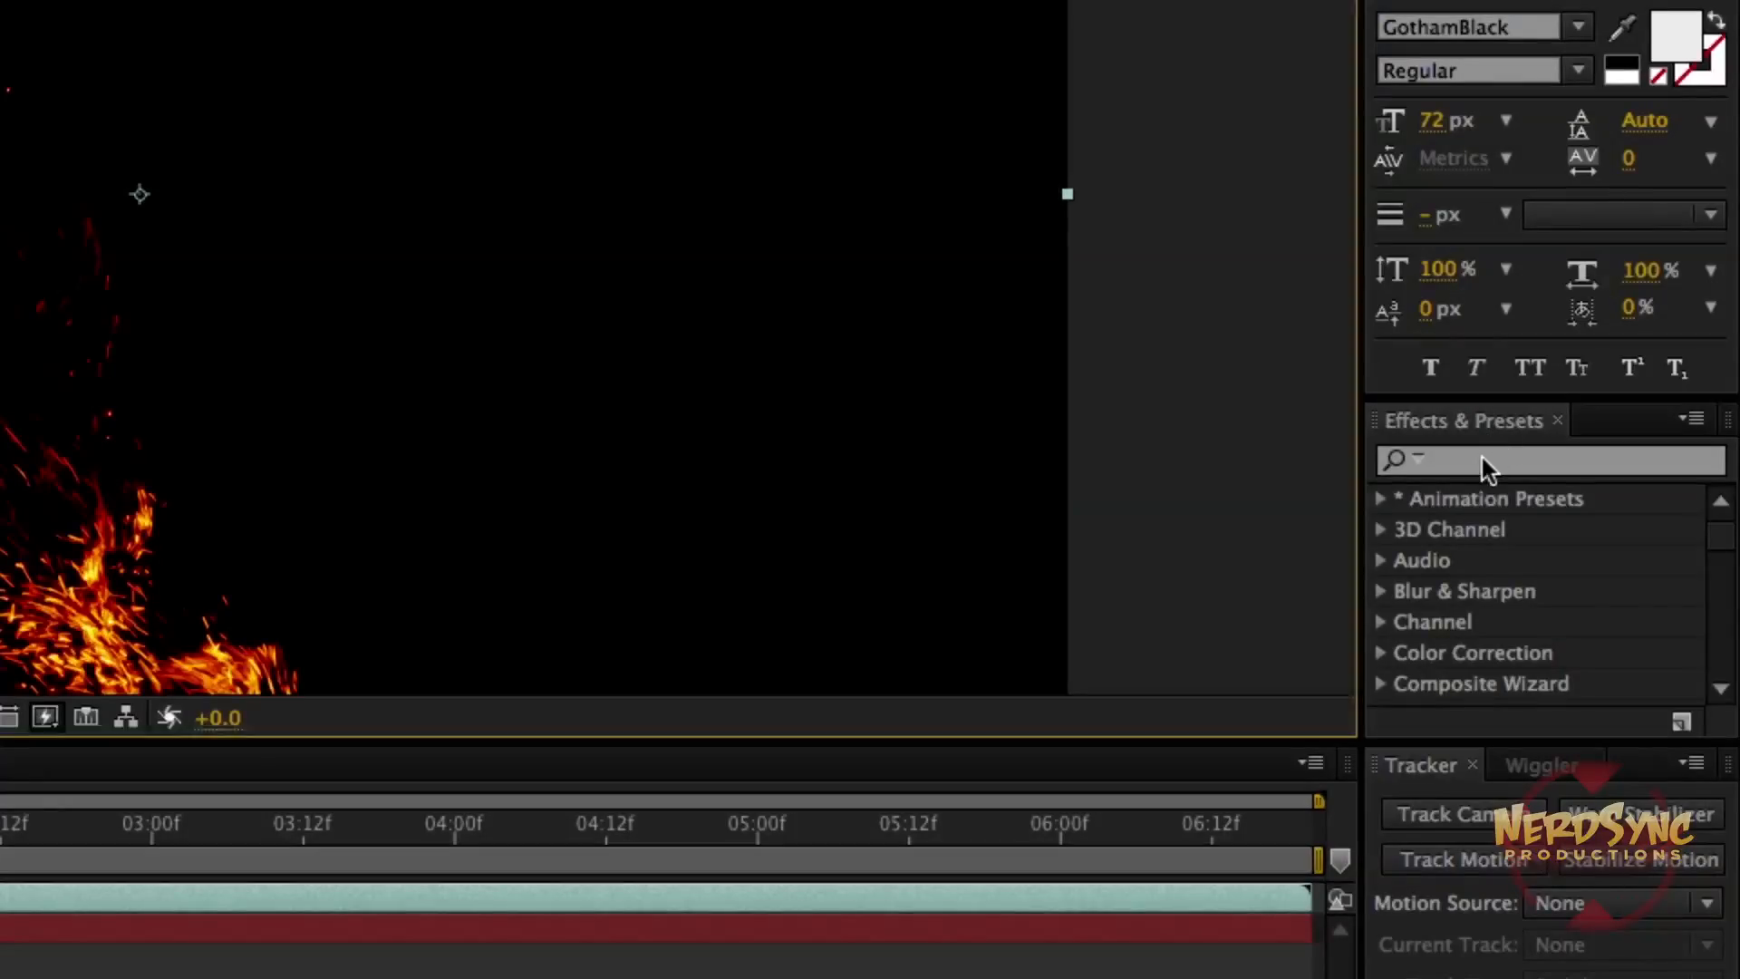
text(unmult)
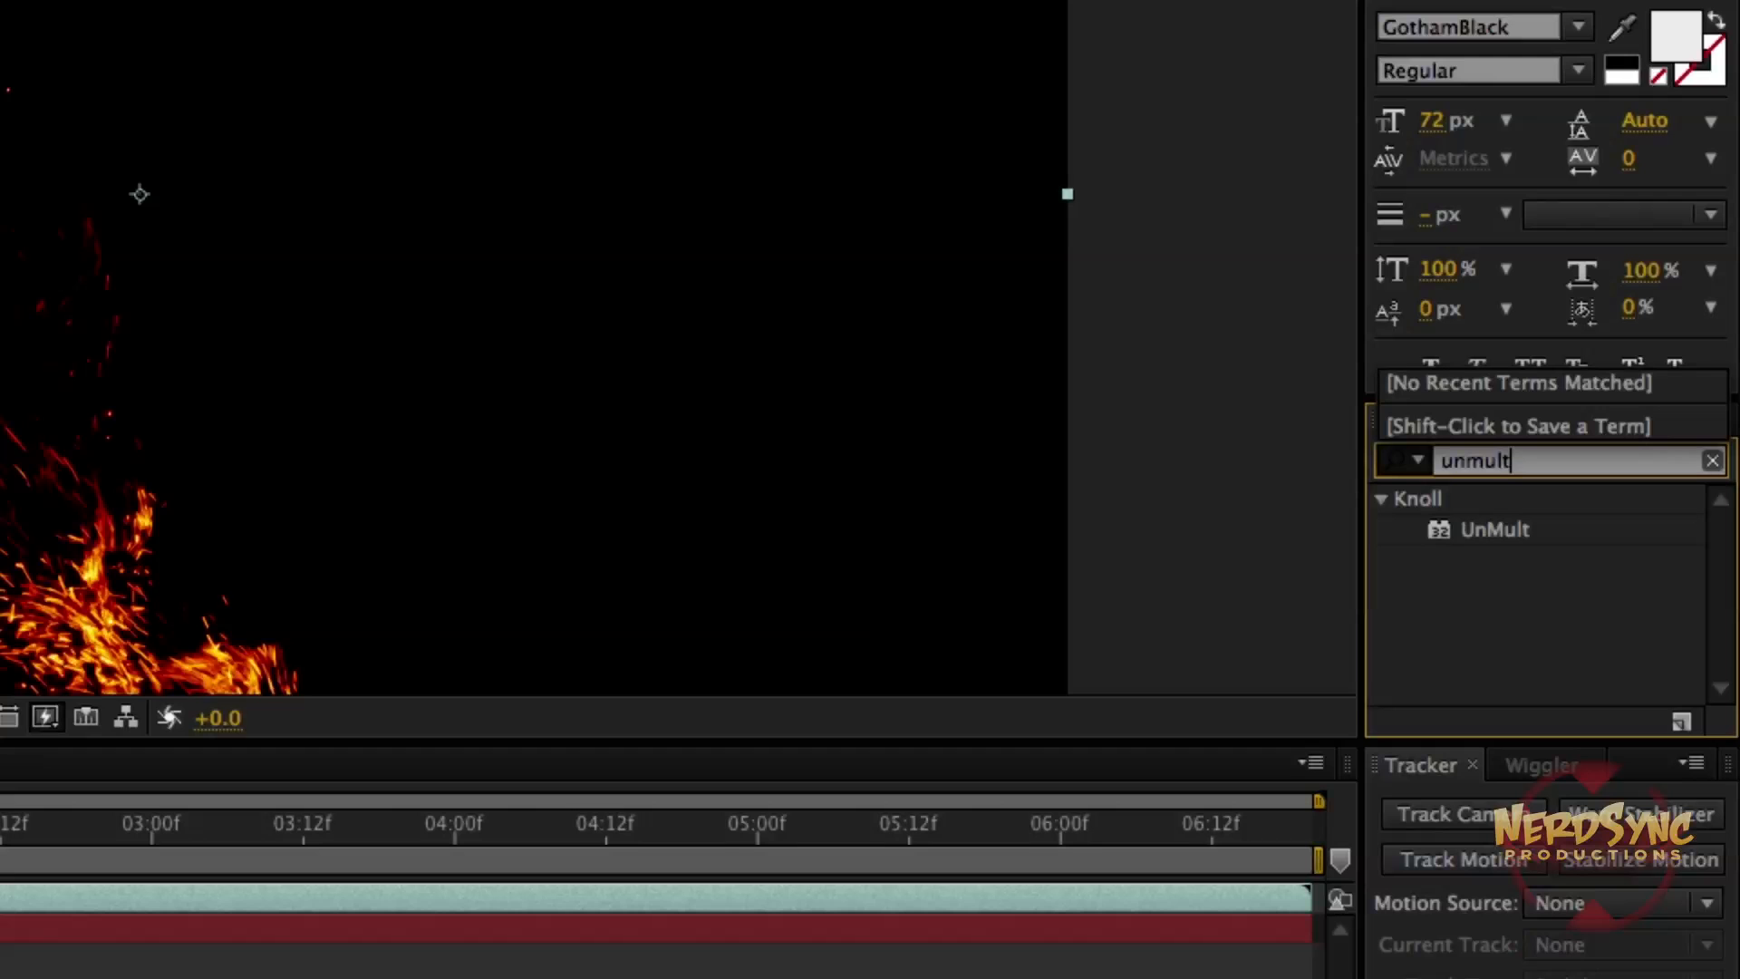